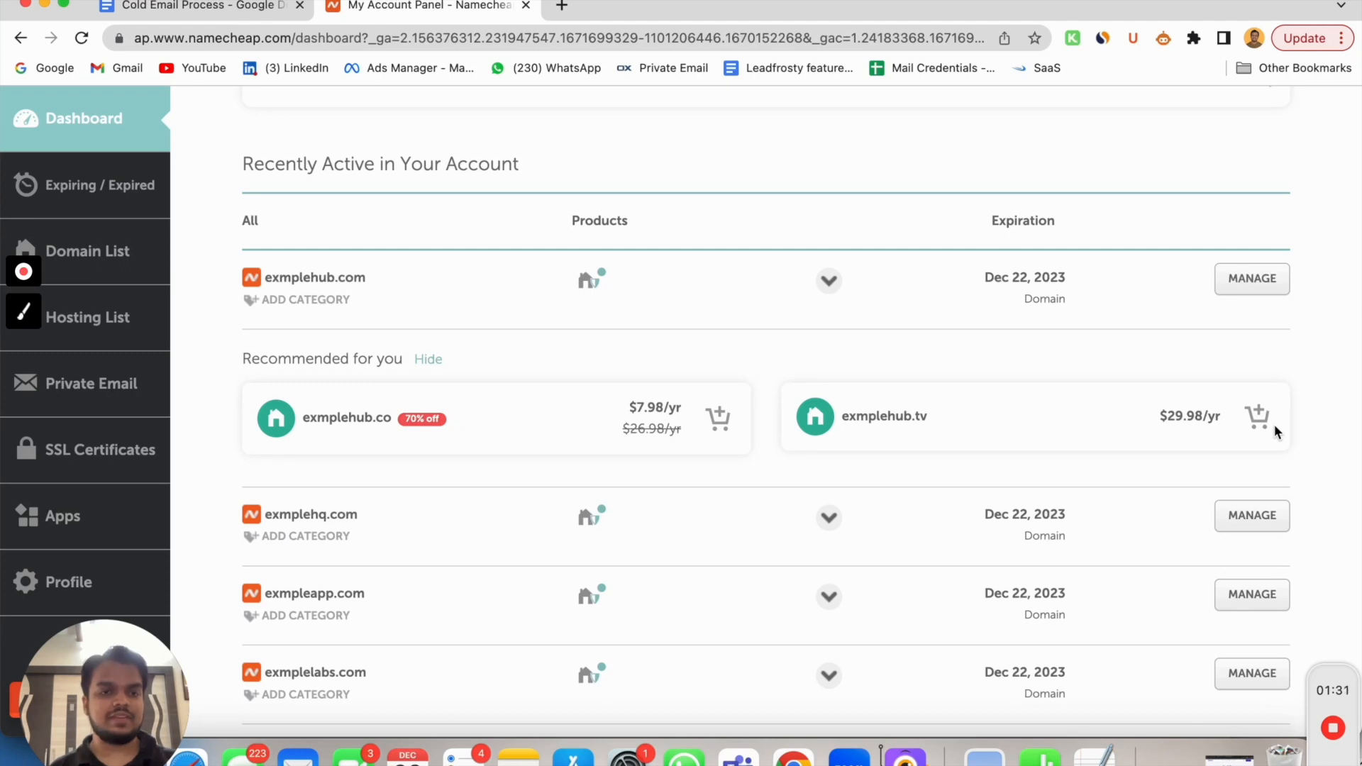
Step: Browse the Google Workspace landing page and start the free-trial sign-up
scroll("down", 3)
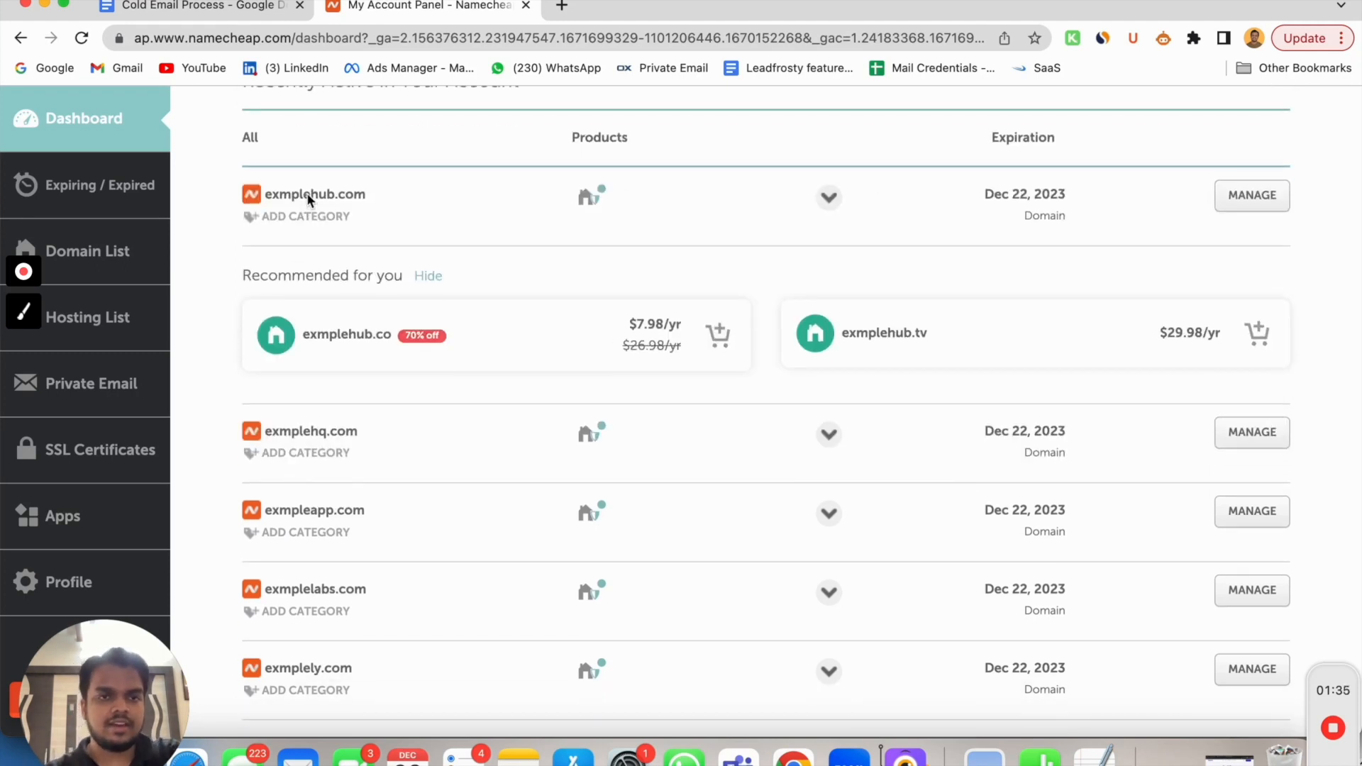
scroll("down", 3)
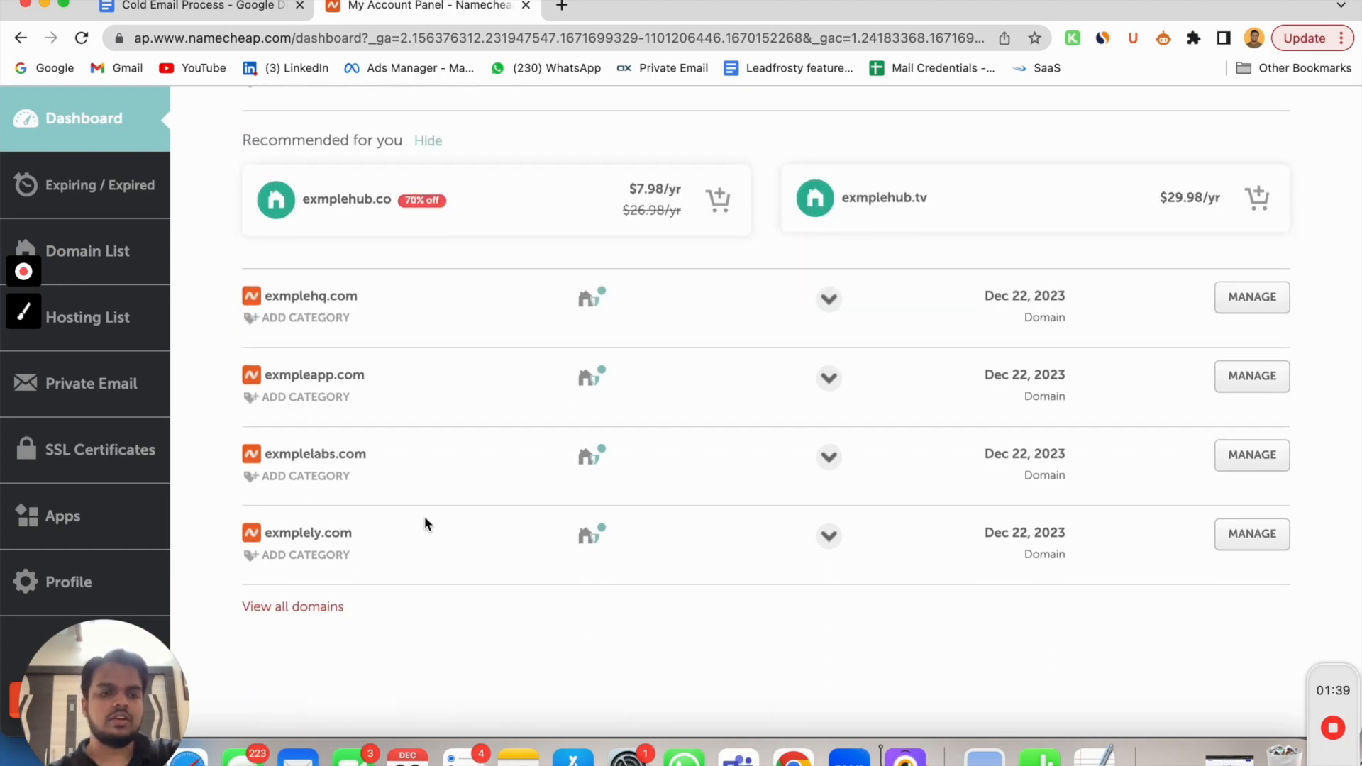
scroll("up", 3)
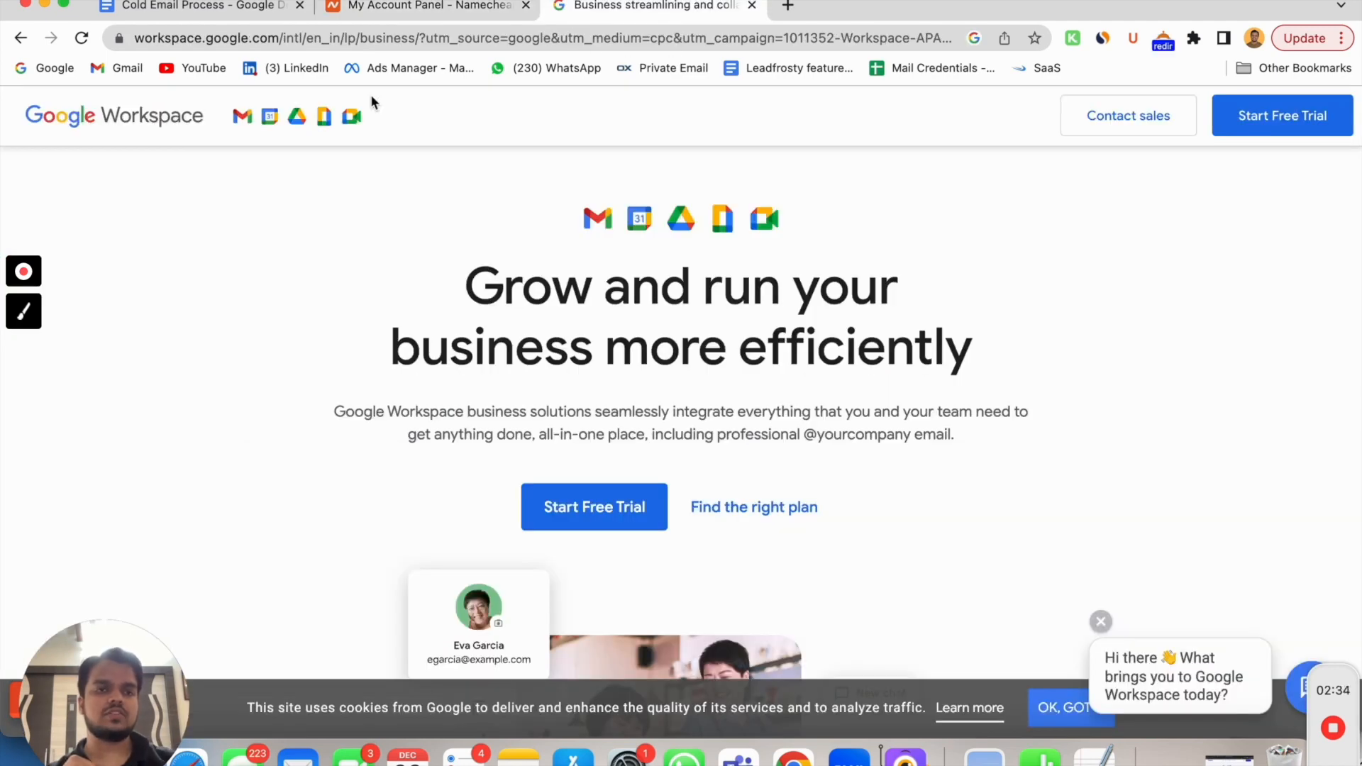
scroll("down", 3)
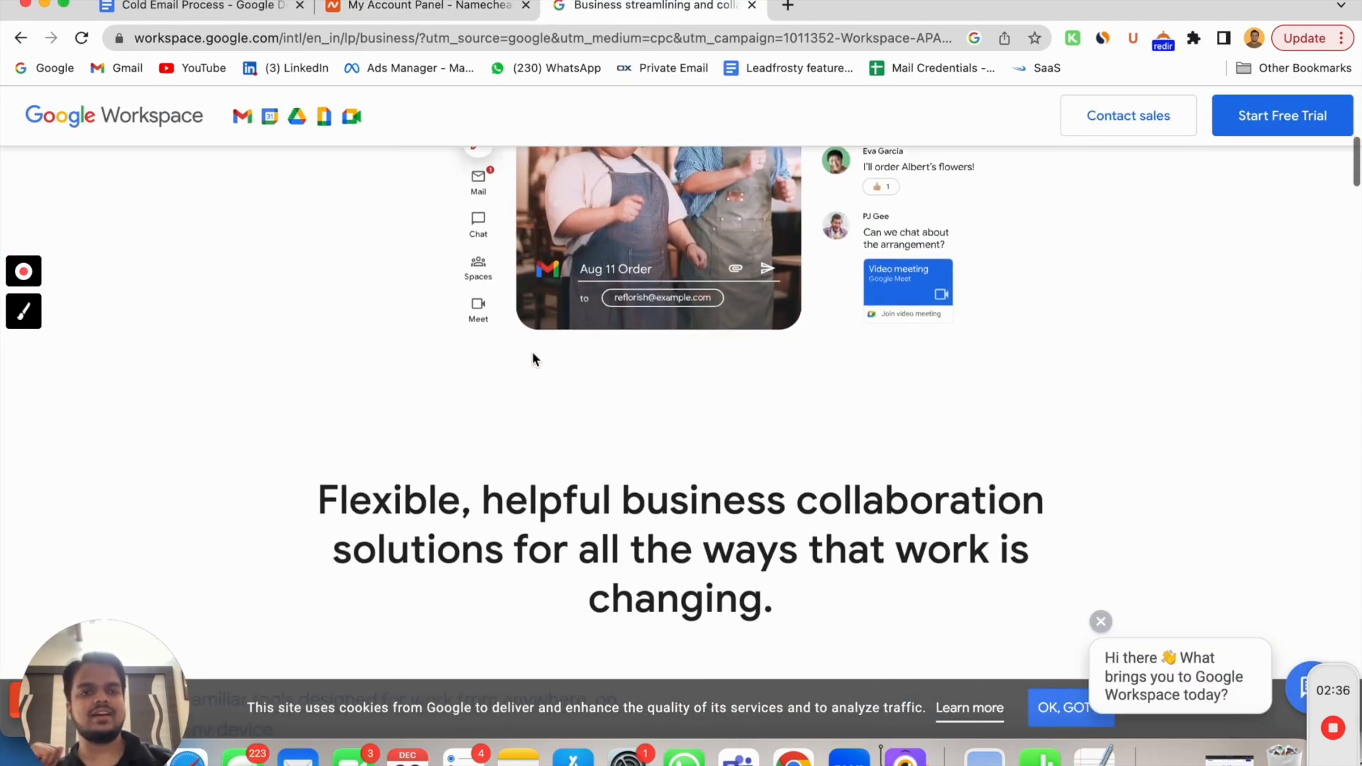
left_click(1100, 622)
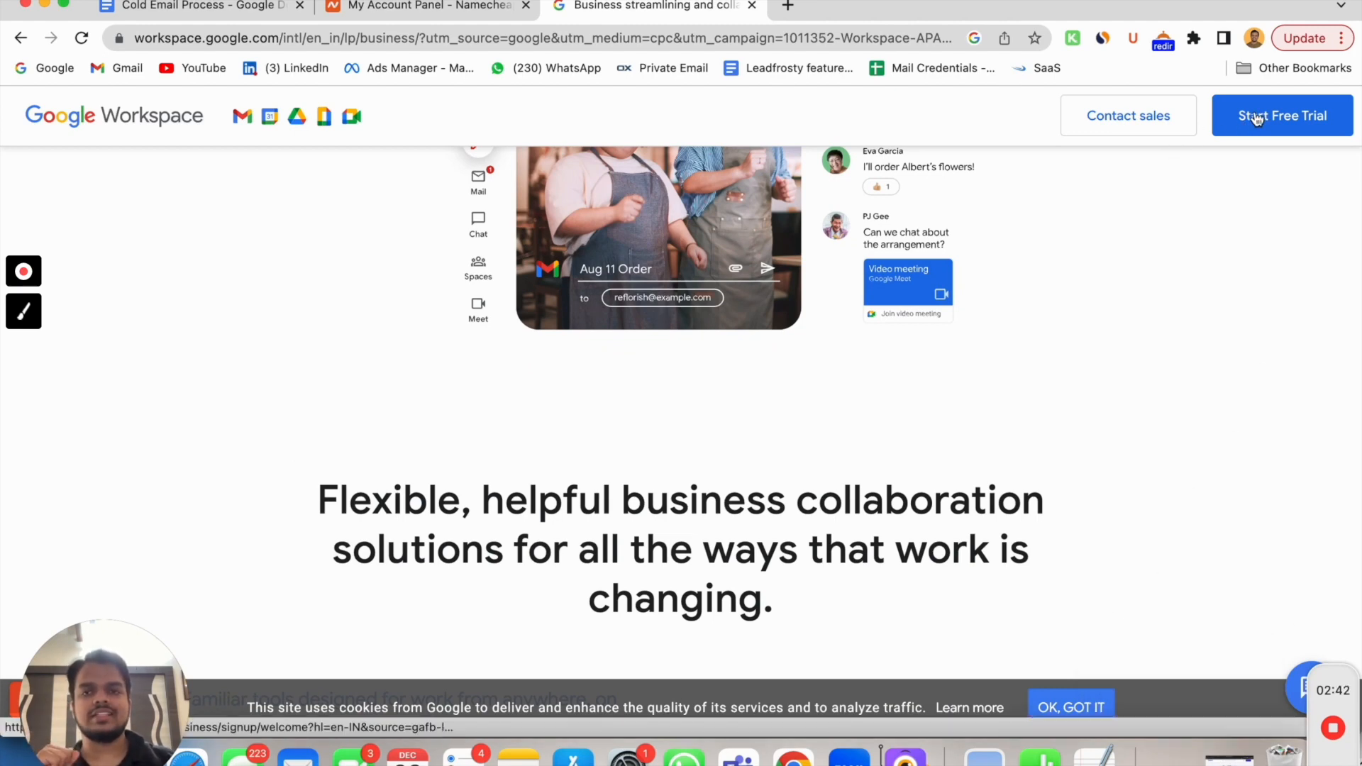
left_click(1281, 115)
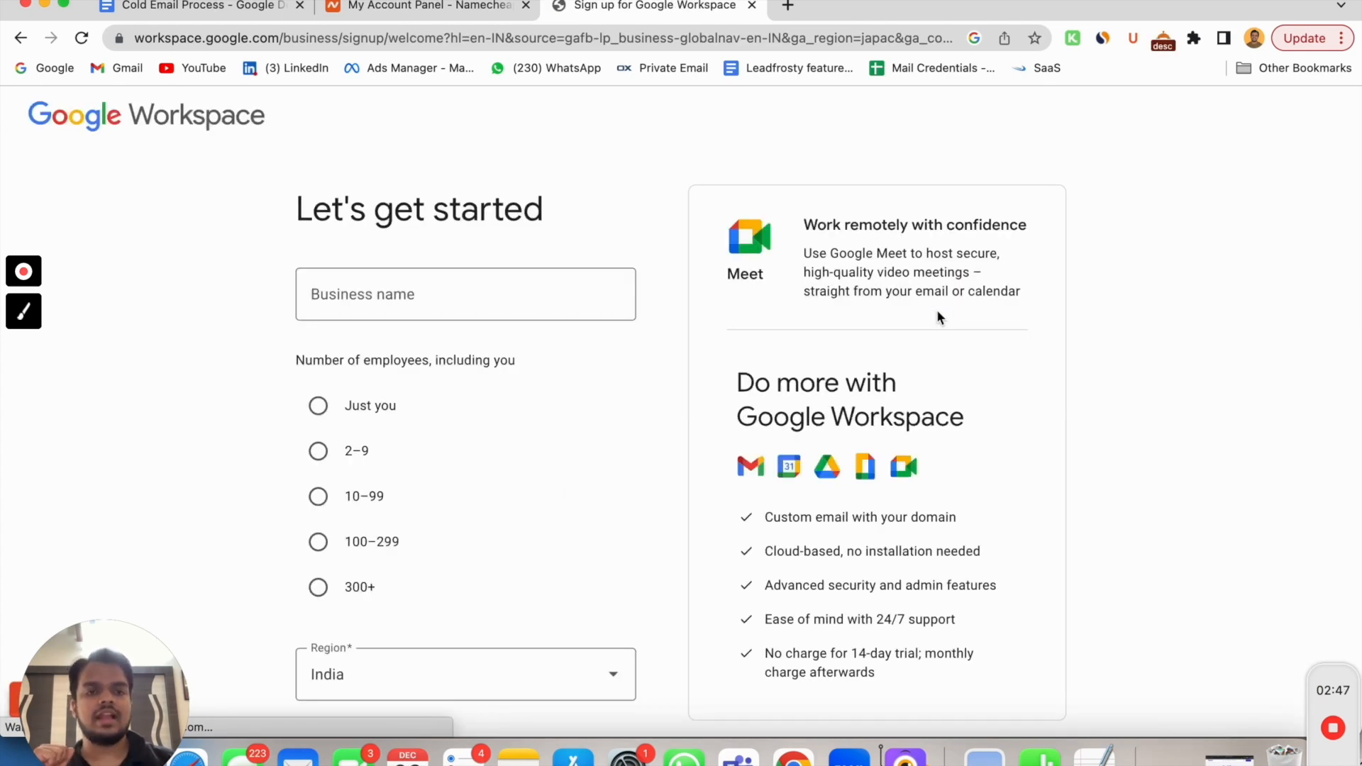
Step: Copy exmplehub from Namecheap into Business name, choose Just you, and submit
left_click(464, 294)
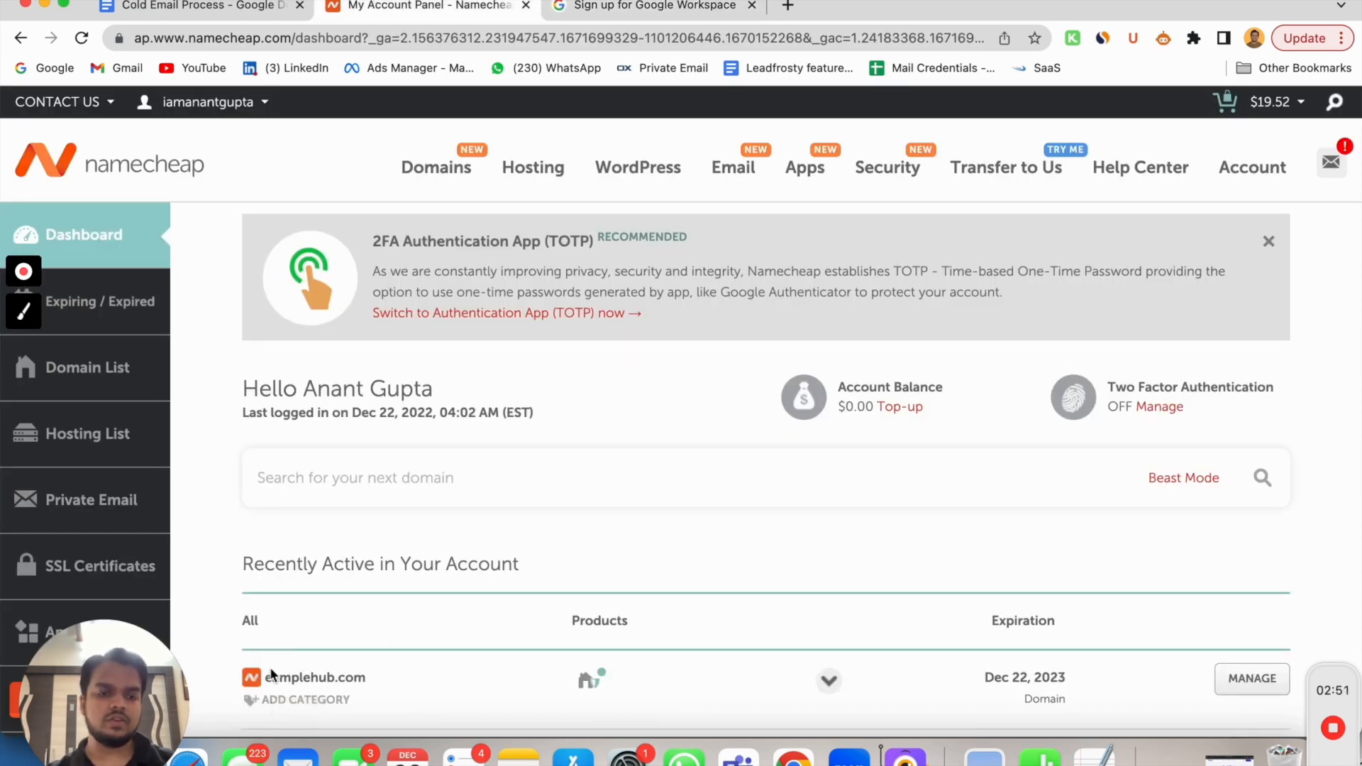
double_click(302, 677)
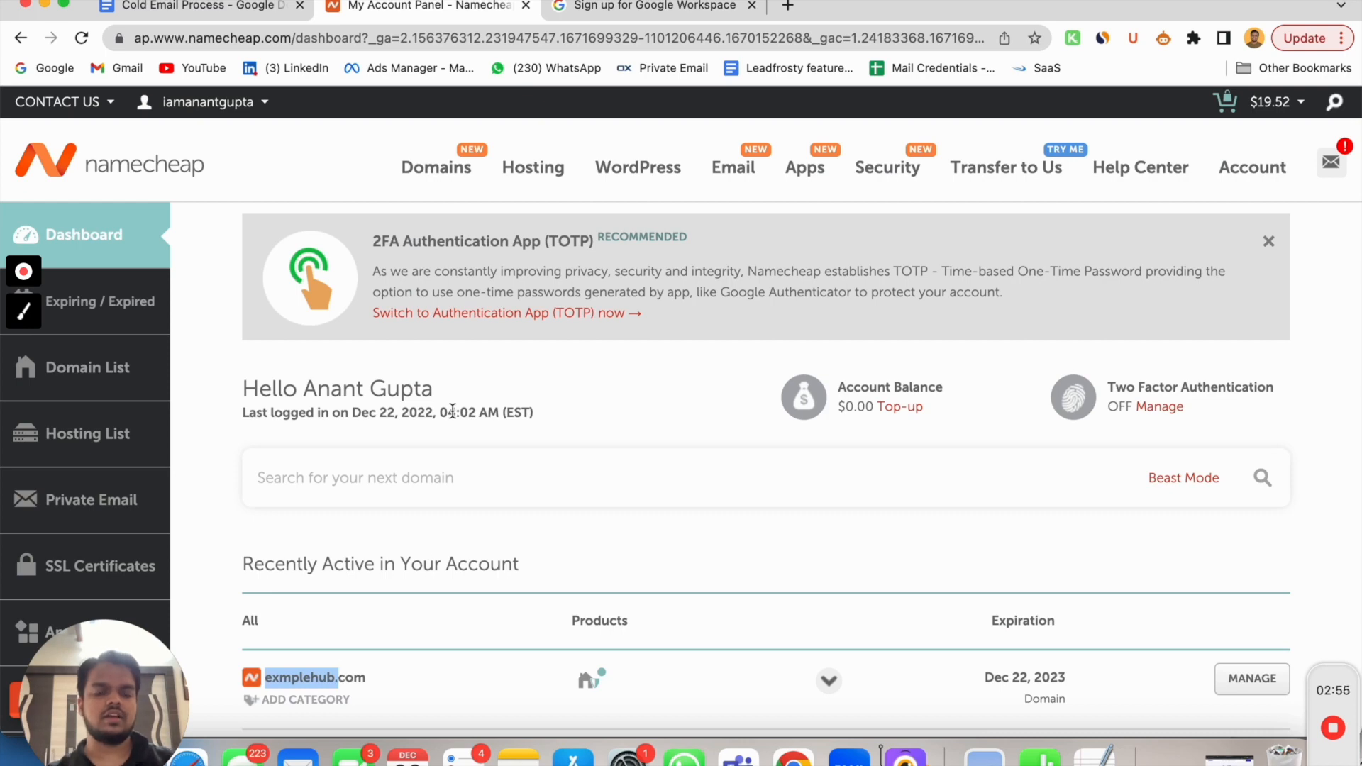
left_click(647, 7)
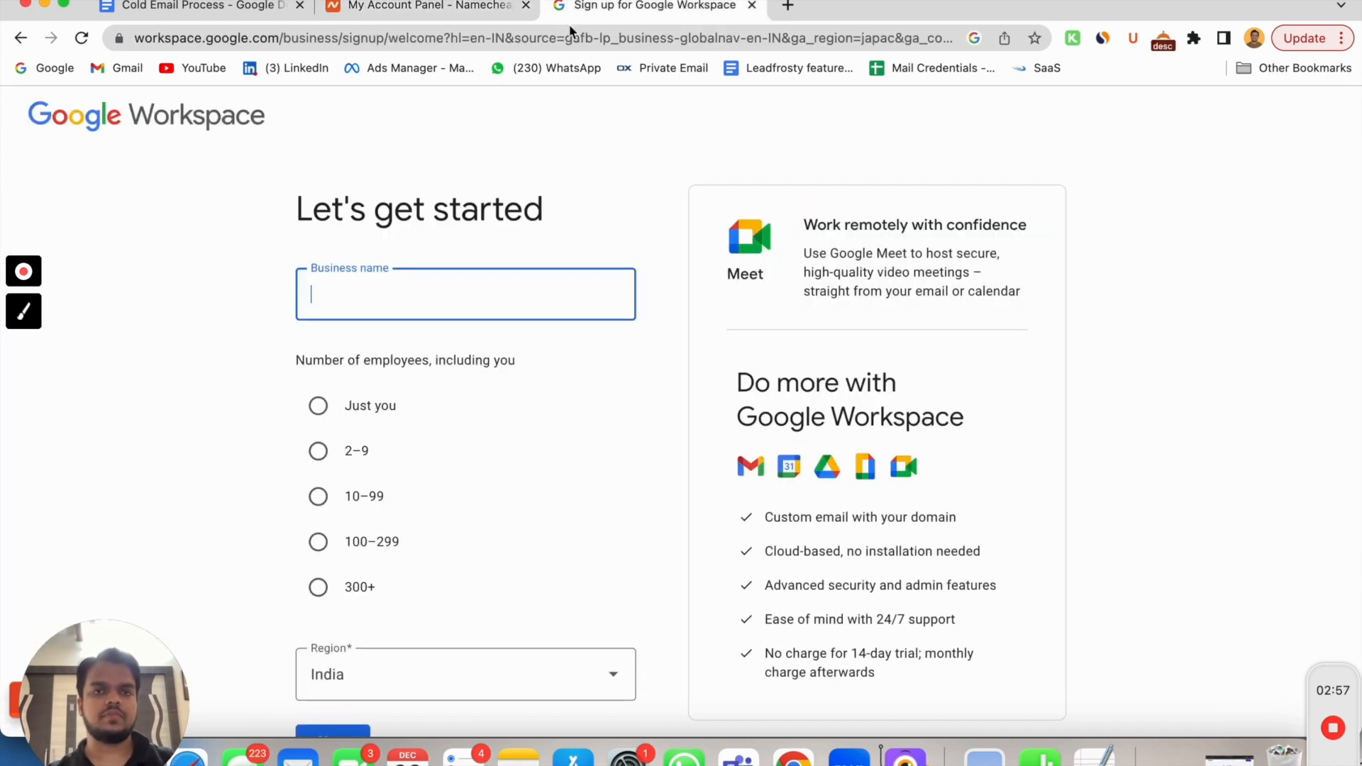
type("exmplehub.")
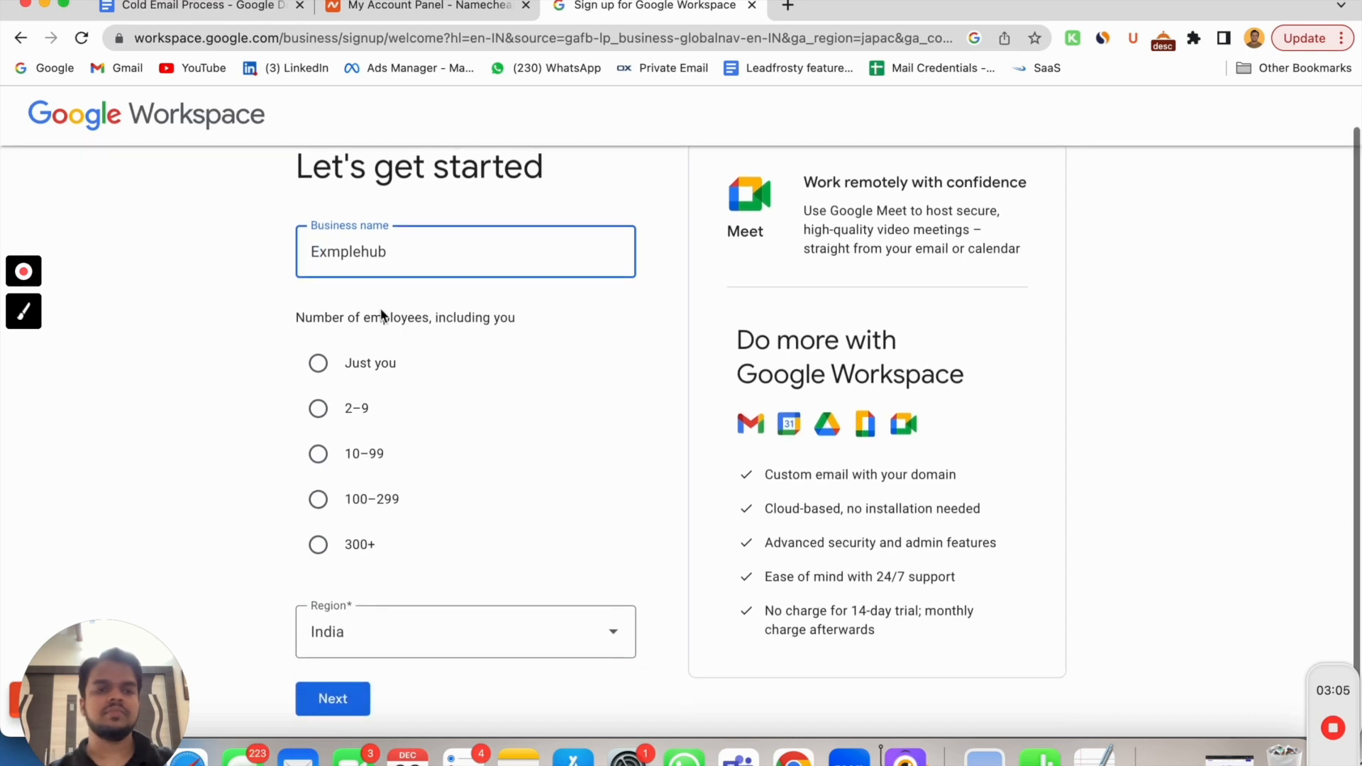
left_click(317, 364)
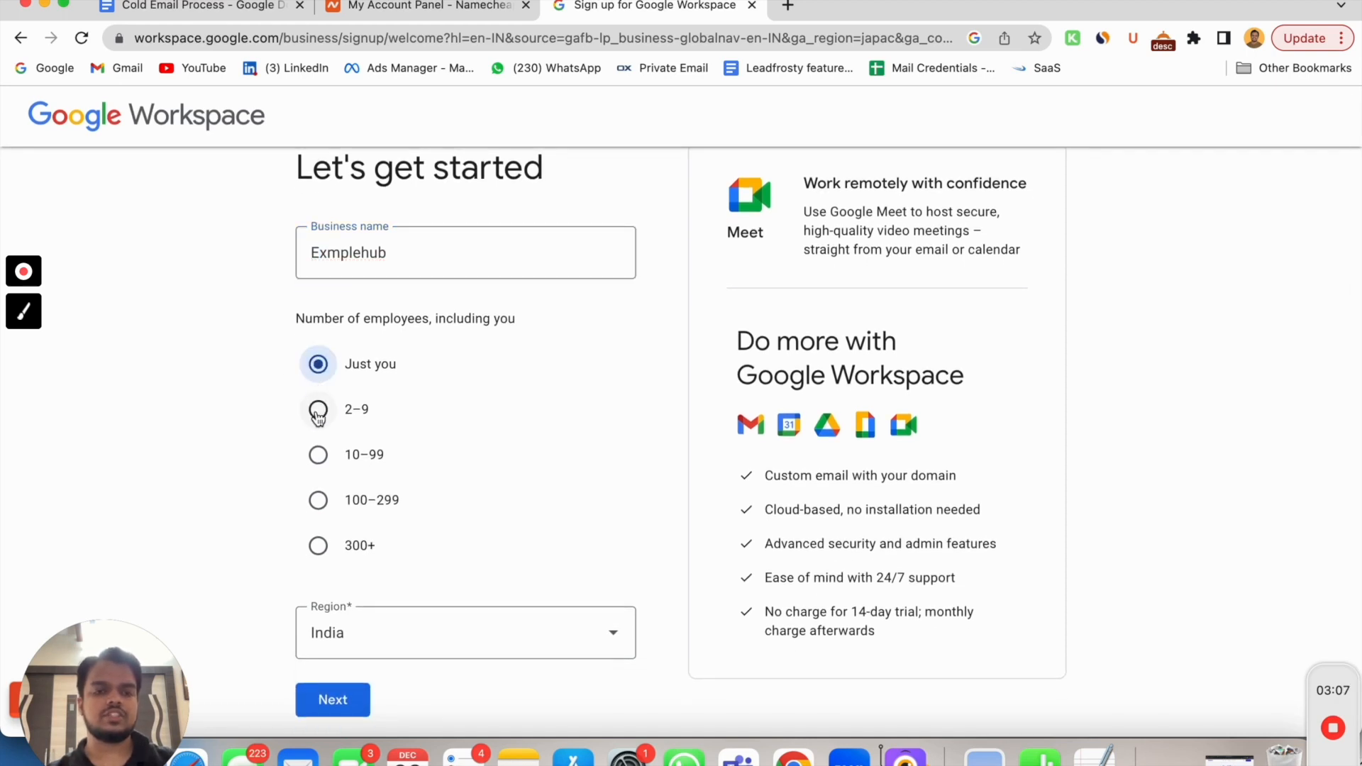
left_click(333, 700)
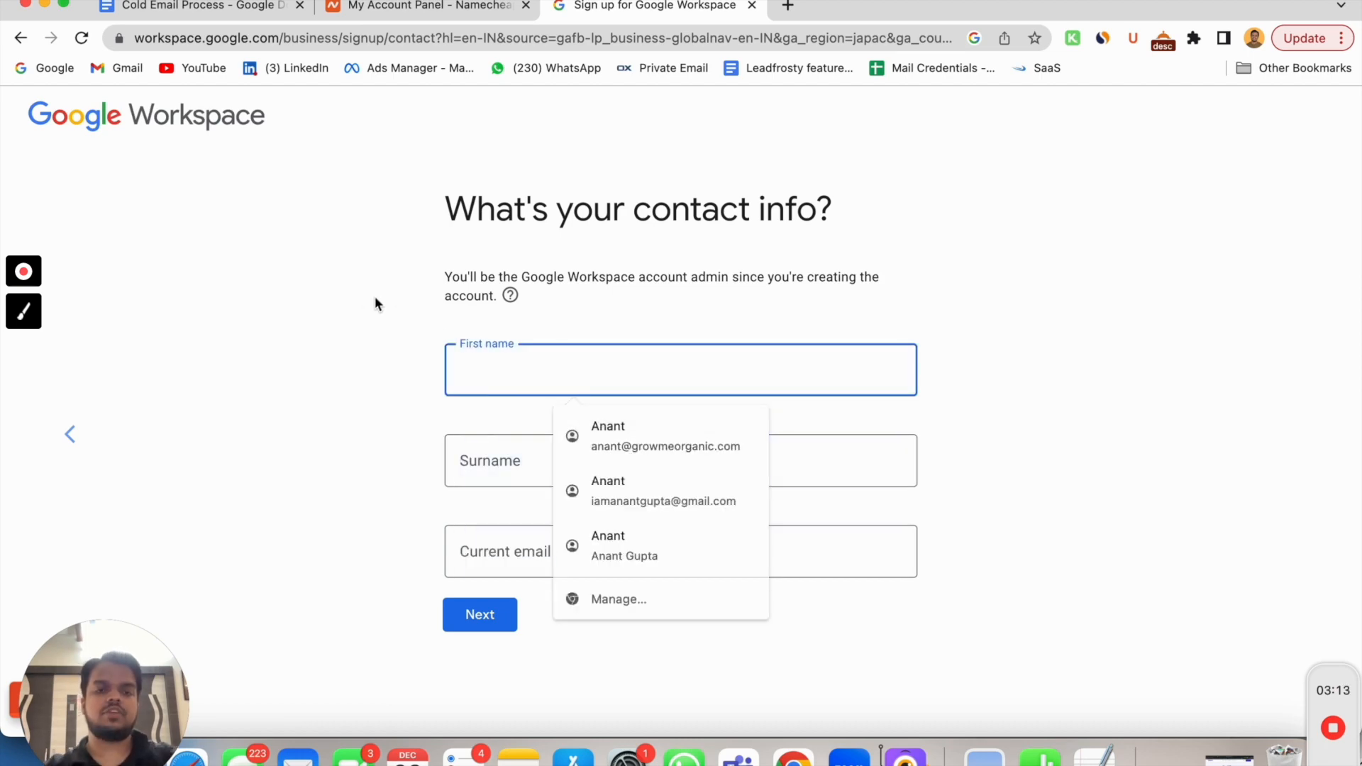
Step: Autofill the first name, add the surname and growmeorganic.com email, and submit
left_click(608, 434)
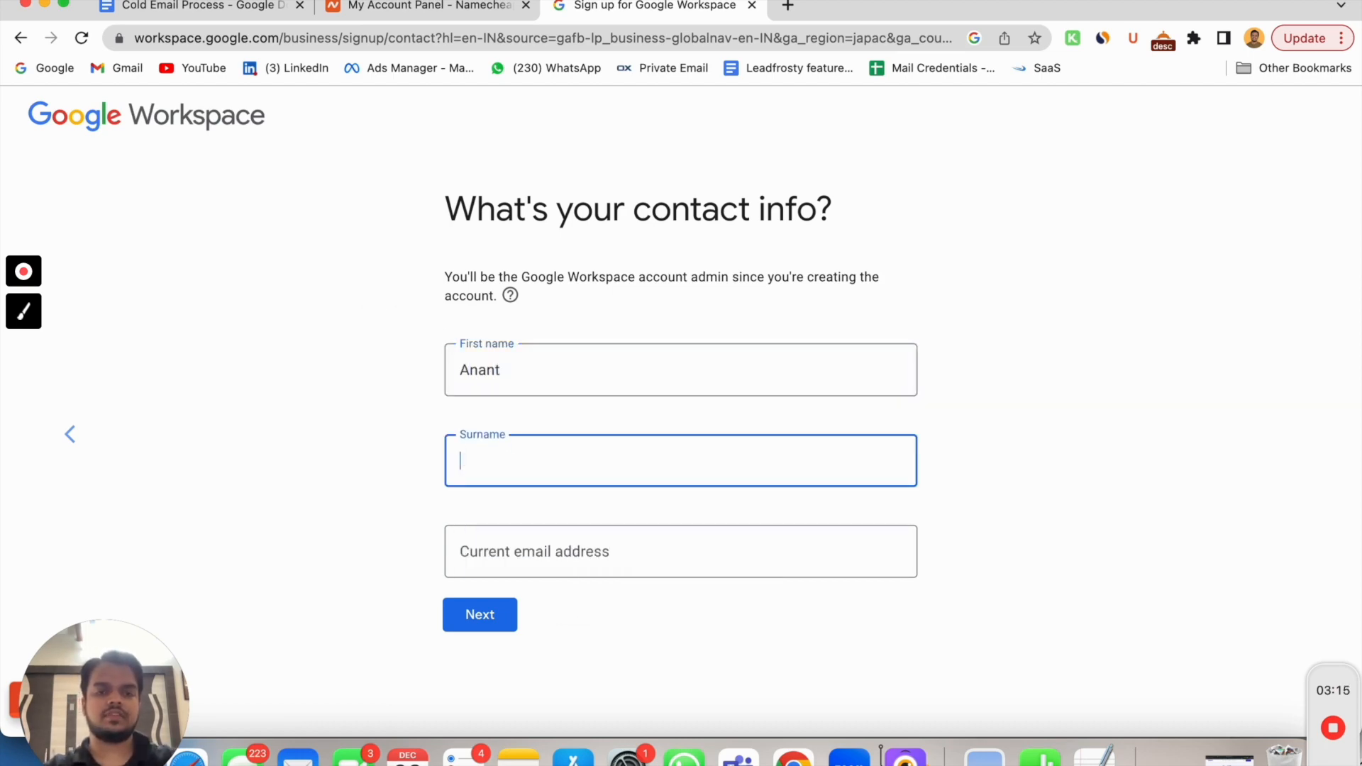
type("Gupt")
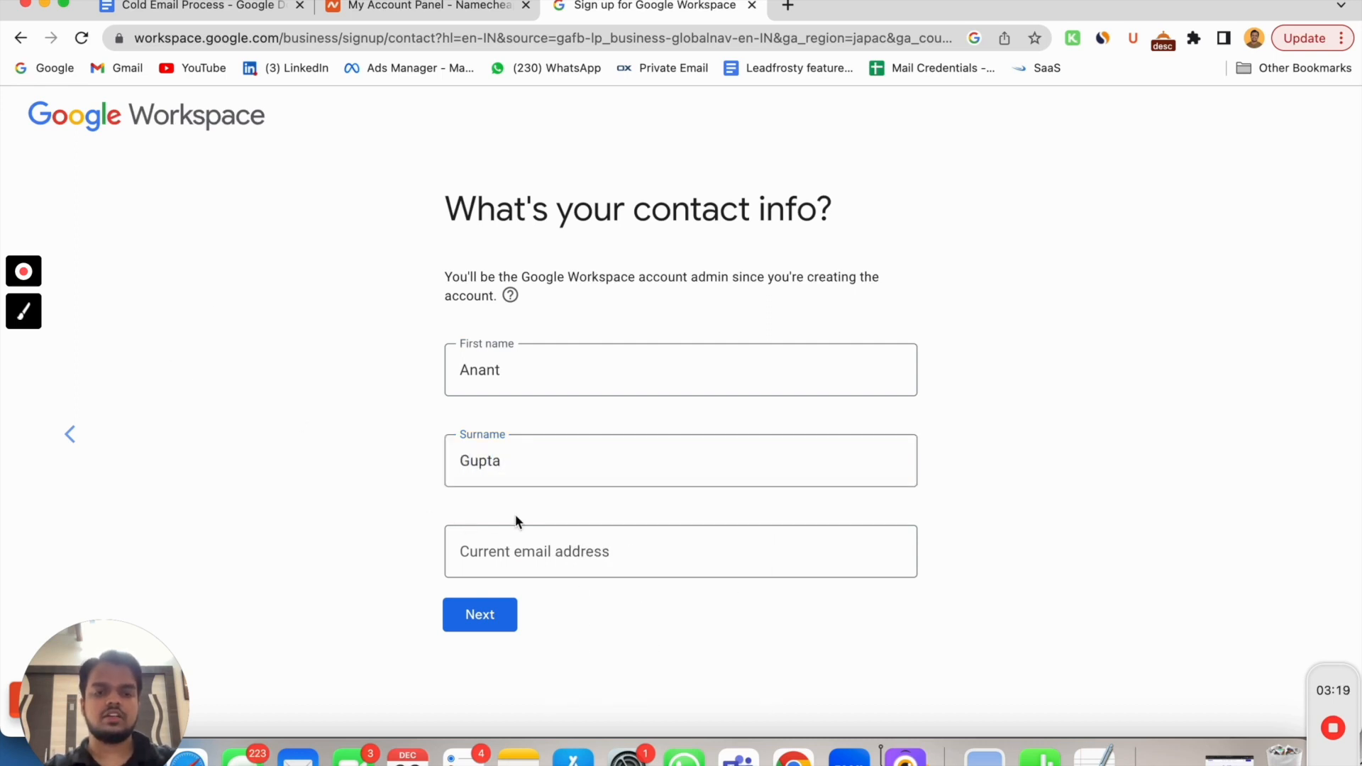
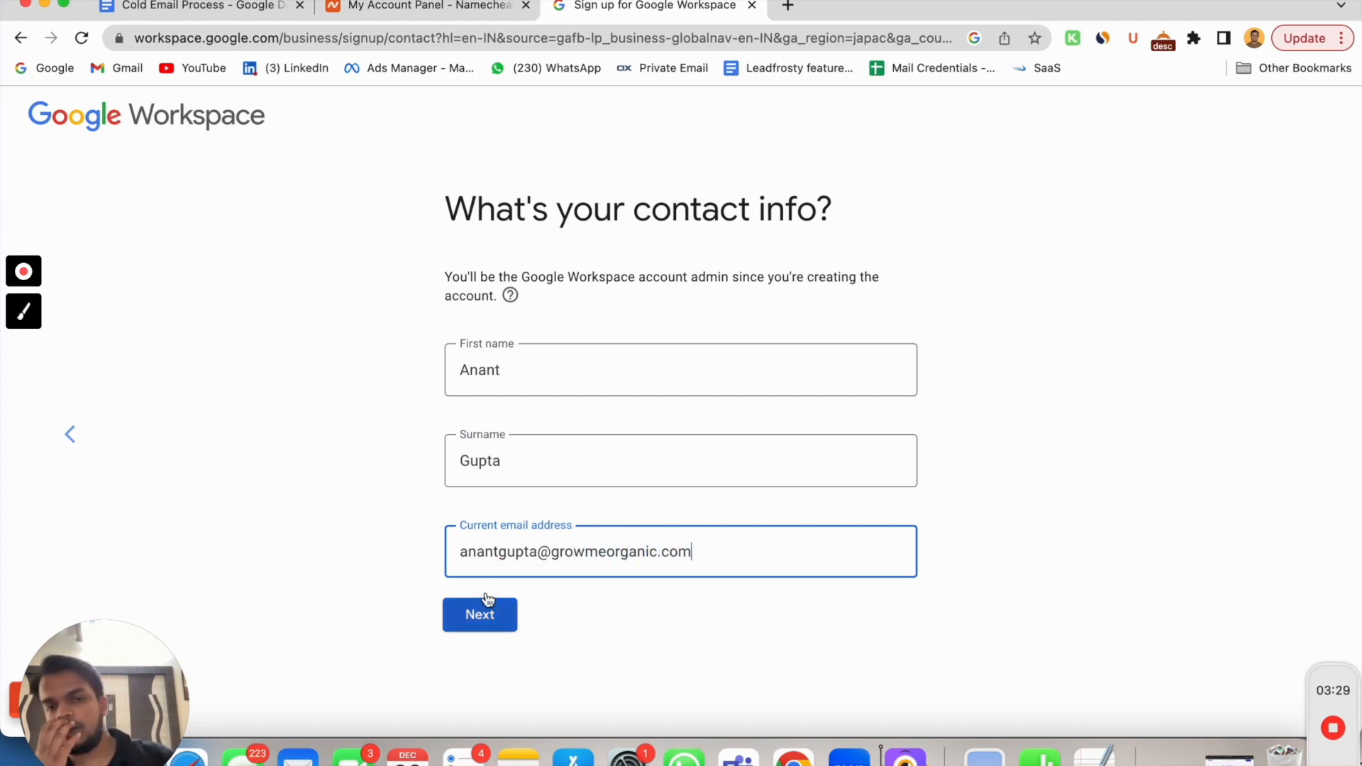
left_click(480, 614)
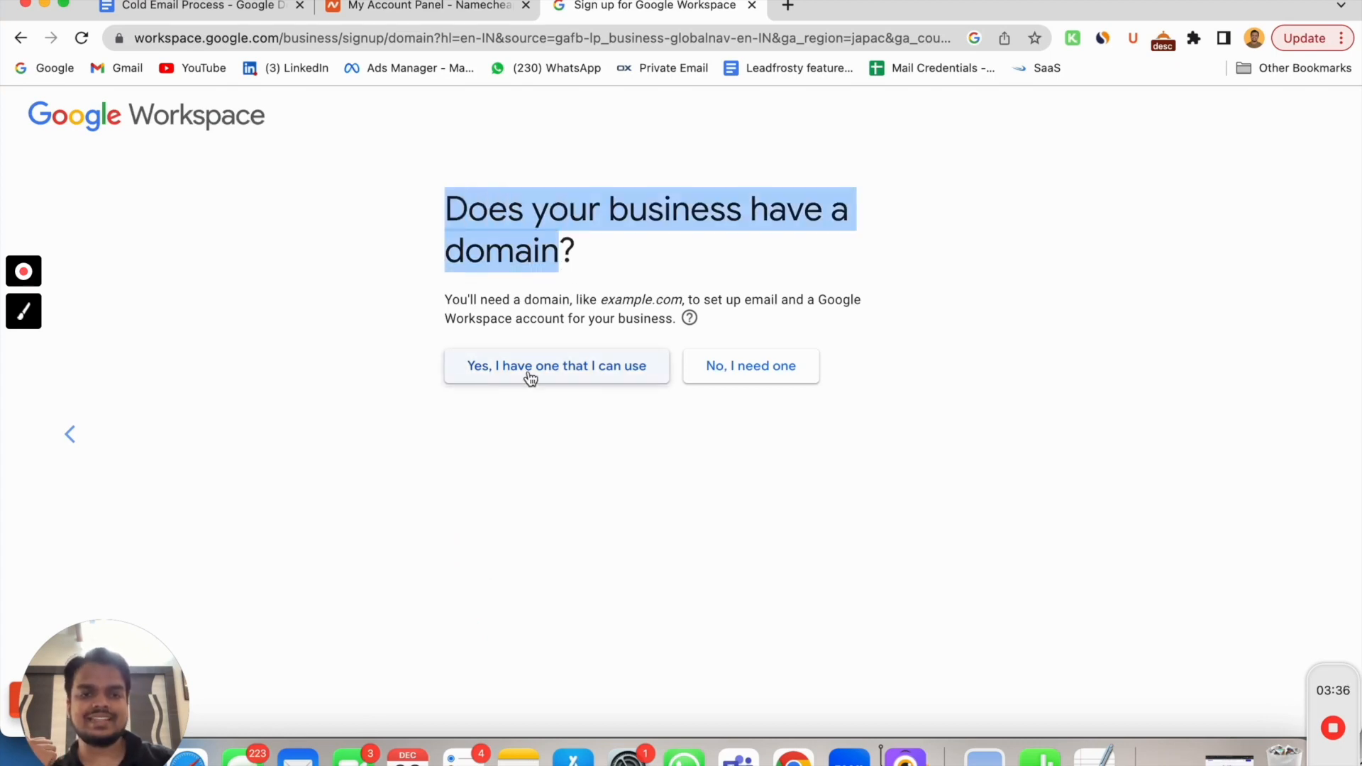
Step: Confirm the business has a domain, enter exmplehub.com, and approve it for the account
left_click(556, 365)
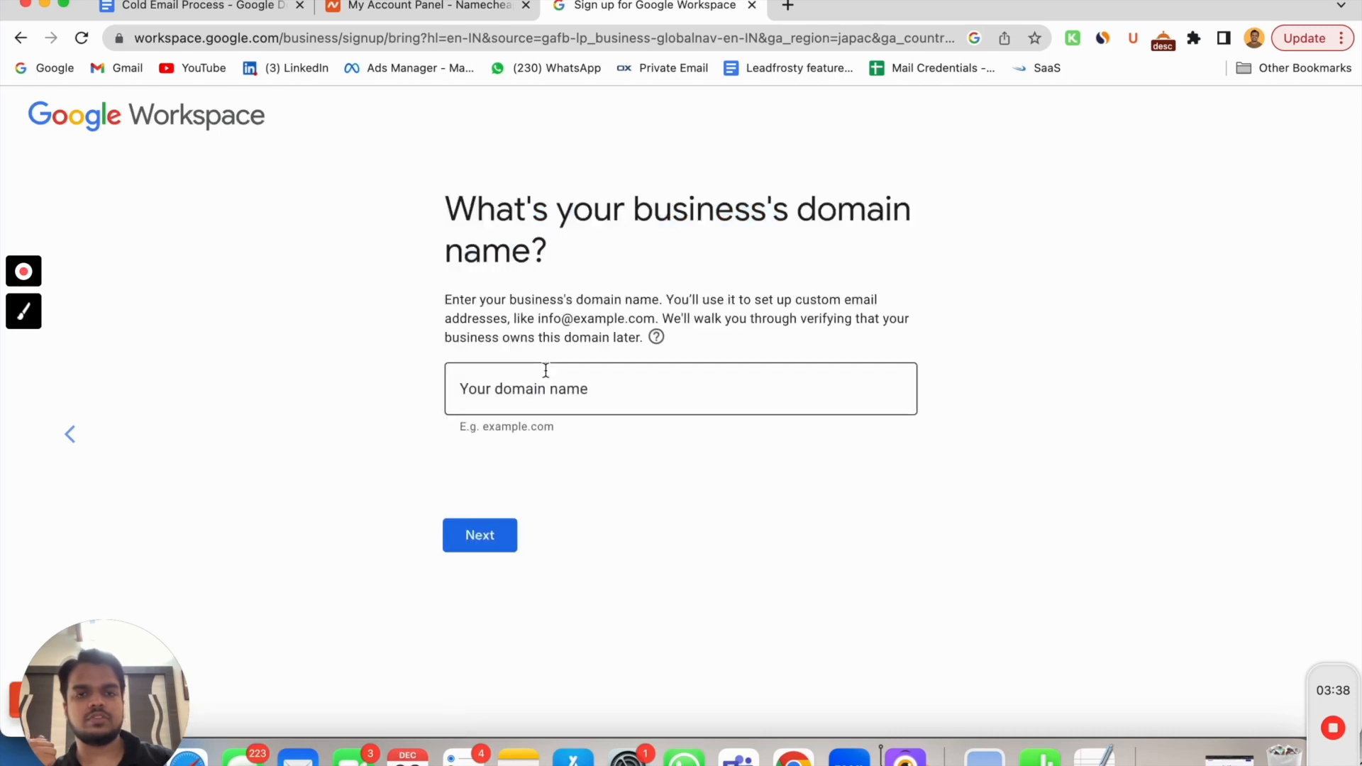
left_click(681, 388)
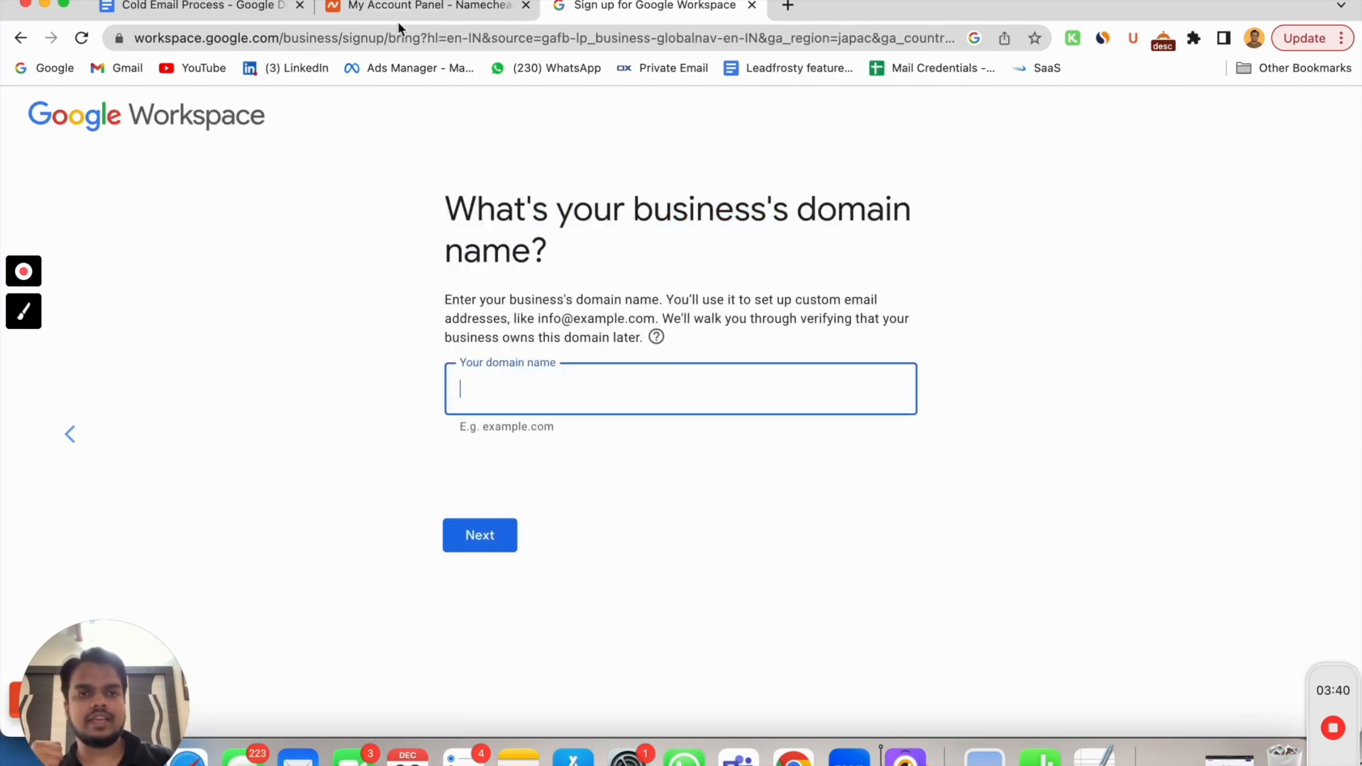
left_click(426, 6)
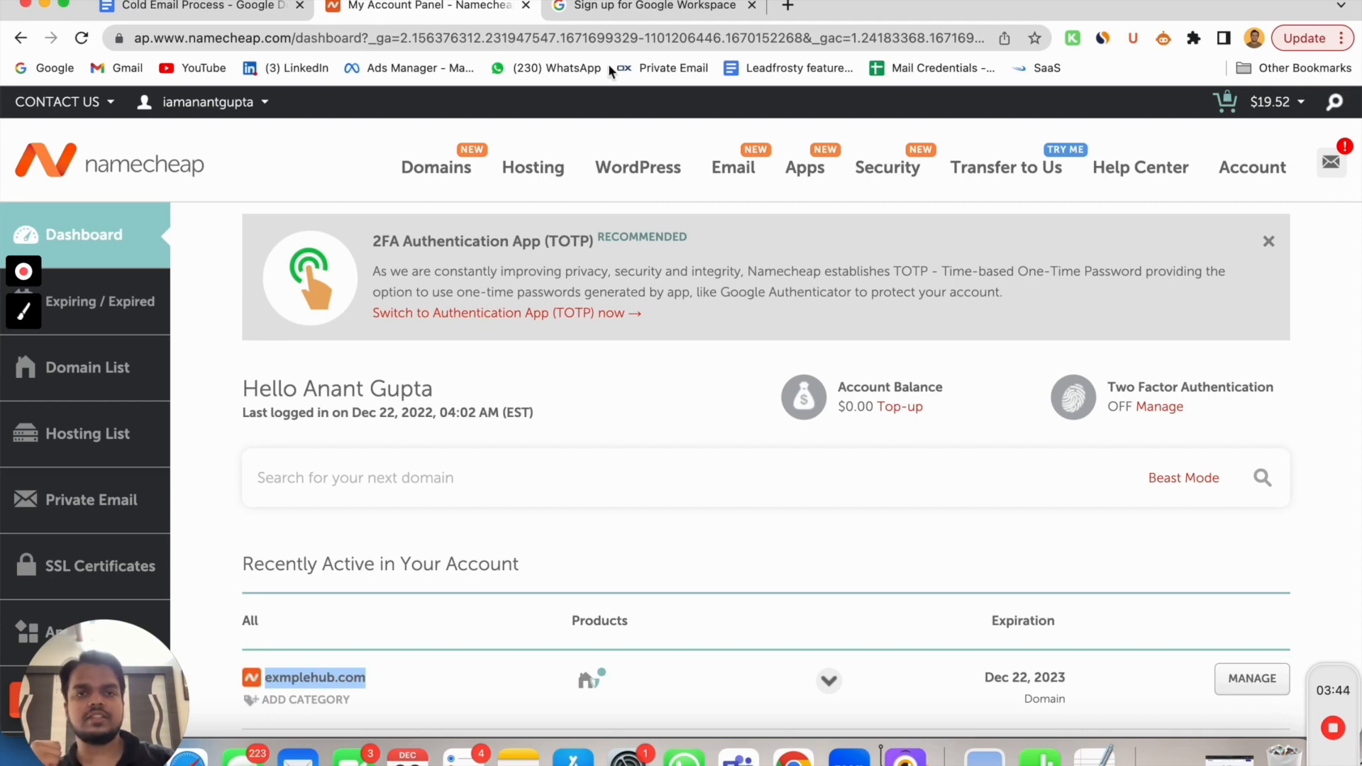
left_click(647, 7)
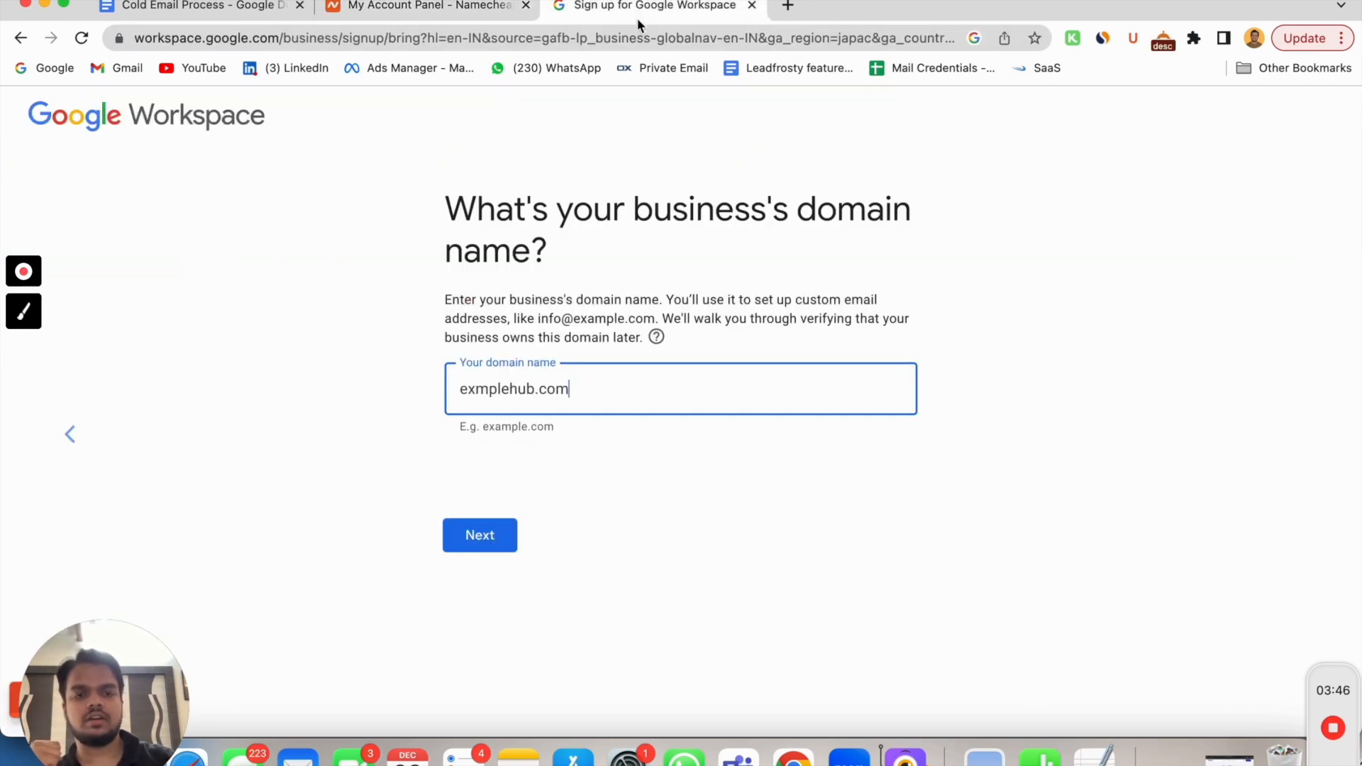
left_click(479, 534)
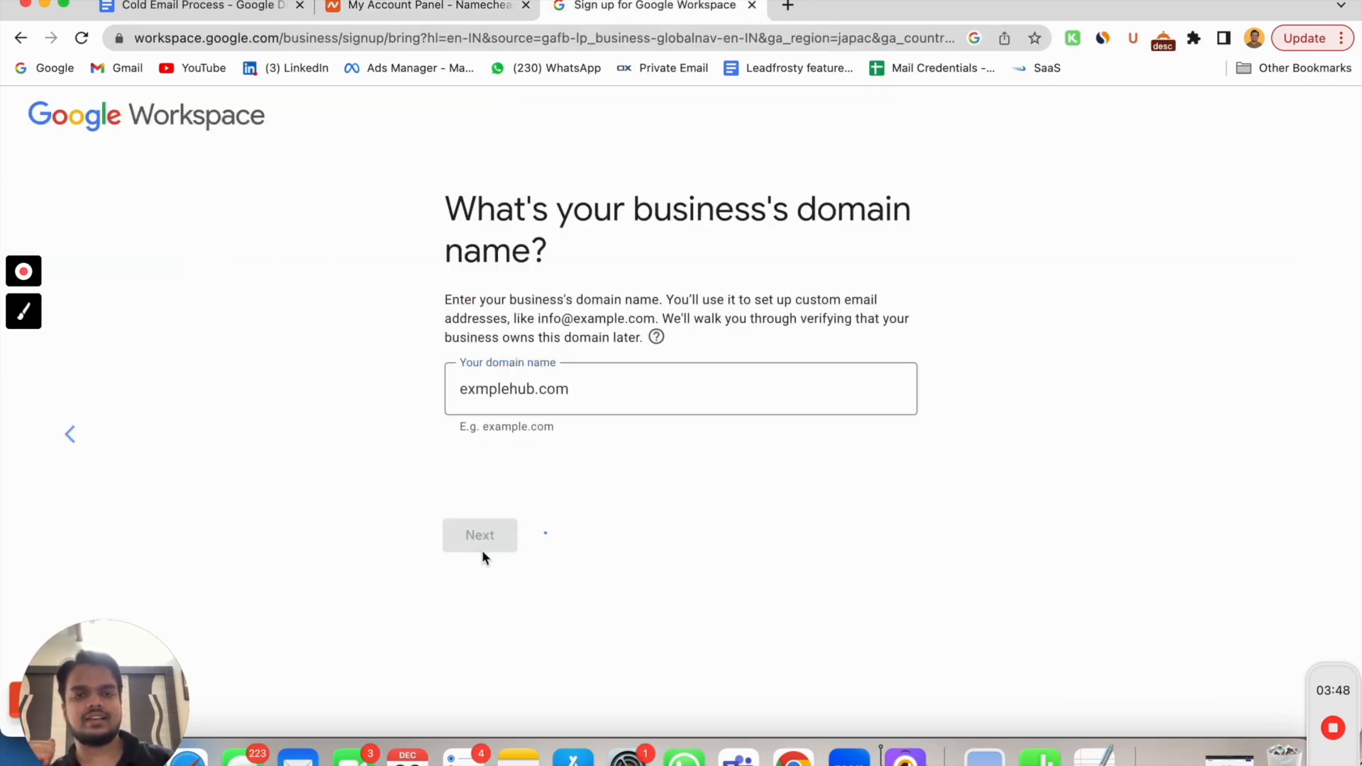
left_click(480, 534)
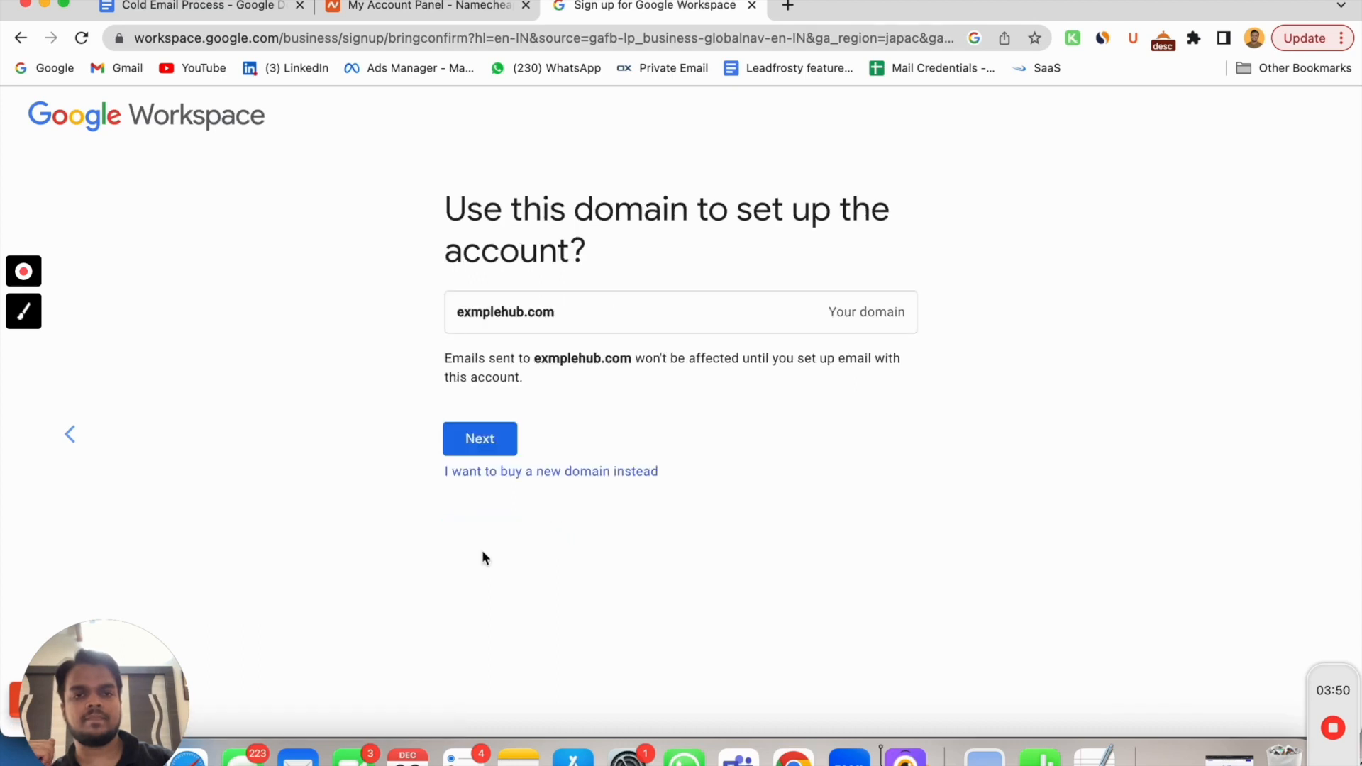
left_click(480, 439)
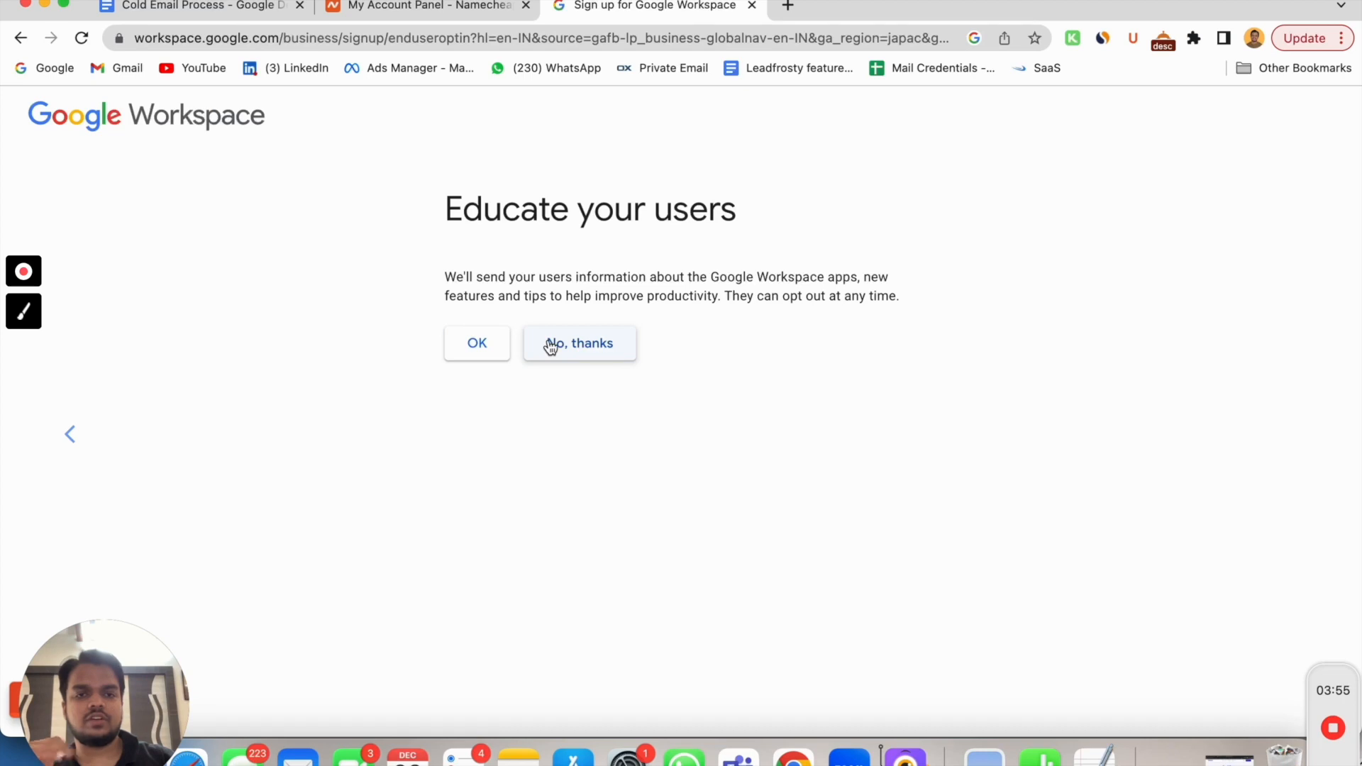
Step: Decline product tips, set username anant, pass the robot check, and agree to terms
left_click(579, 342)
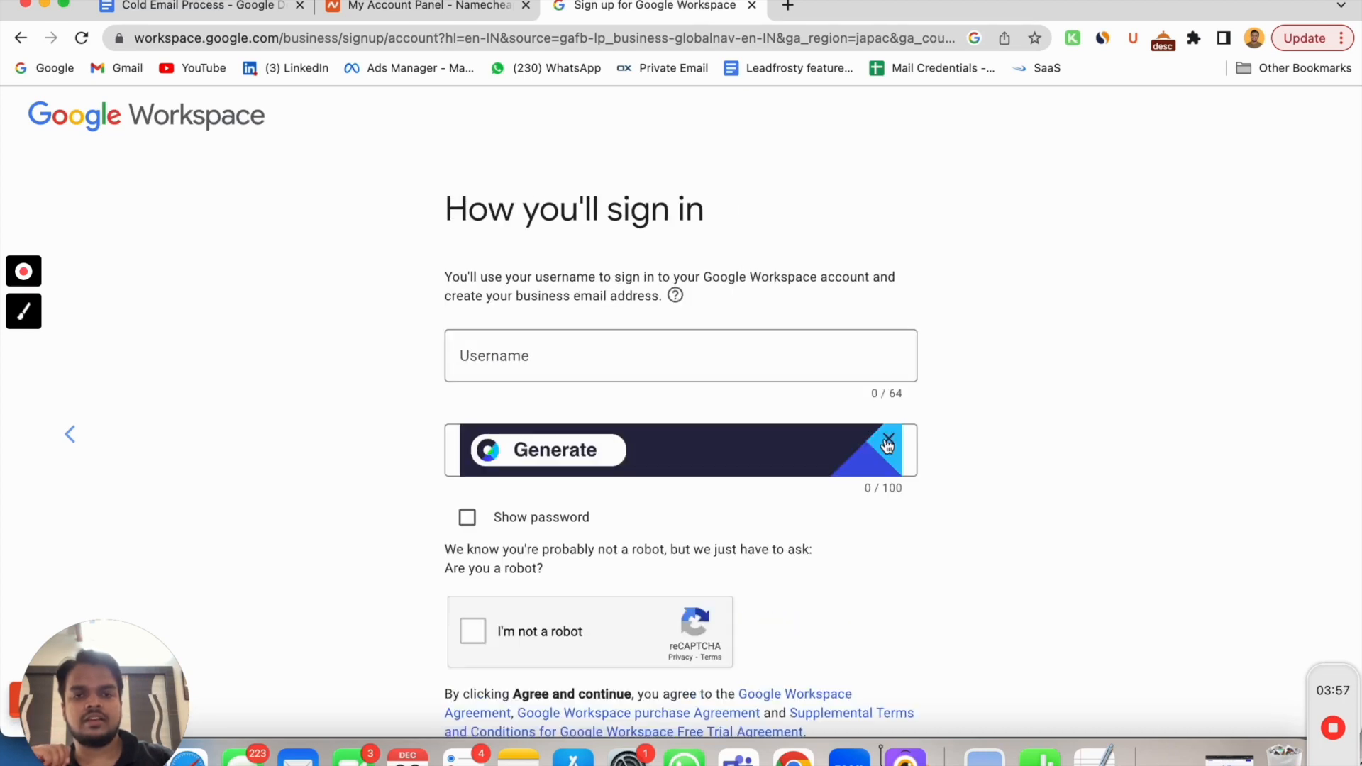
left_click(677, 355)
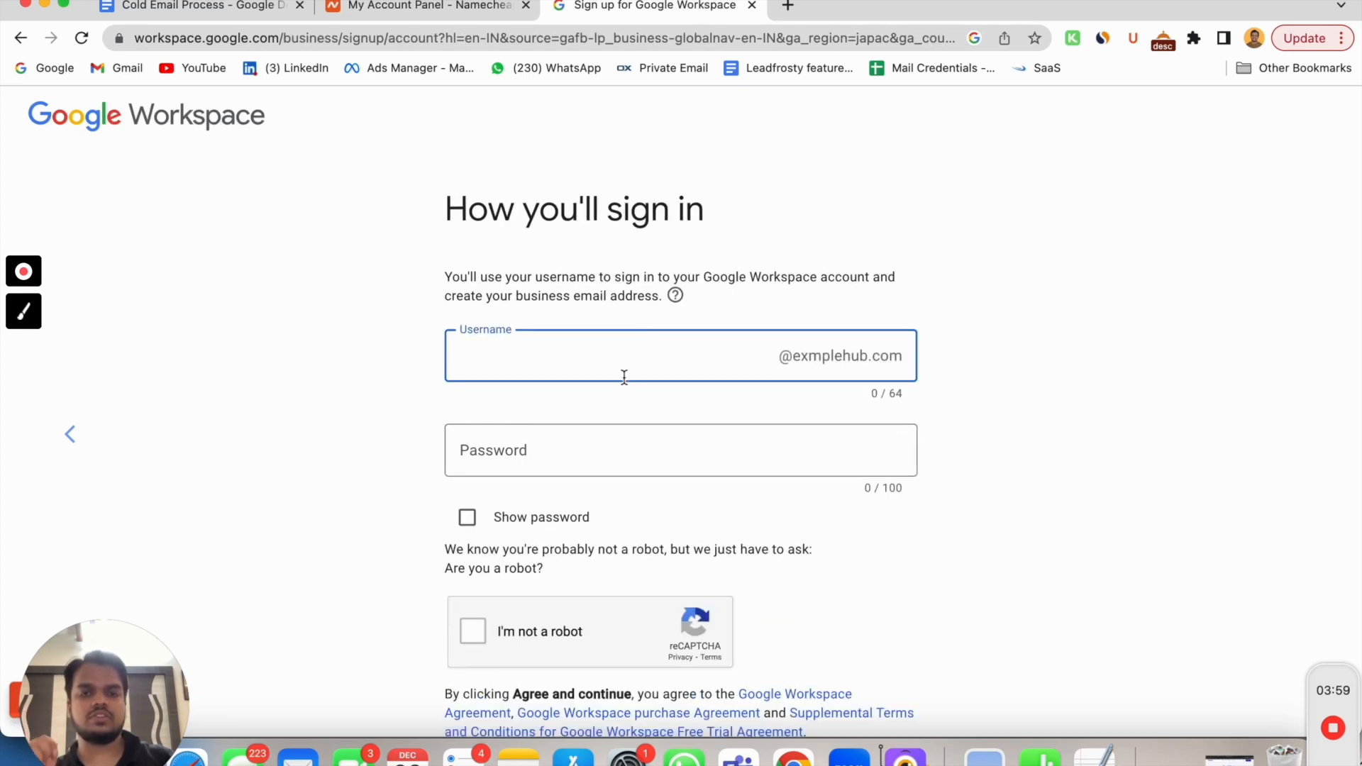
type("anant")
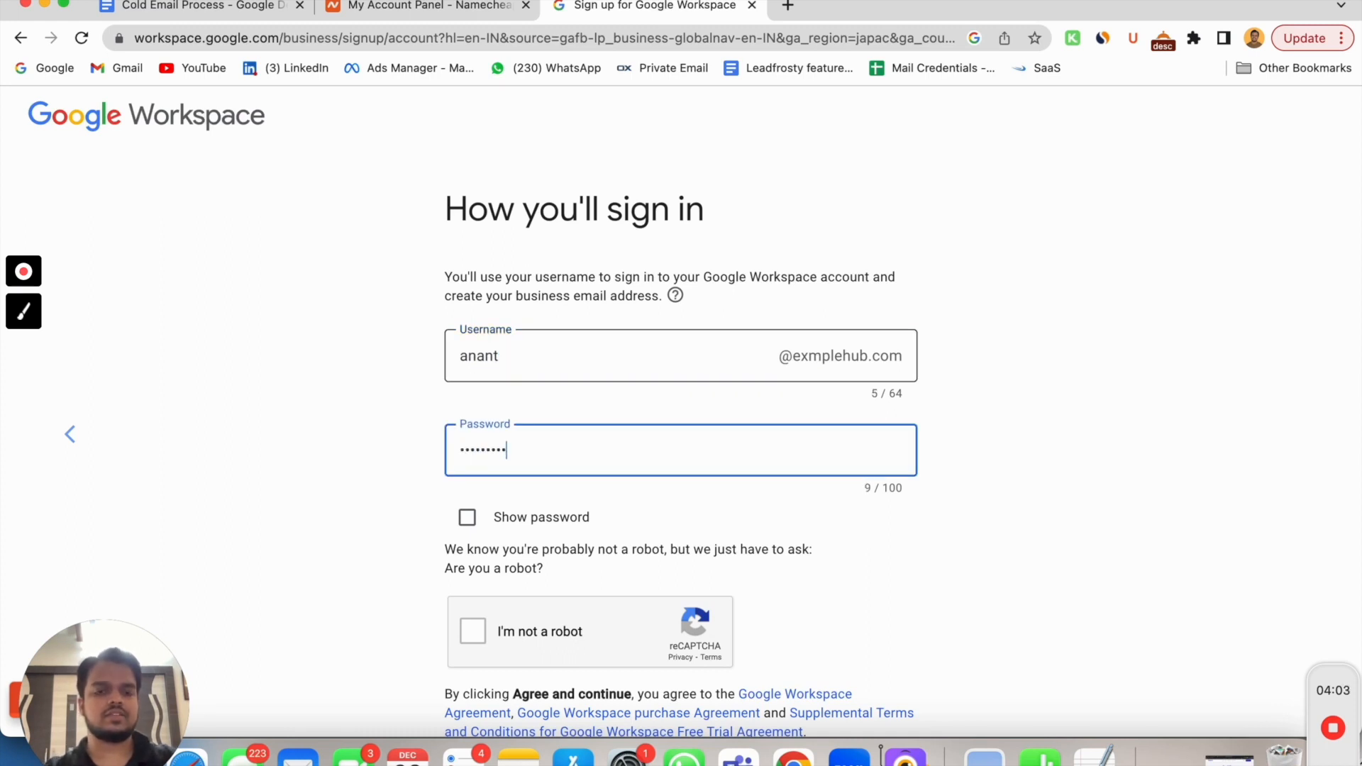
left_click(472, 631)
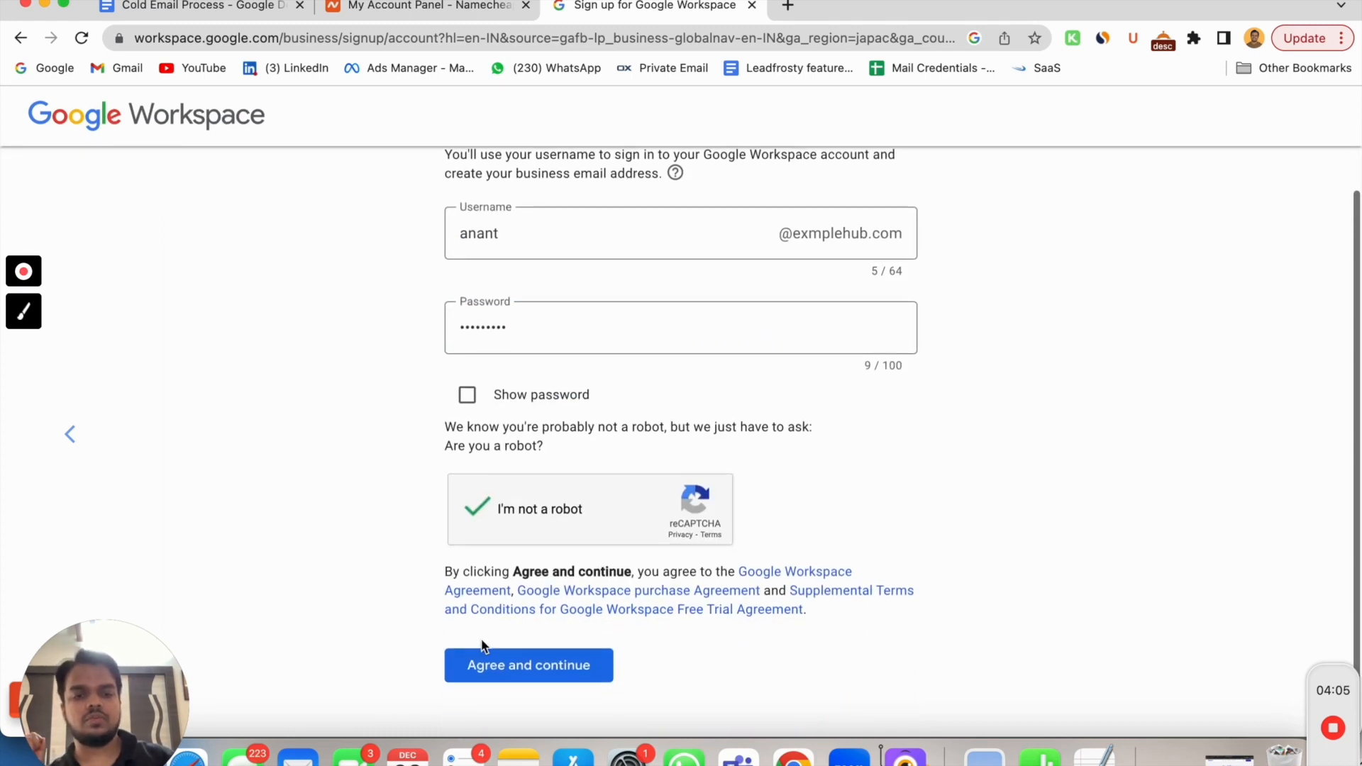
left_click(528, 665)
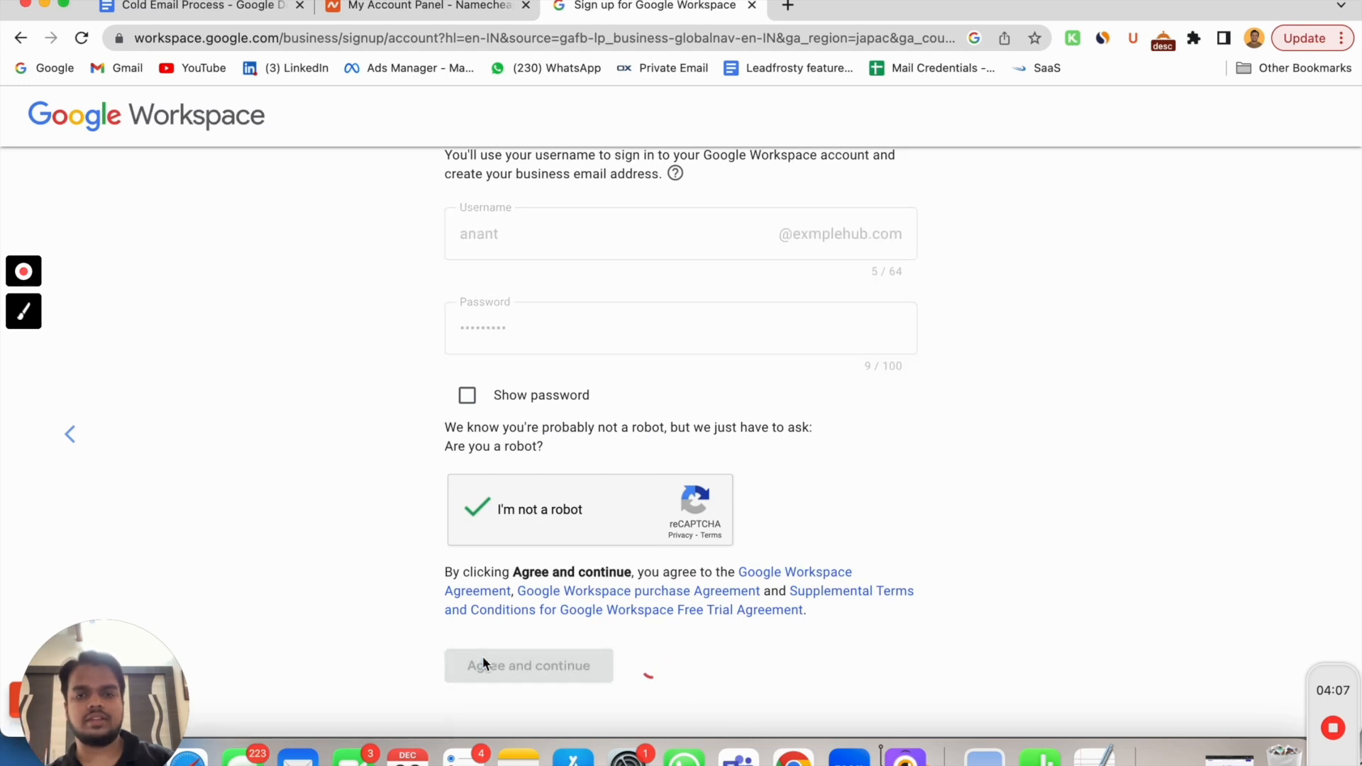
left_click(528, 665)
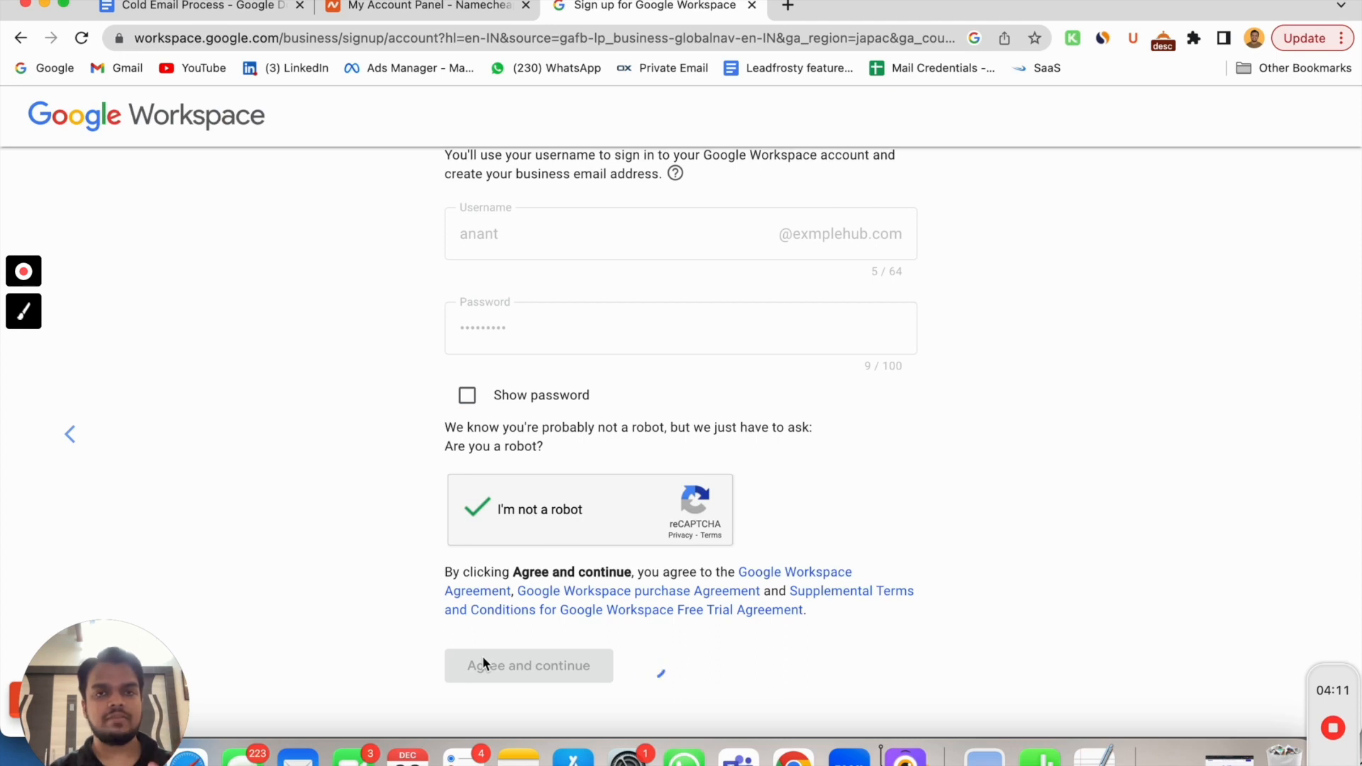
left_click(528, 666)
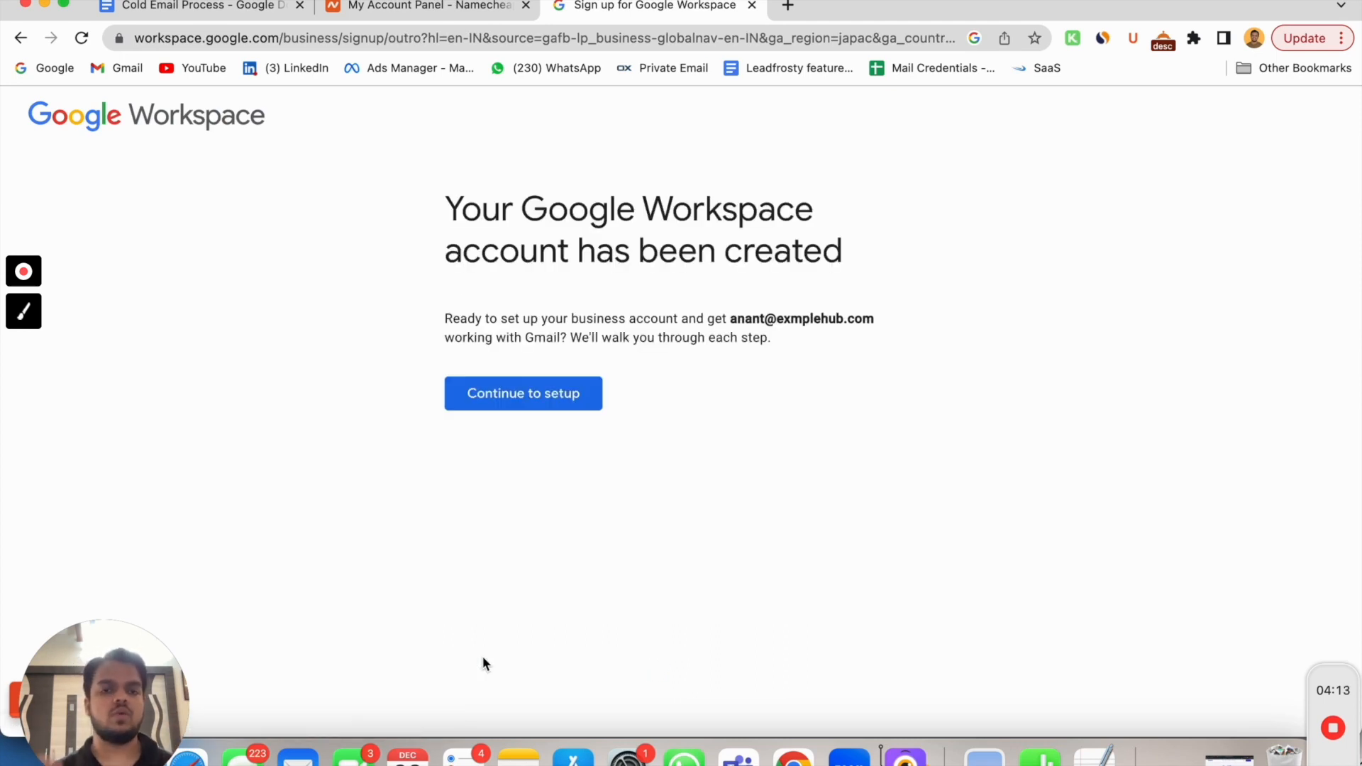
Step: Continue to setup, accept the account terms, and step past the Admin Console welcome
left_click(522, 392)
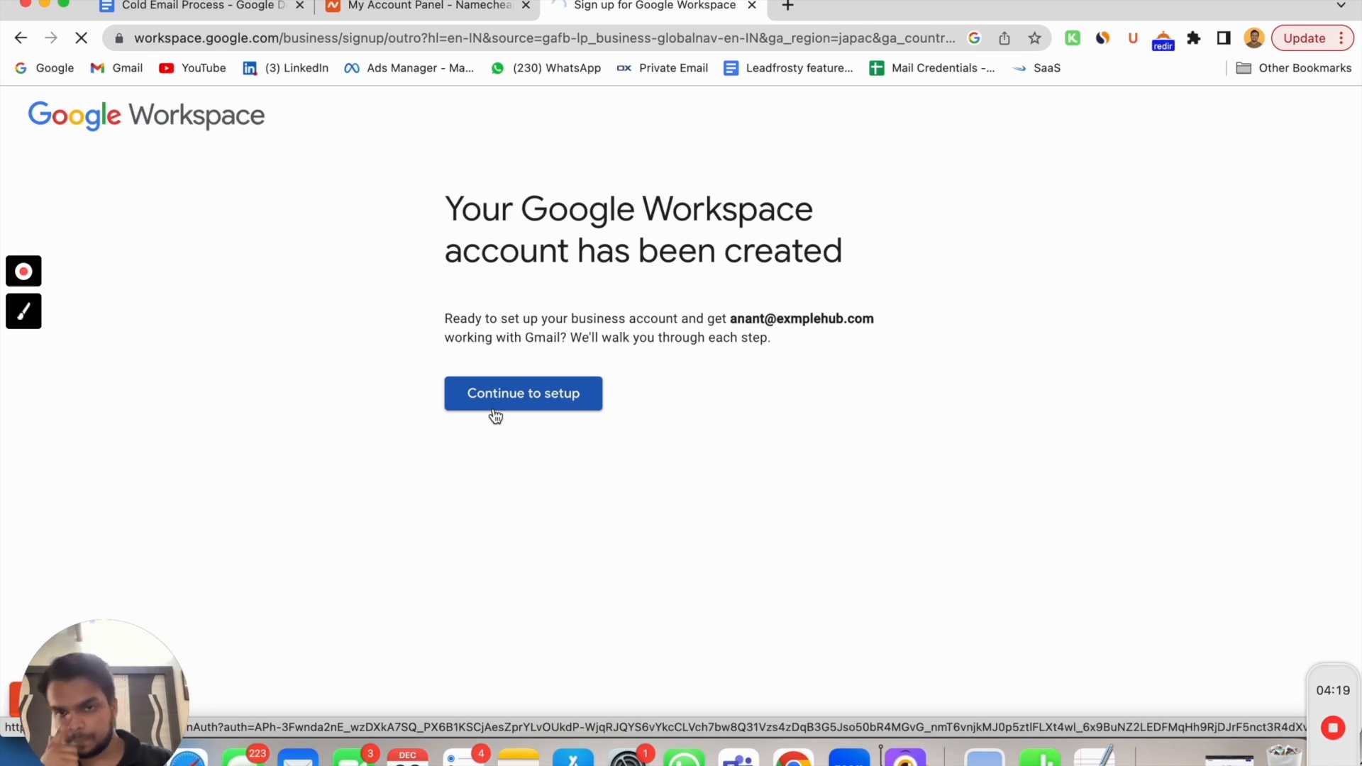
left_click(522, 392)
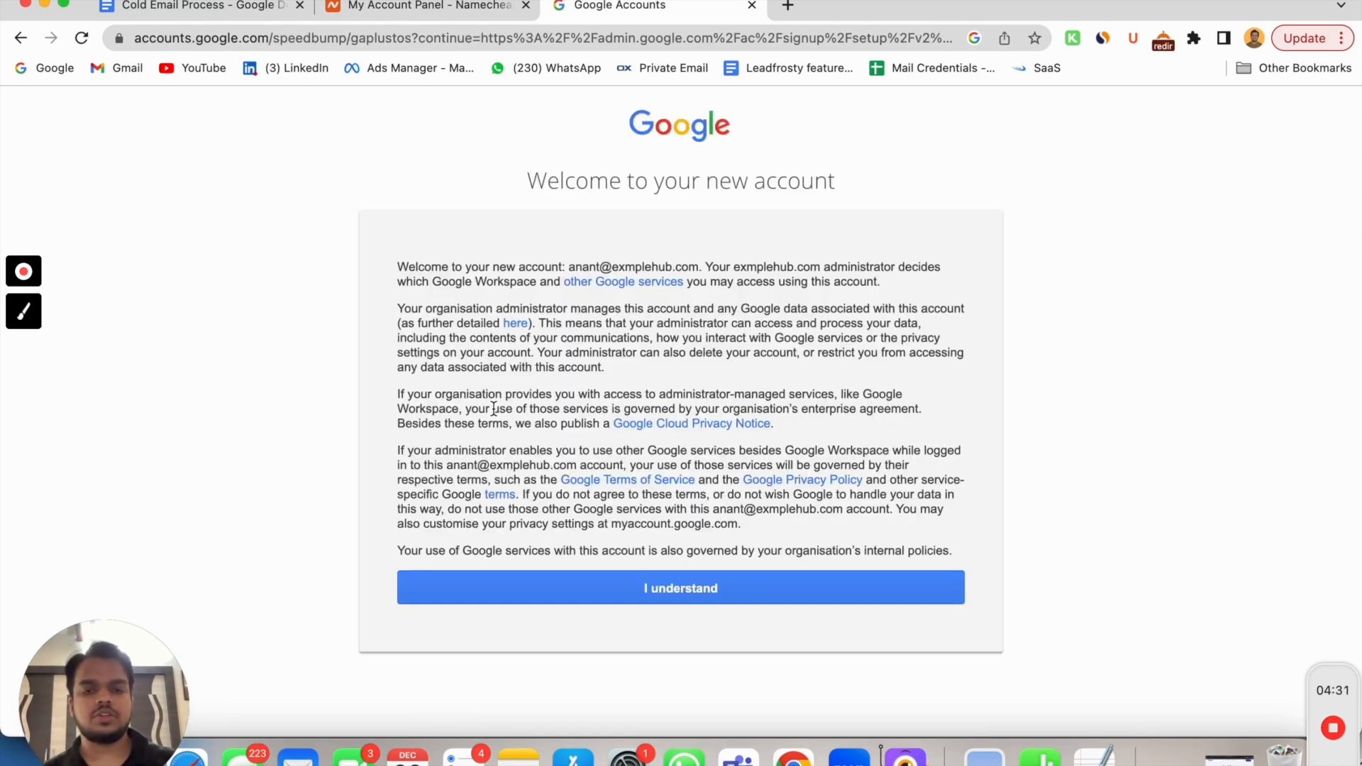
left_click(681, 589)
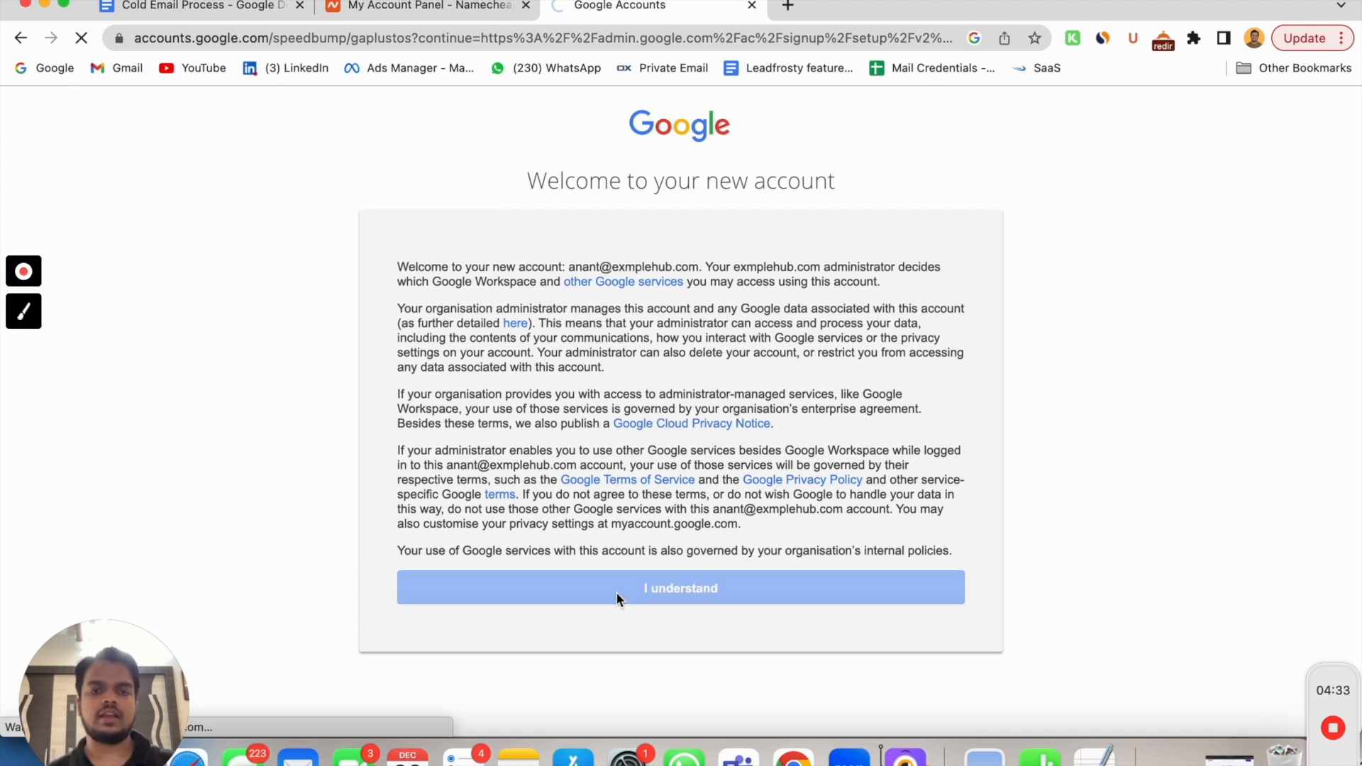
left_click(680, 588)
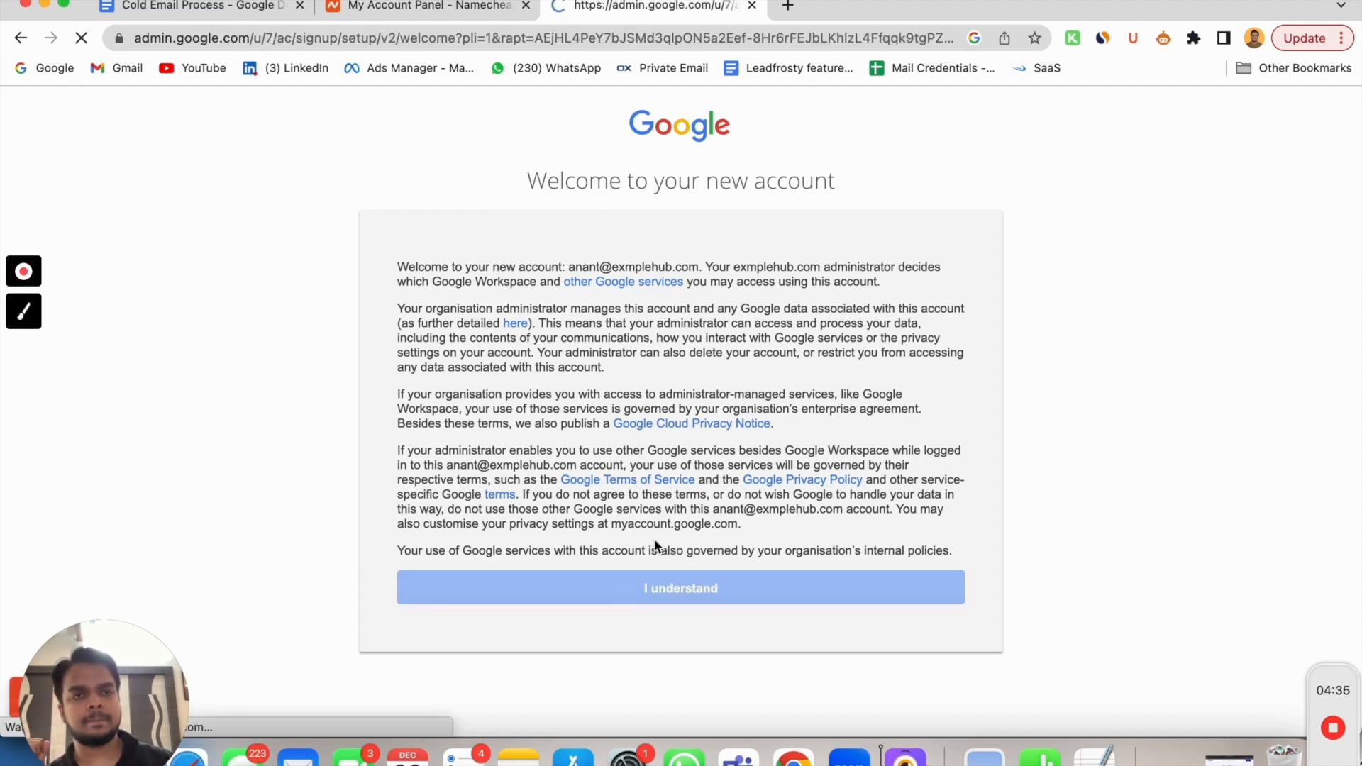
left_click(680, 587)
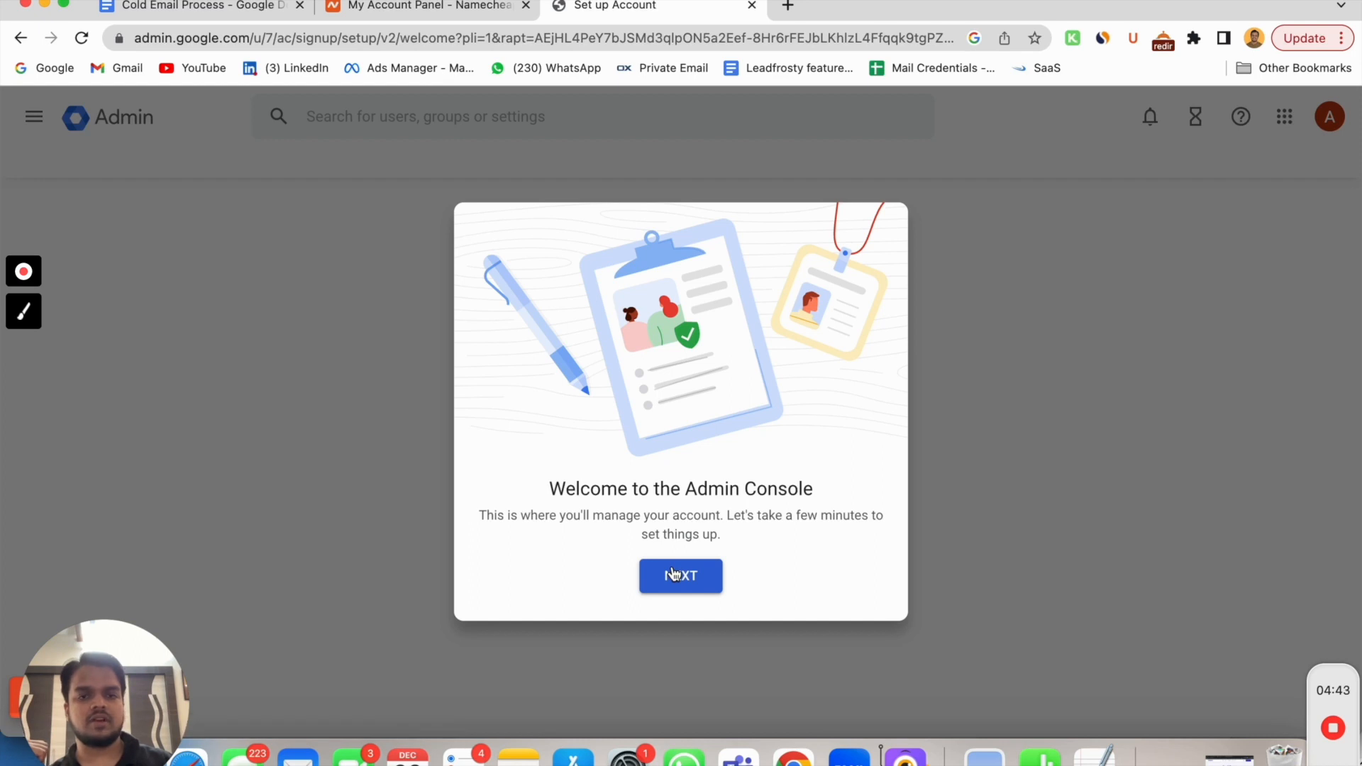
left_click(680, 576)
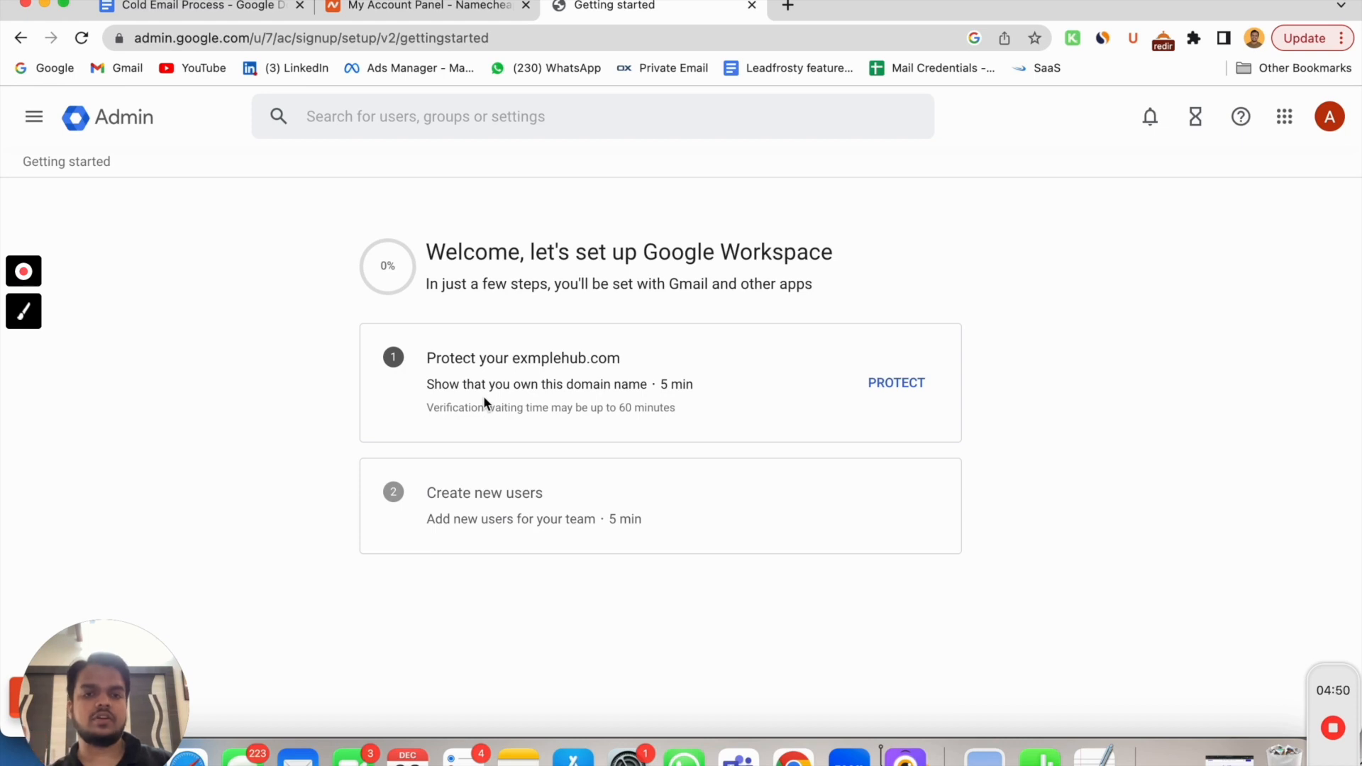
mouse_move(856, 422)
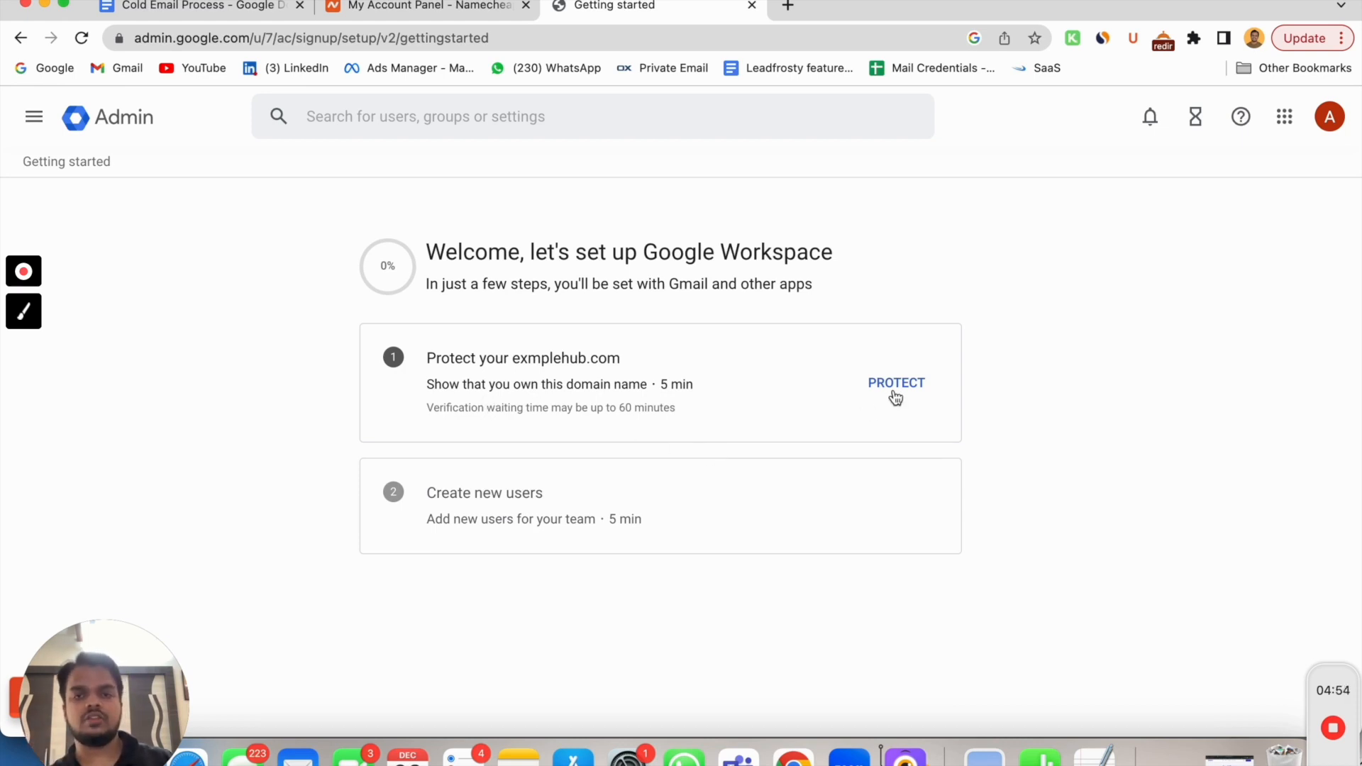
Step: Begin protecting exmplehub.com and scroll through the TXT verification instructions
left_click(897, 383)
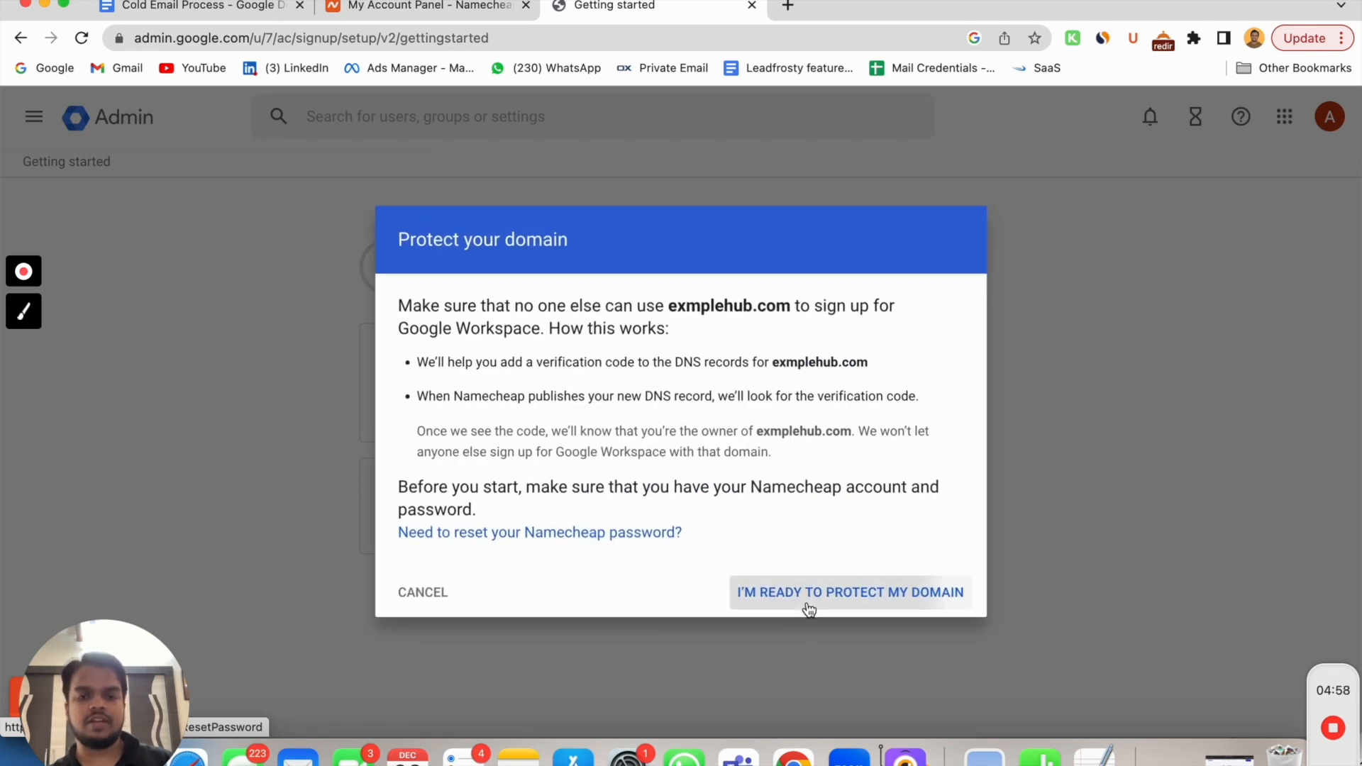
left_click(849, 591)
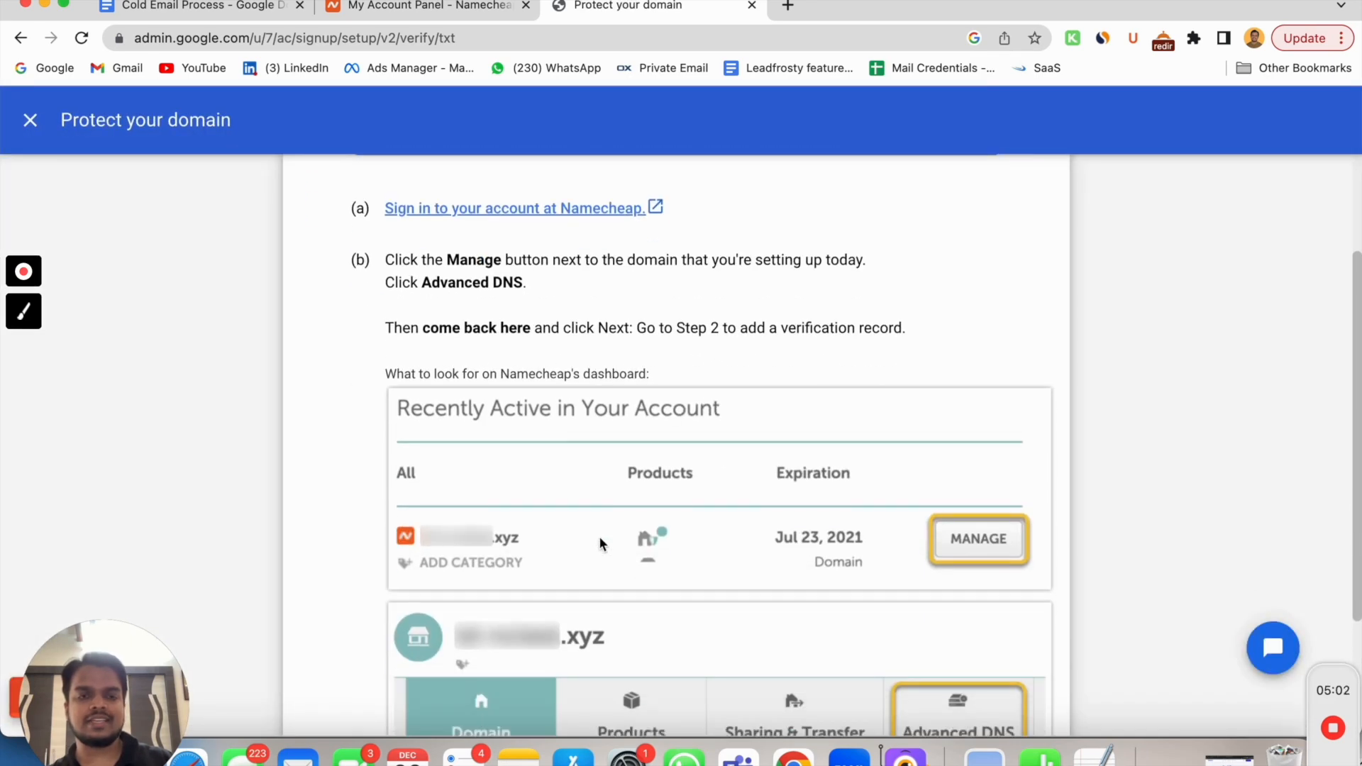
scroll("down", 3)
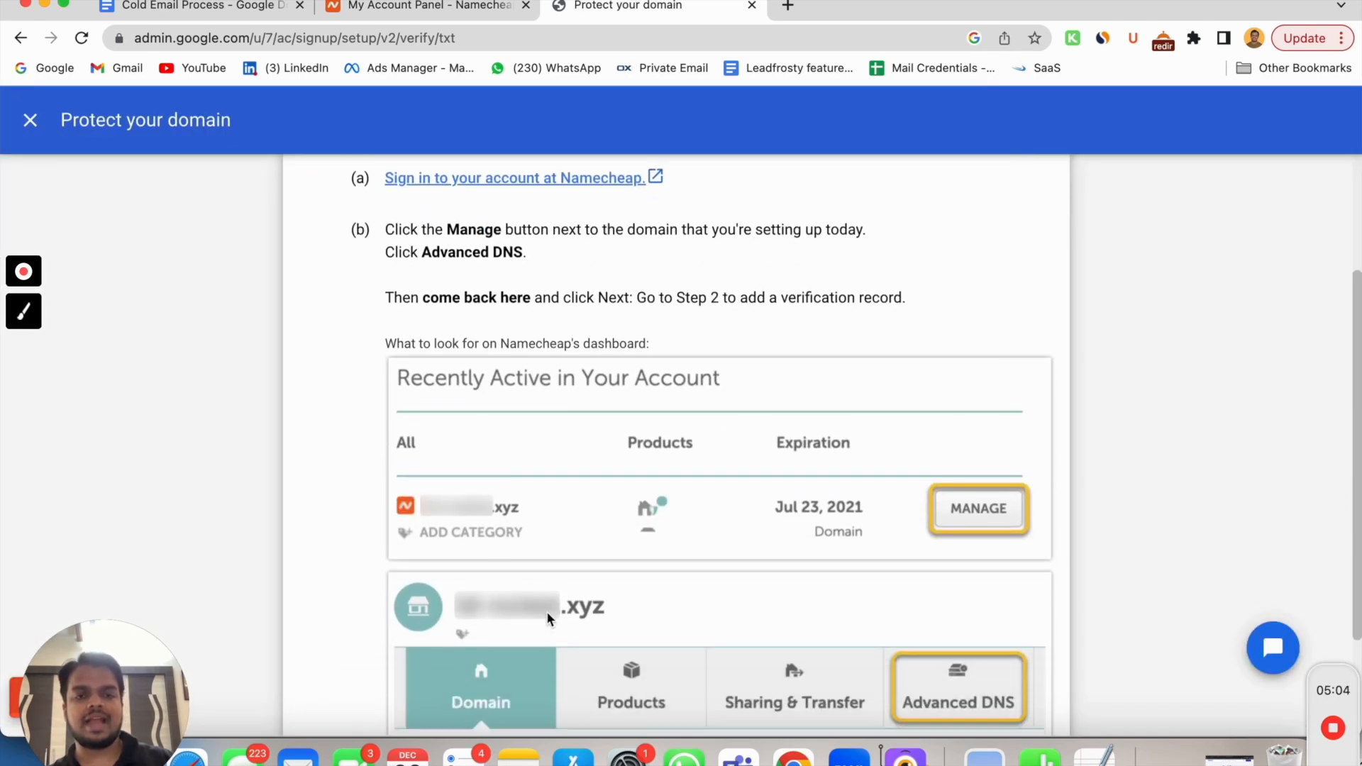
scroll("down", 3)
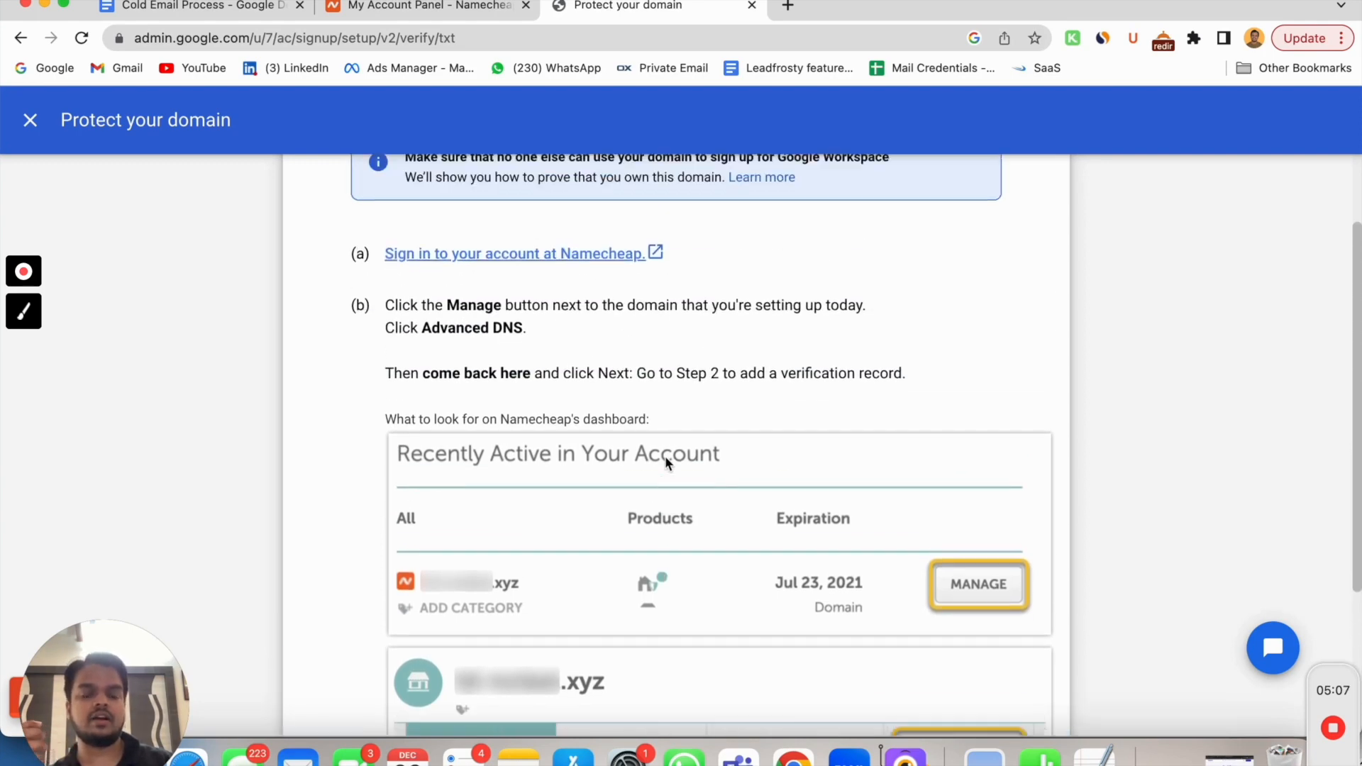
scroll("down", 3)
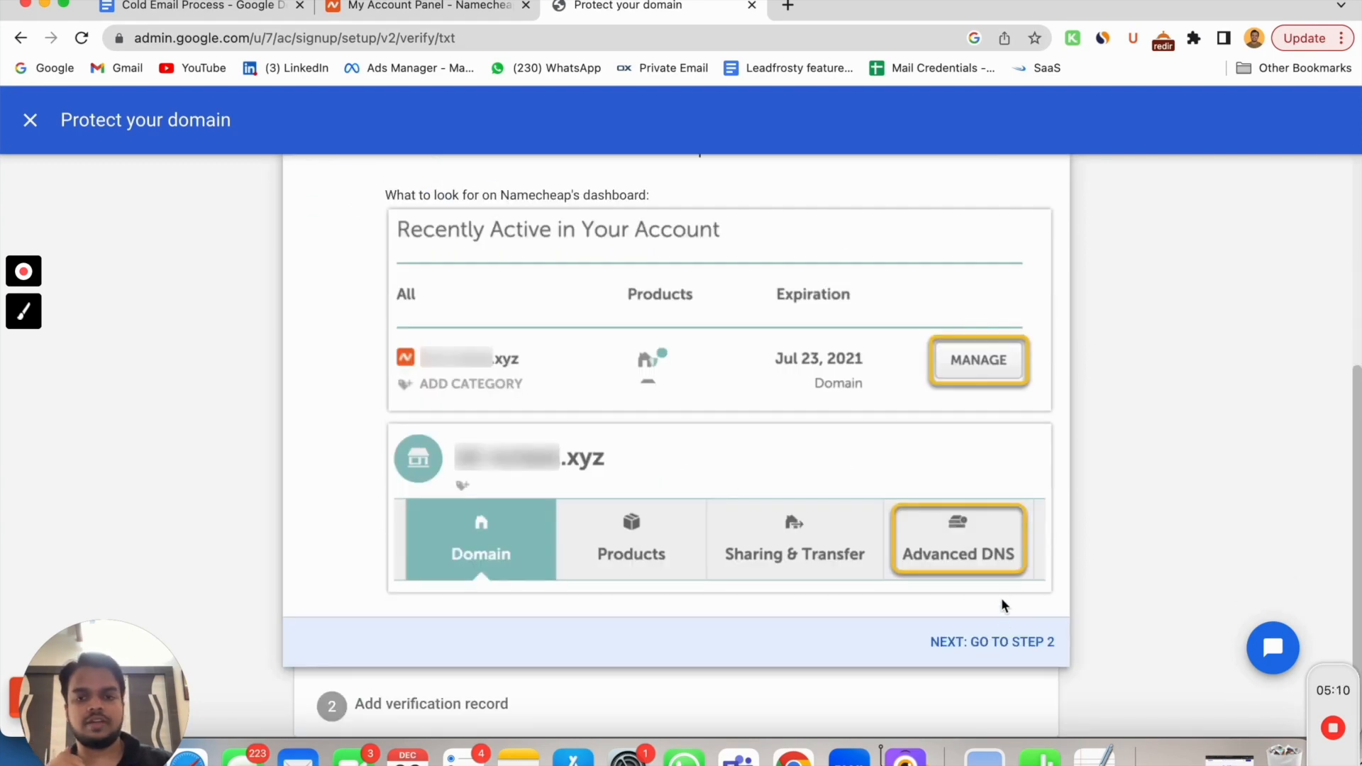
scroll("down", 3)
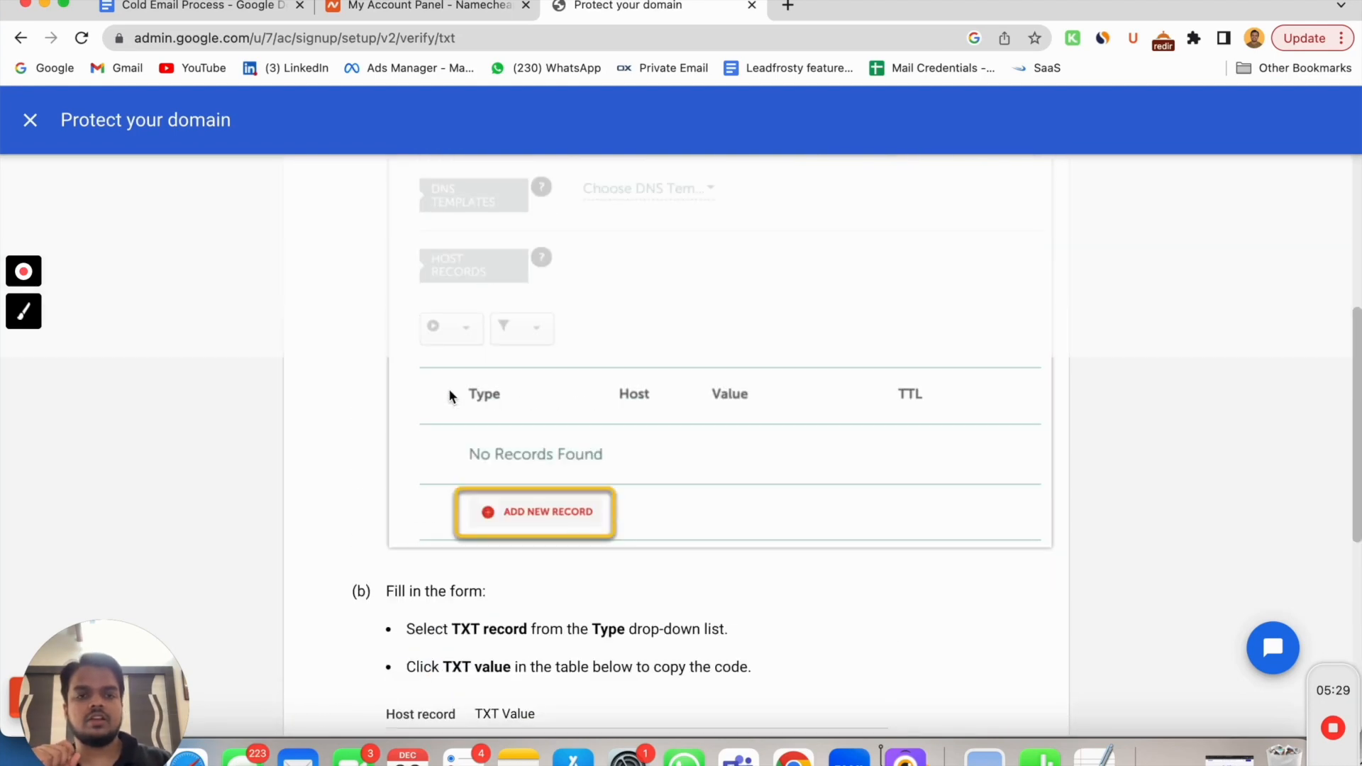
scroll("down", 3)
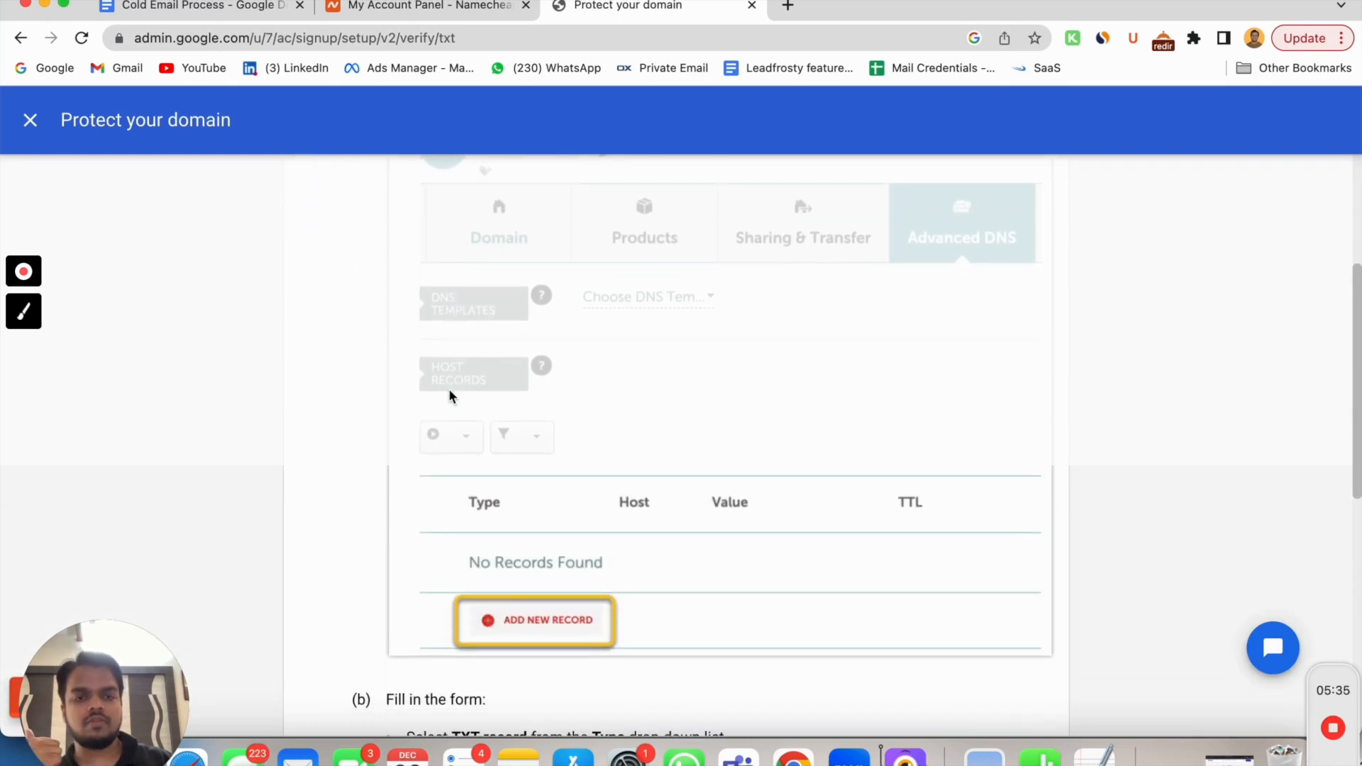
scroll("down", 3)
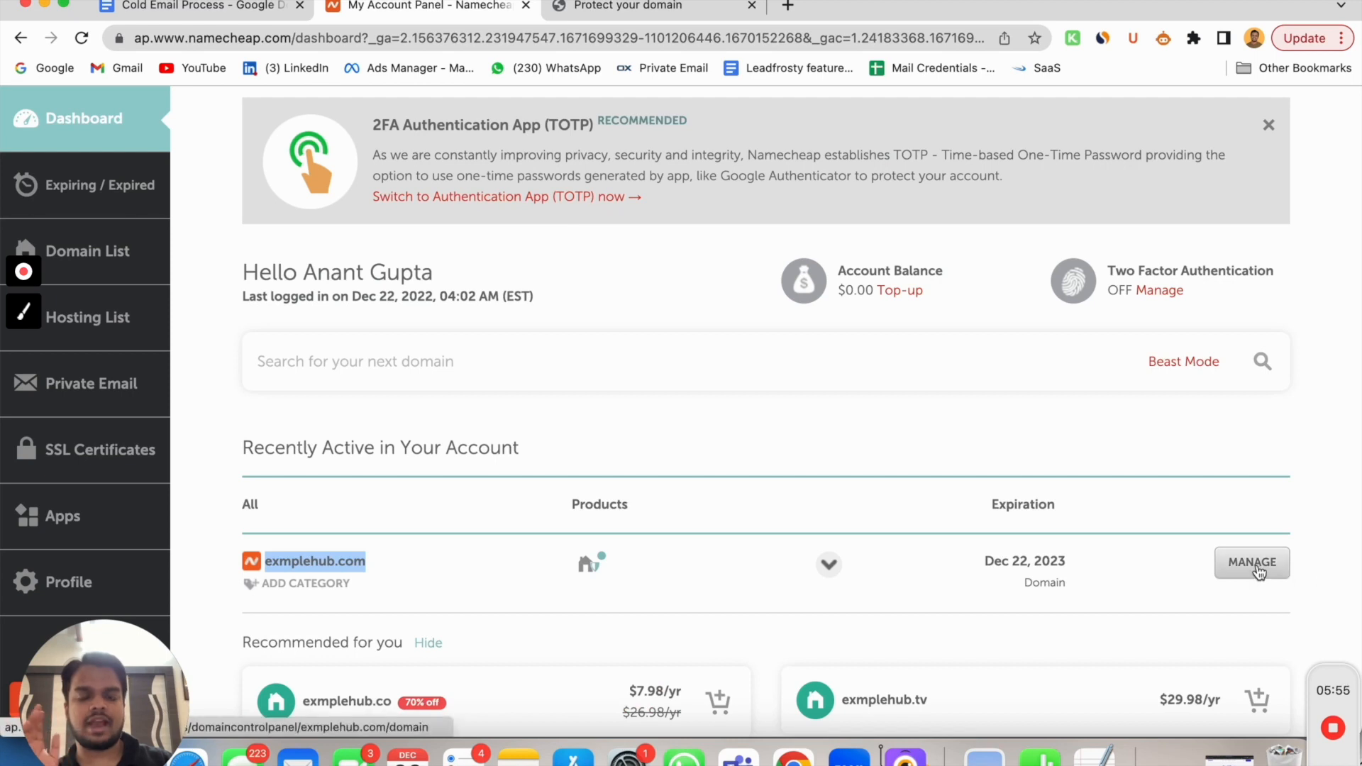
Step: Manage exmplehub.com in Namecheap and open its Advanced DNS host records
left_click(1251, 561)
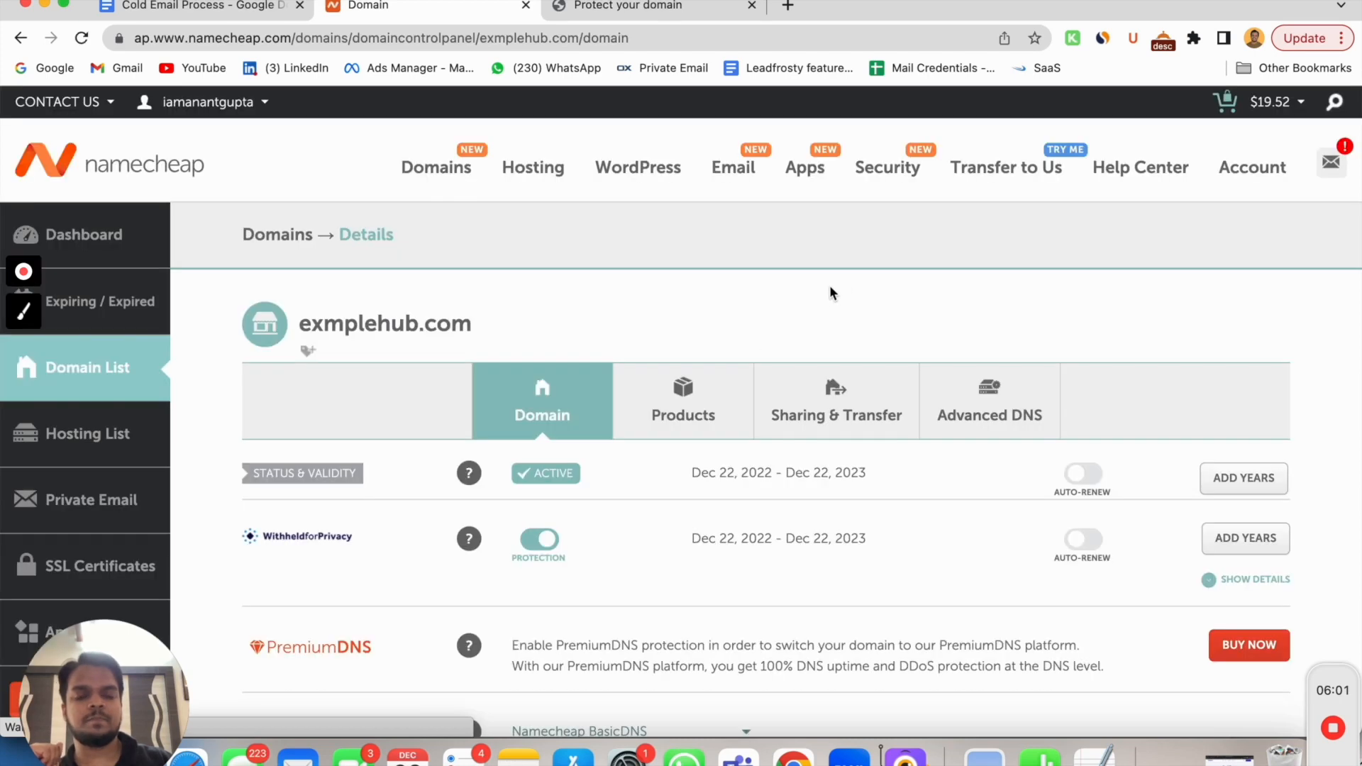
left_click(835, 400)
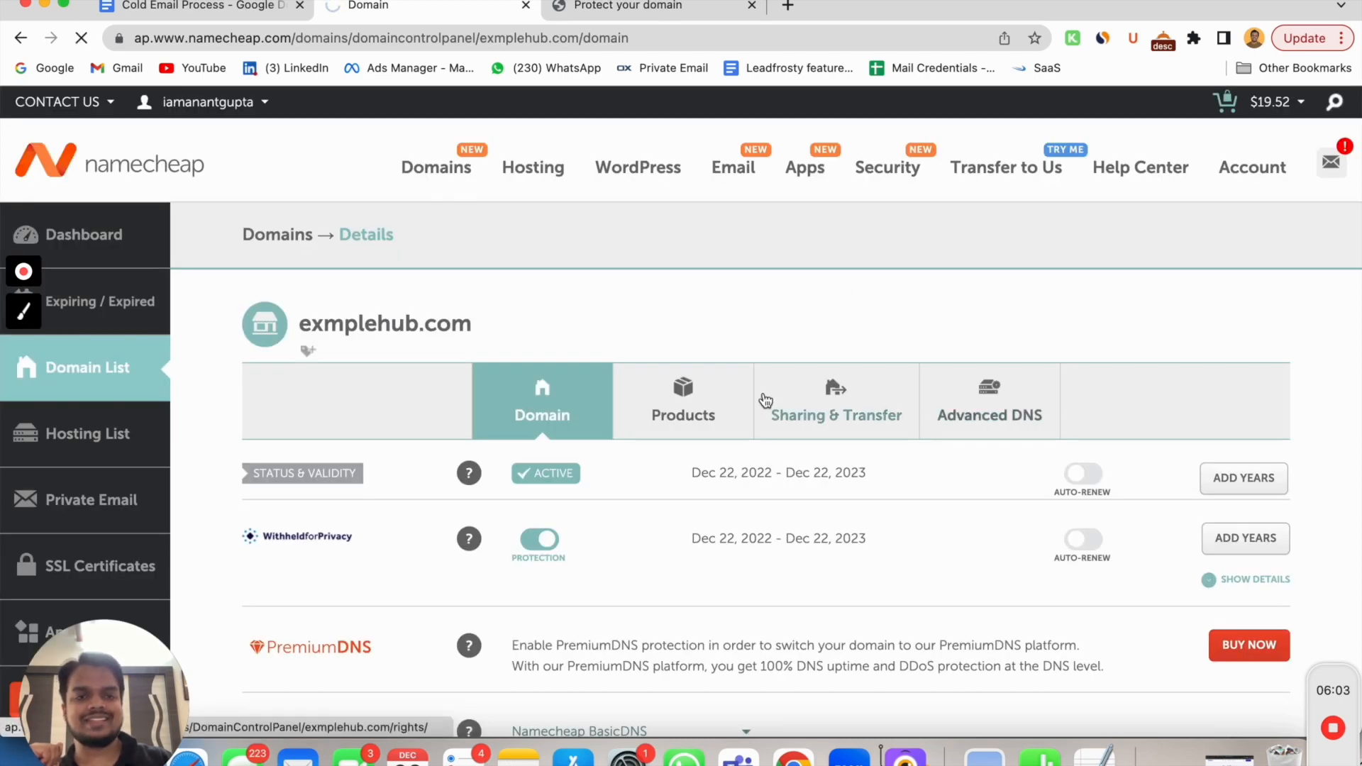
left_click(988, 400)
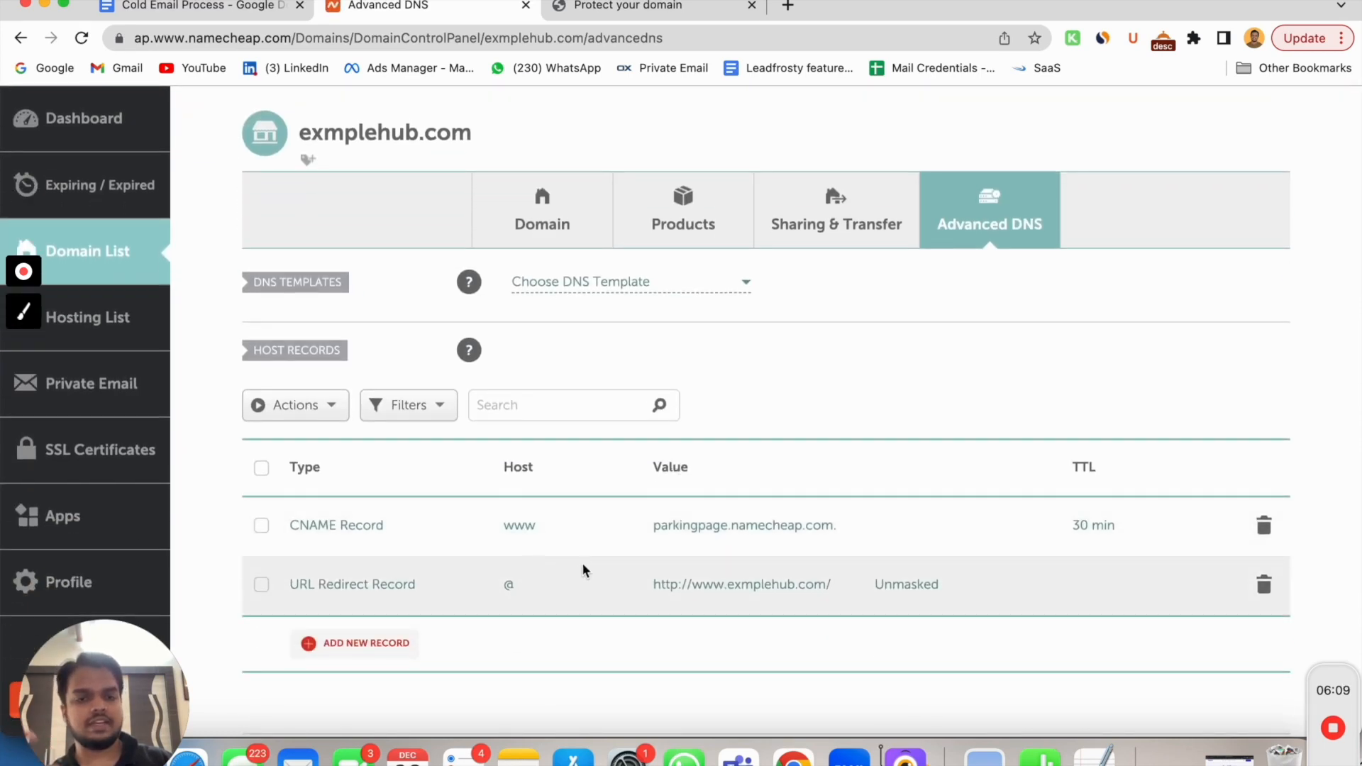
mouse_move(580, 538)
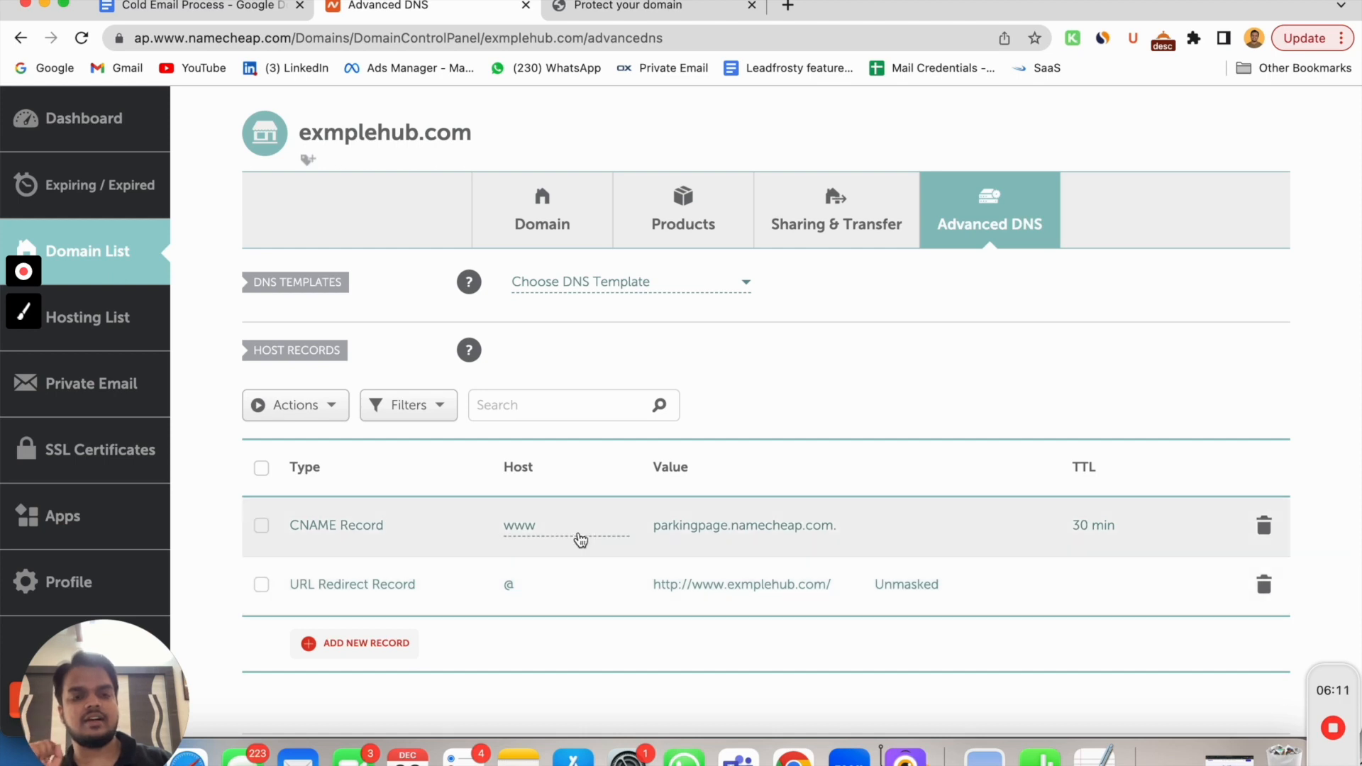
mouse_move(625, 401)
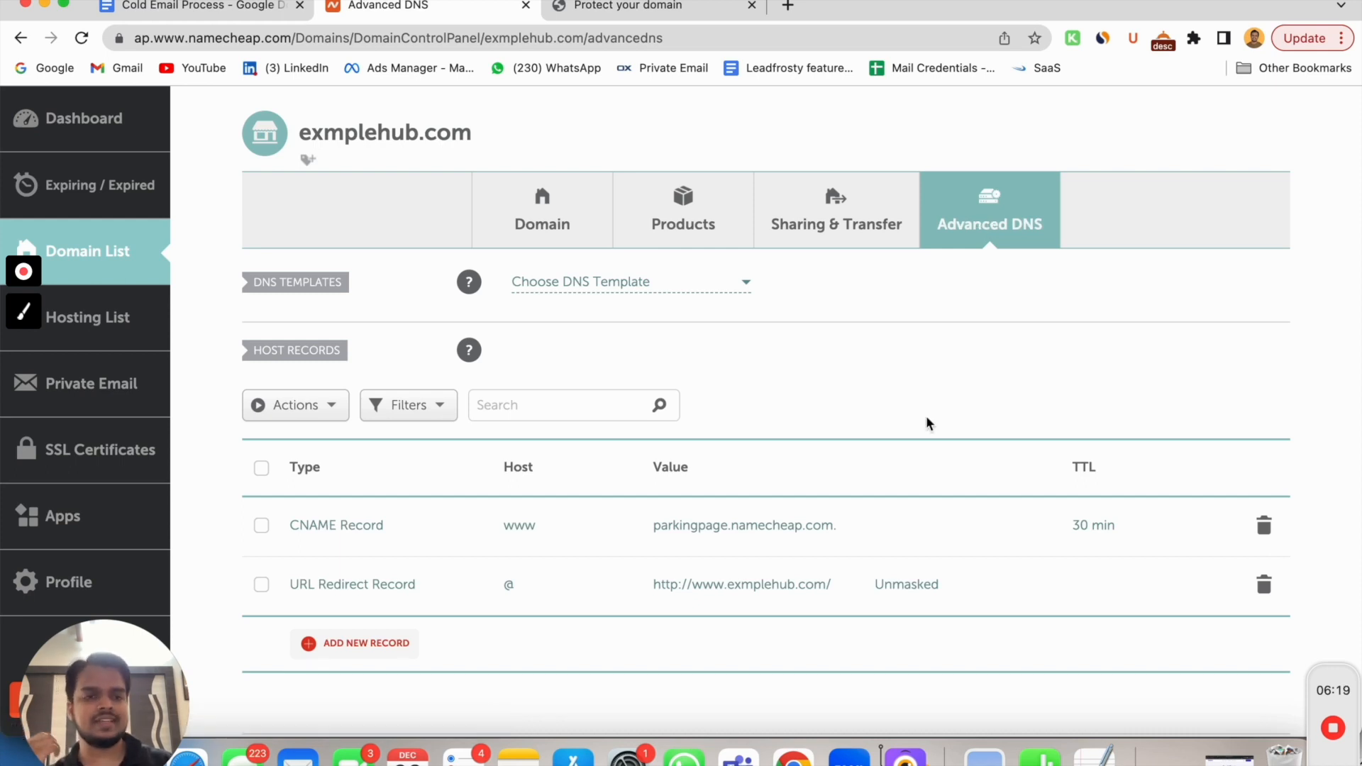
mouse_move(676, 362)
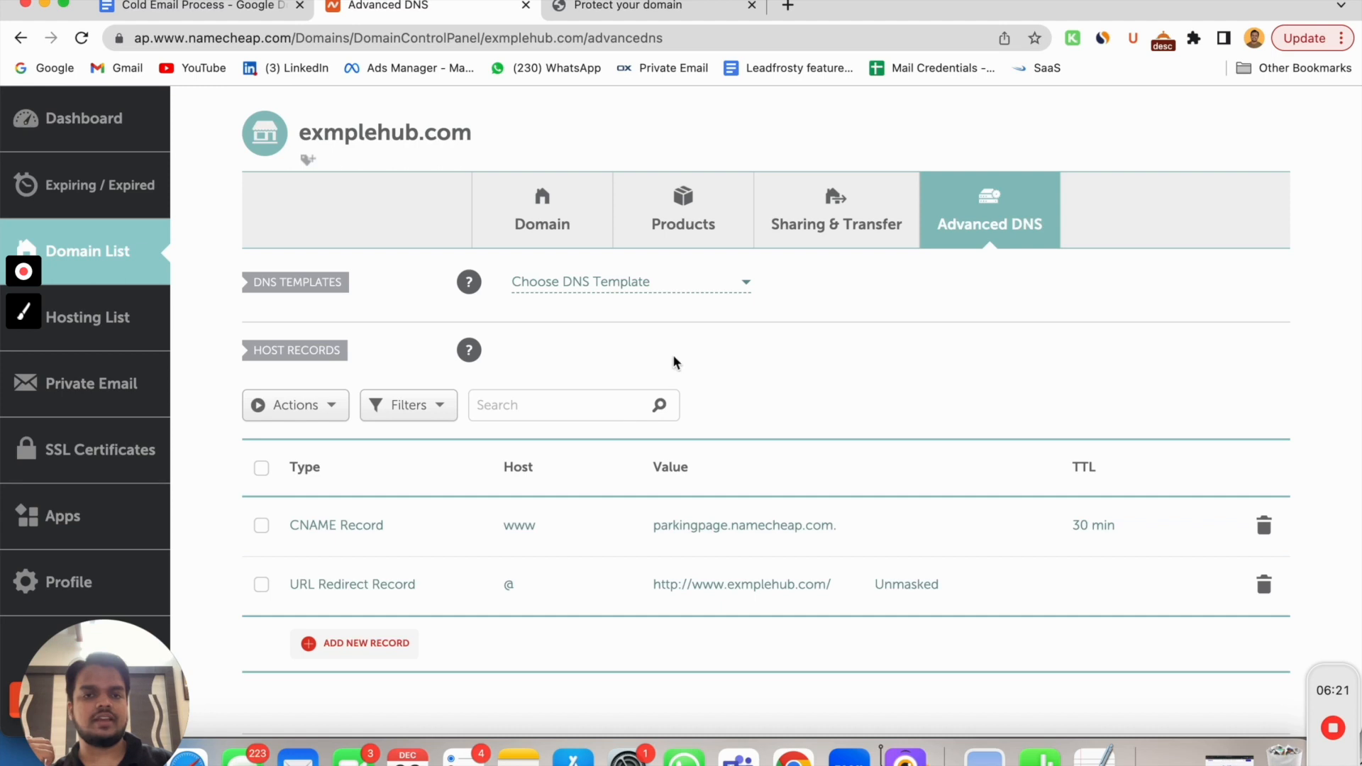
mouse_move(364, 637)
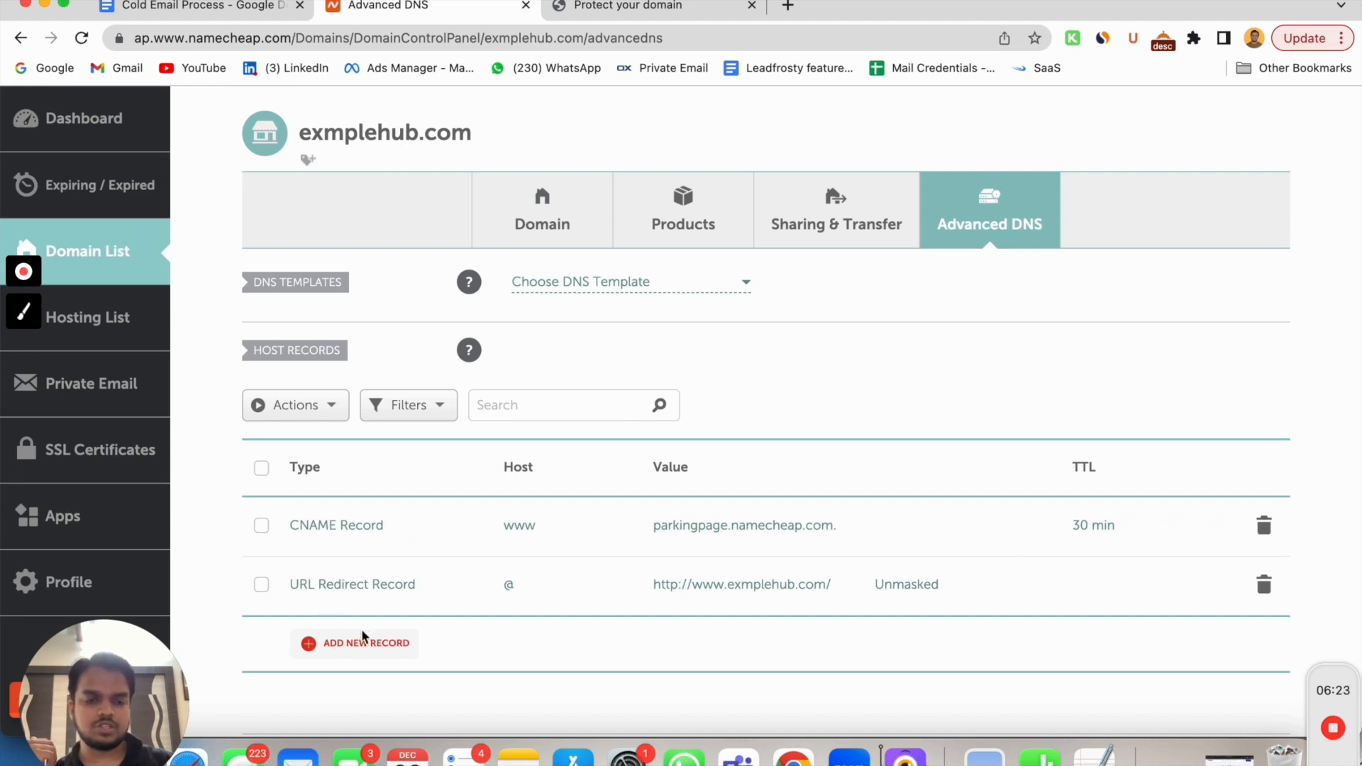
Step: Add a TXT record with host @ and the Google verification code, and save it
left_click(353, 643)
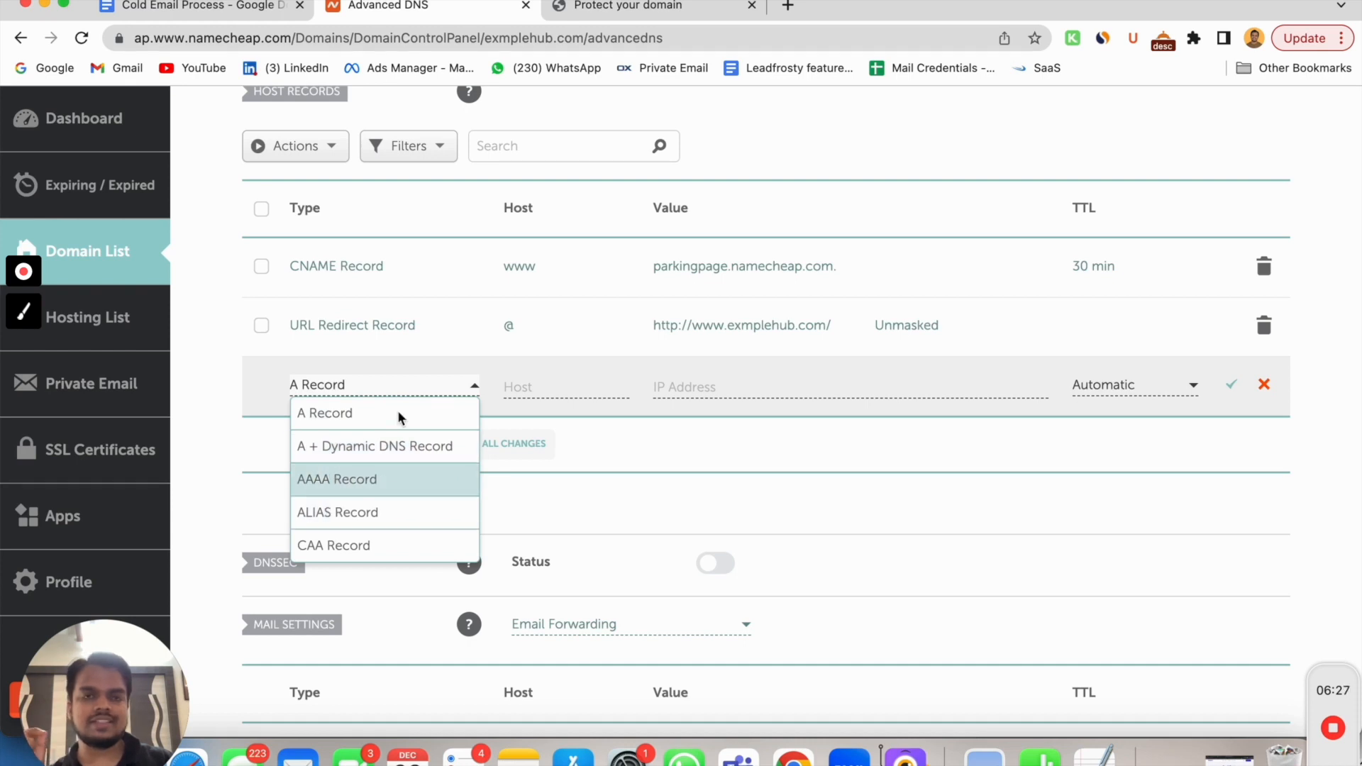
left_click(617, 6)
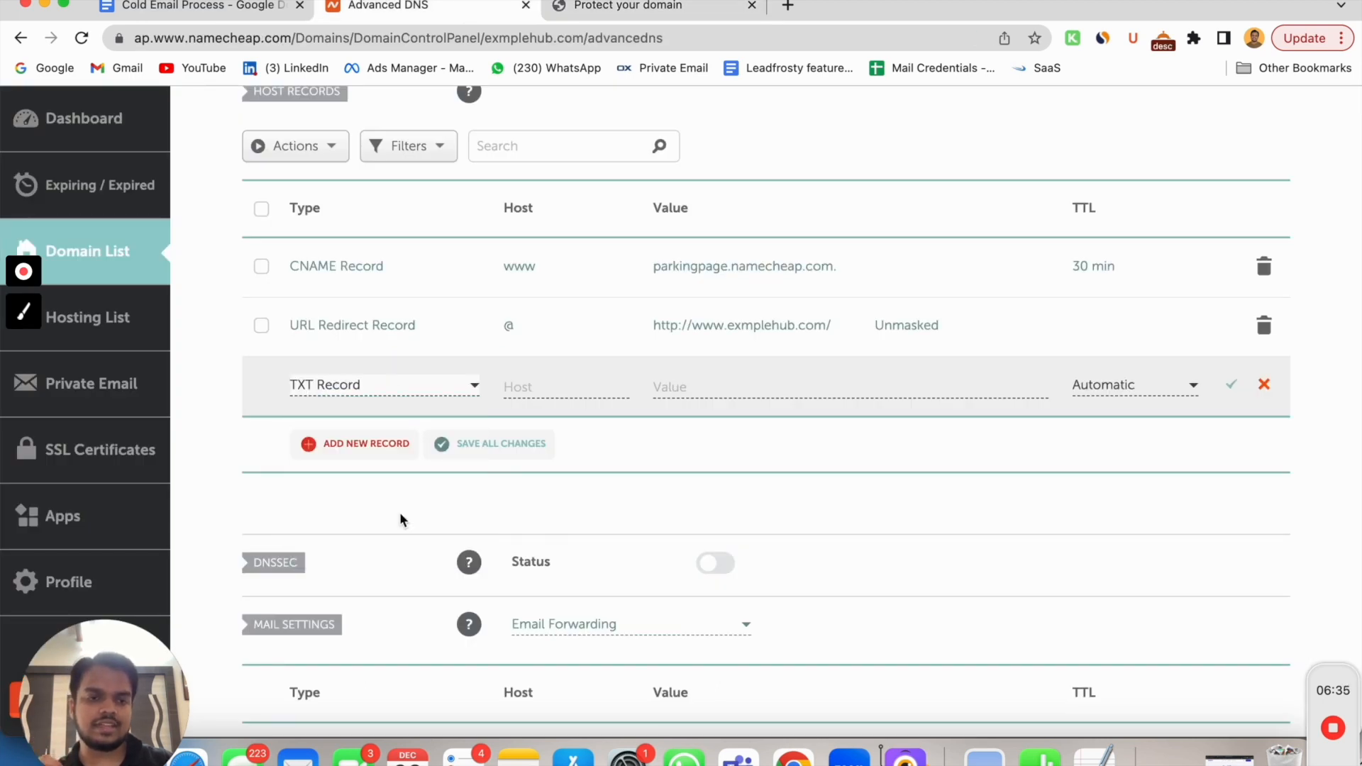
left_click(564, 386)
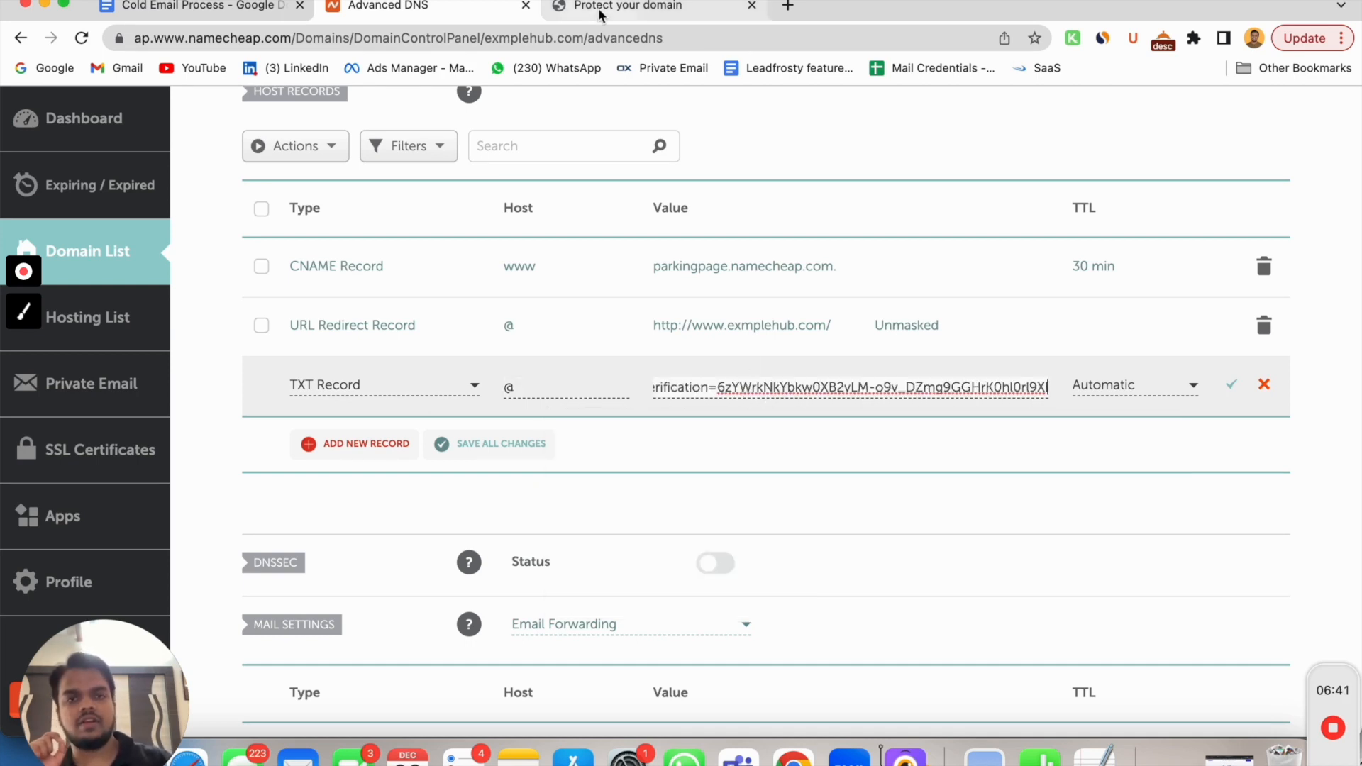
left_click(620, 8)
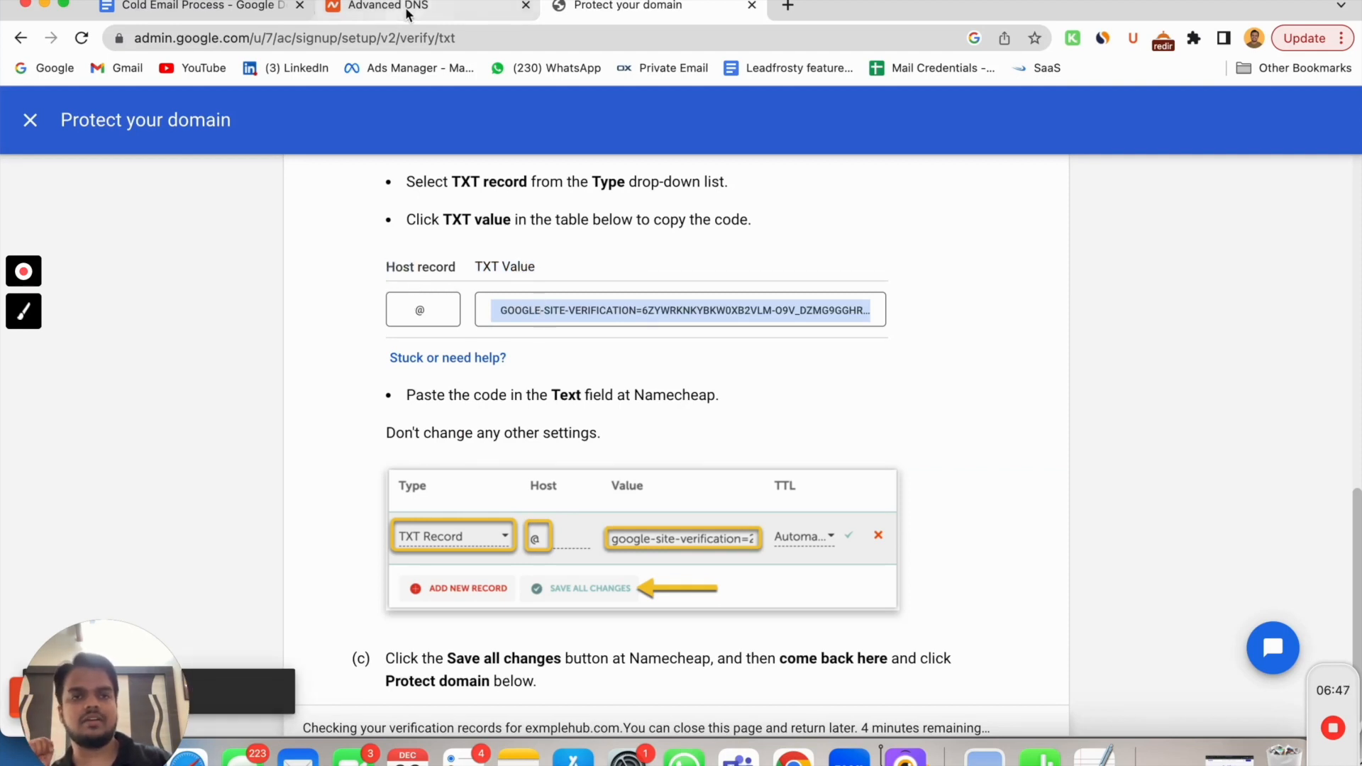
left_click(408, 7)
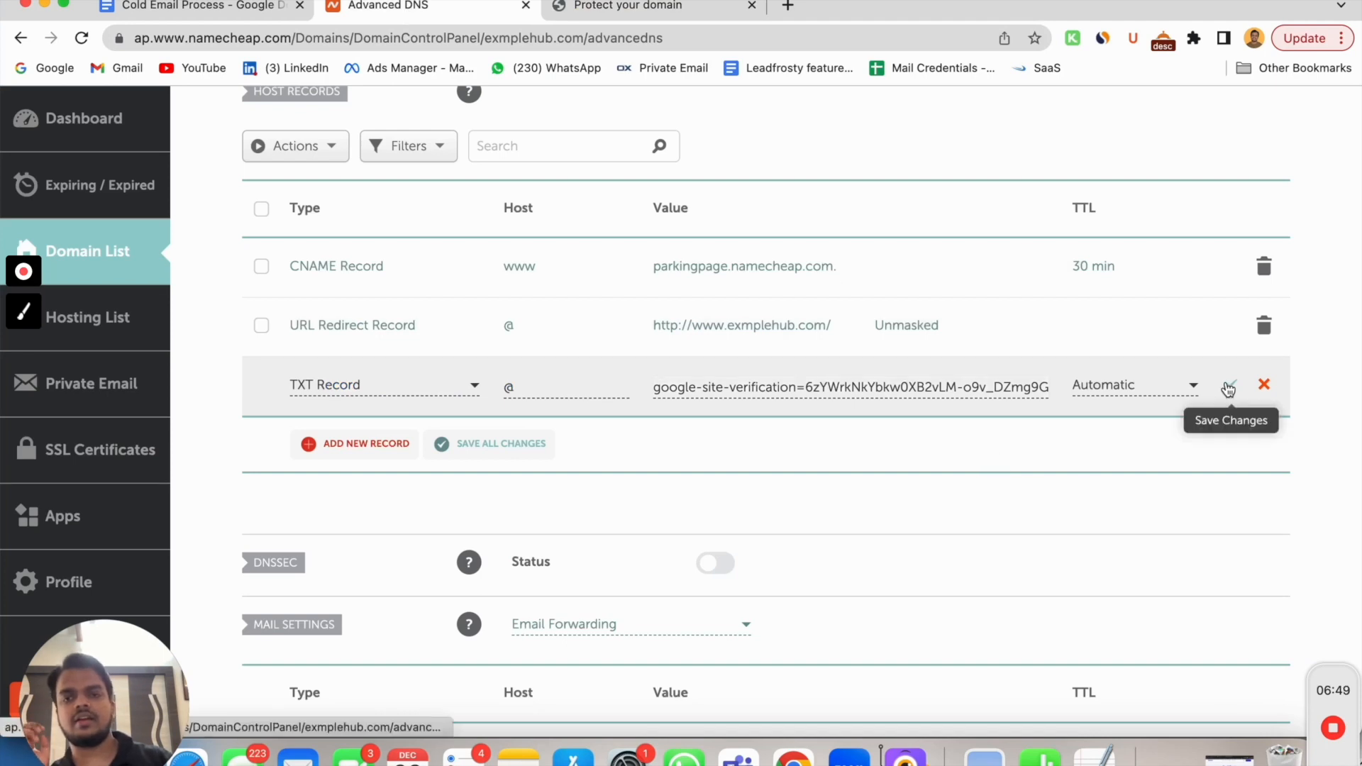
left_click(1228, 385)
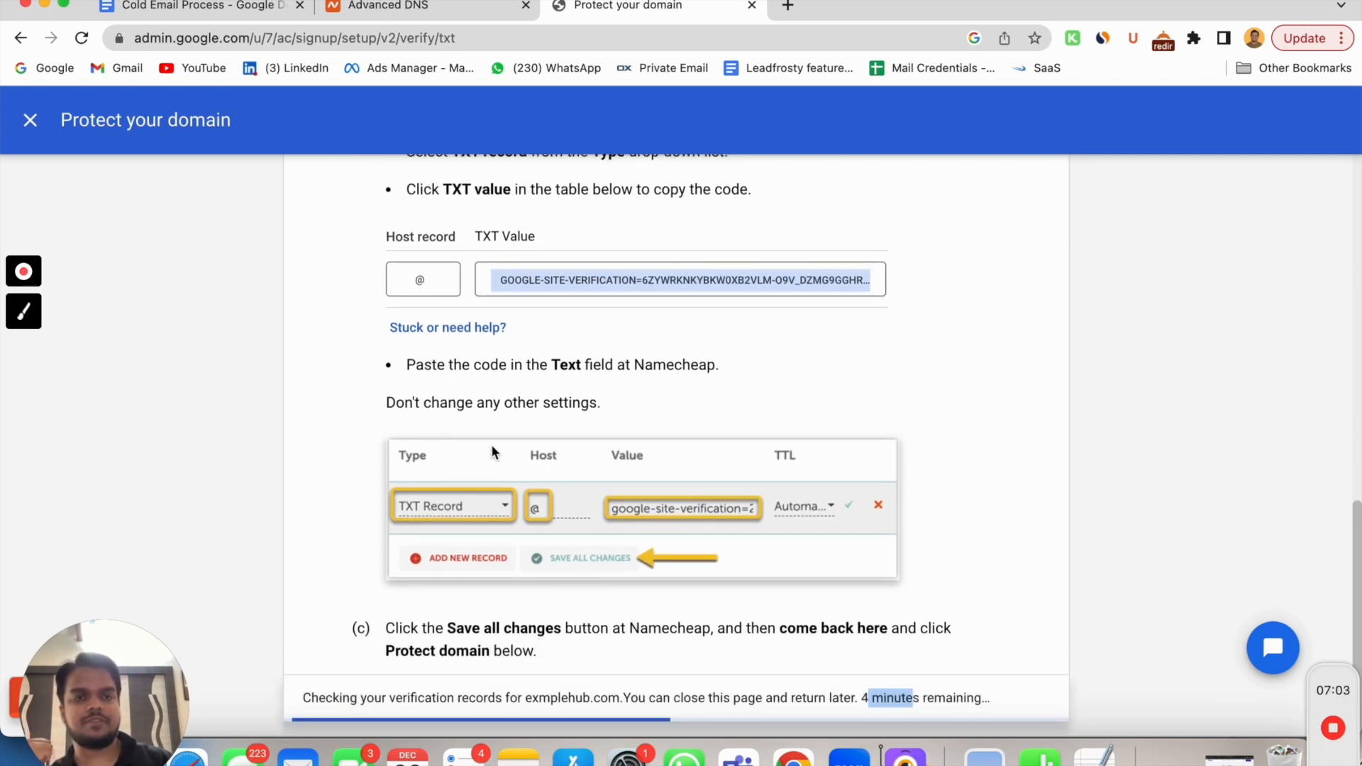
Step: Check the saved TXT record in Namecheap, then return to Google's verification check
left_click(426, 7)
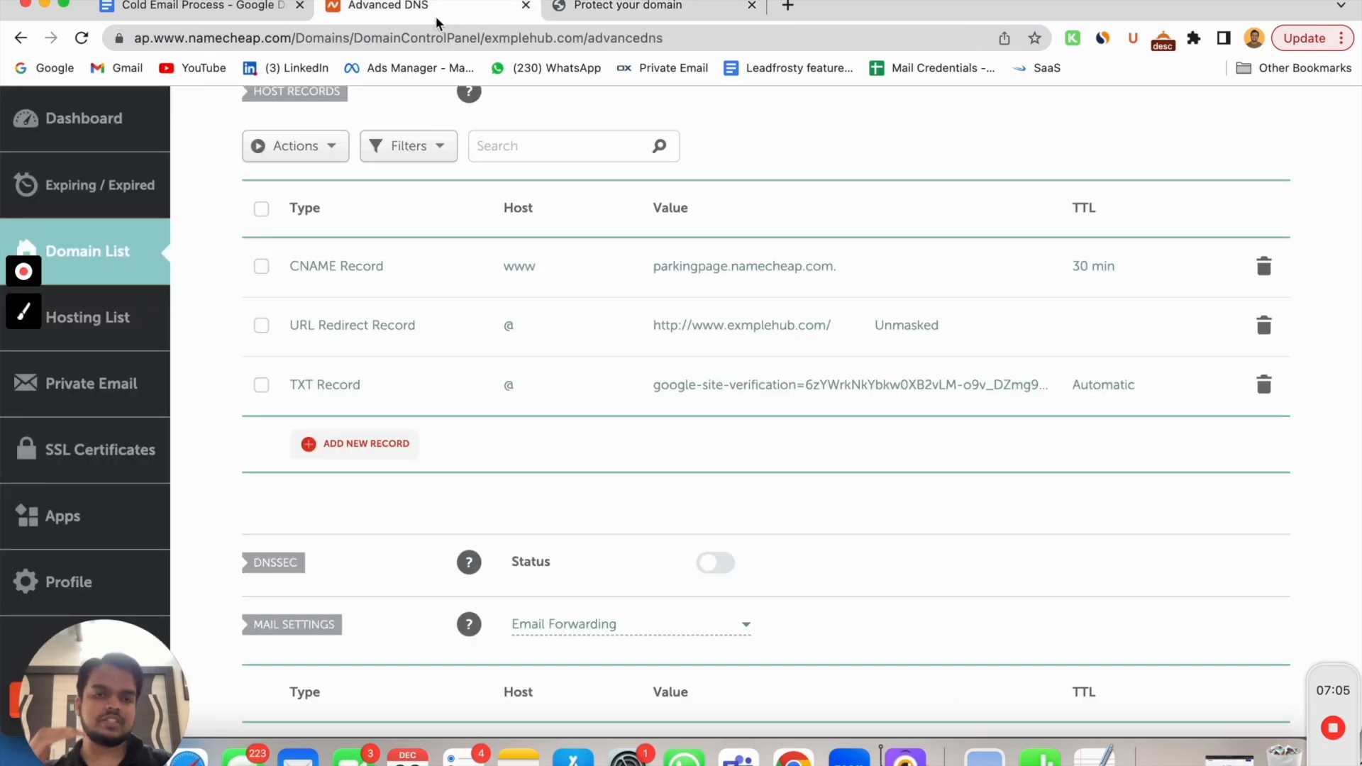
left_click(622, 8)
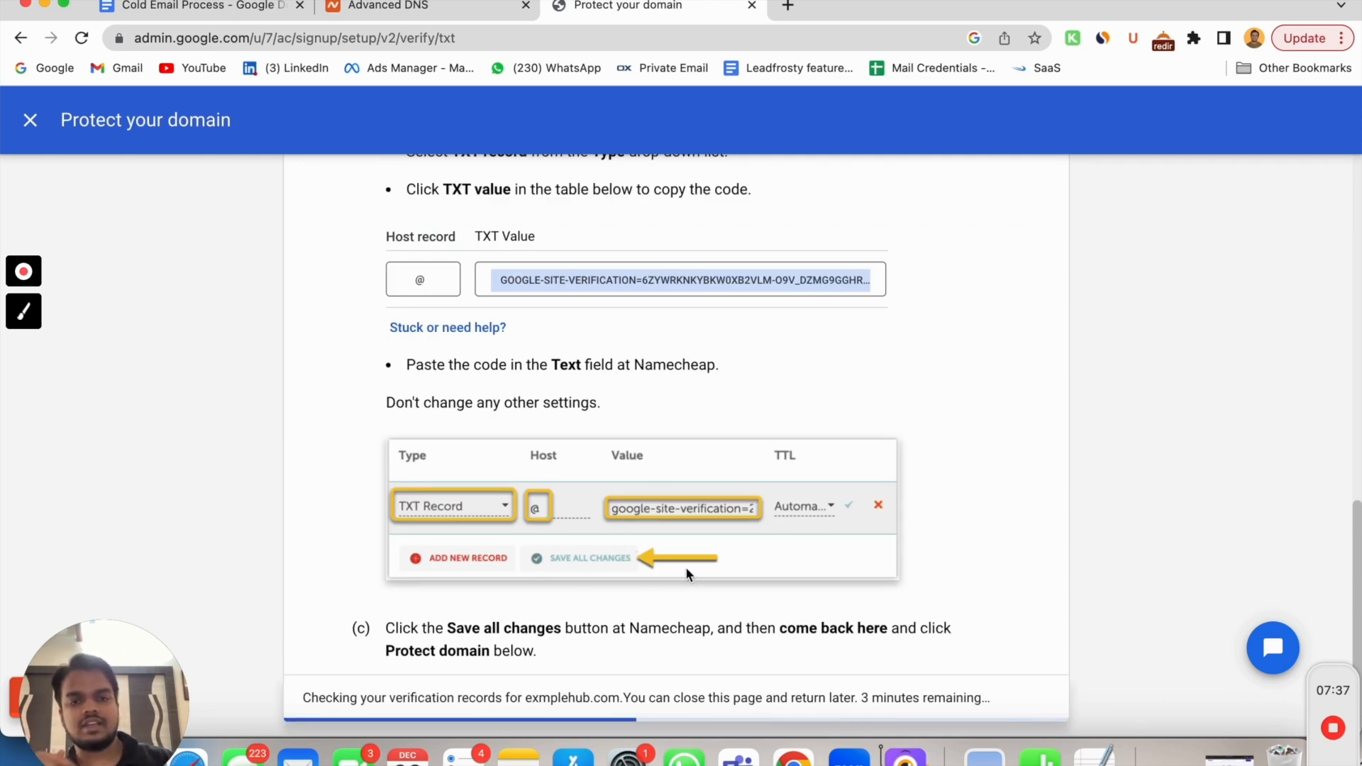
mouse_move(651, 505)
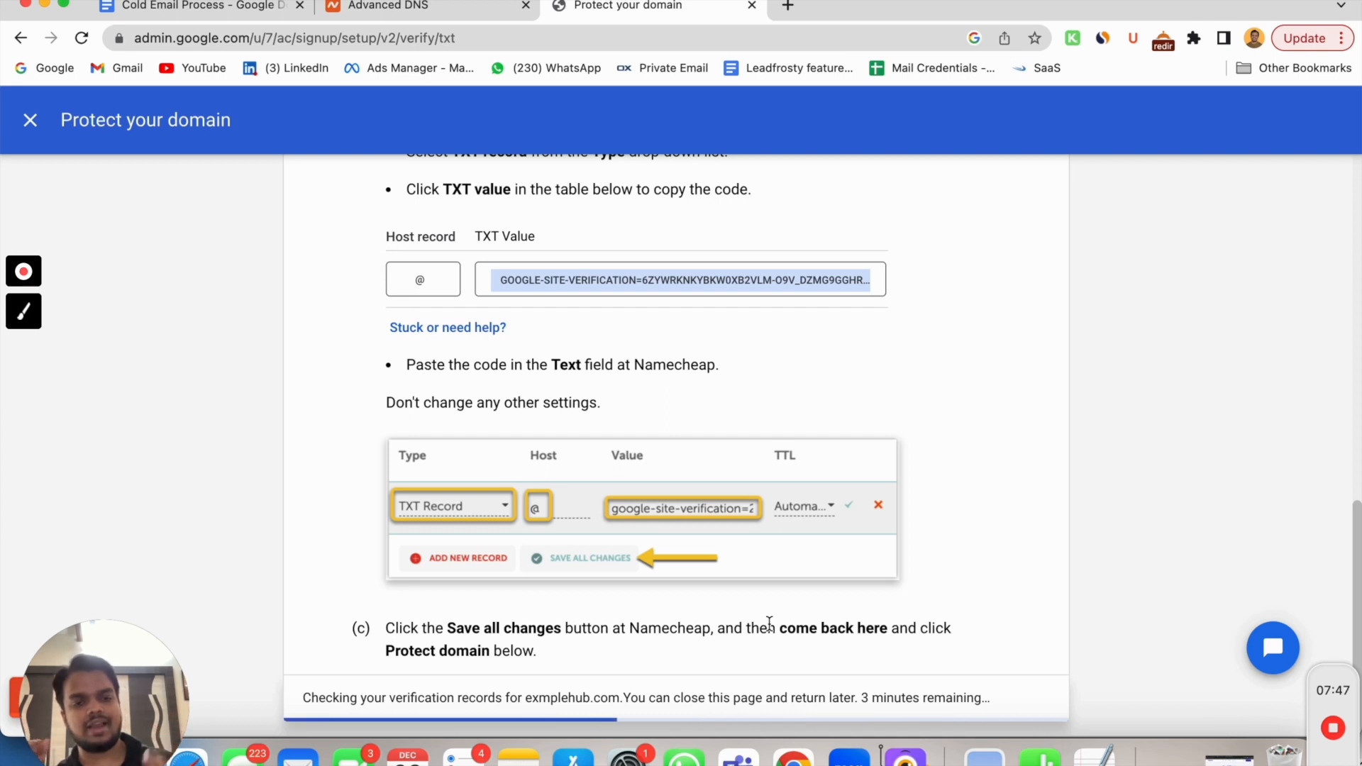
mouse_move(882, 666)
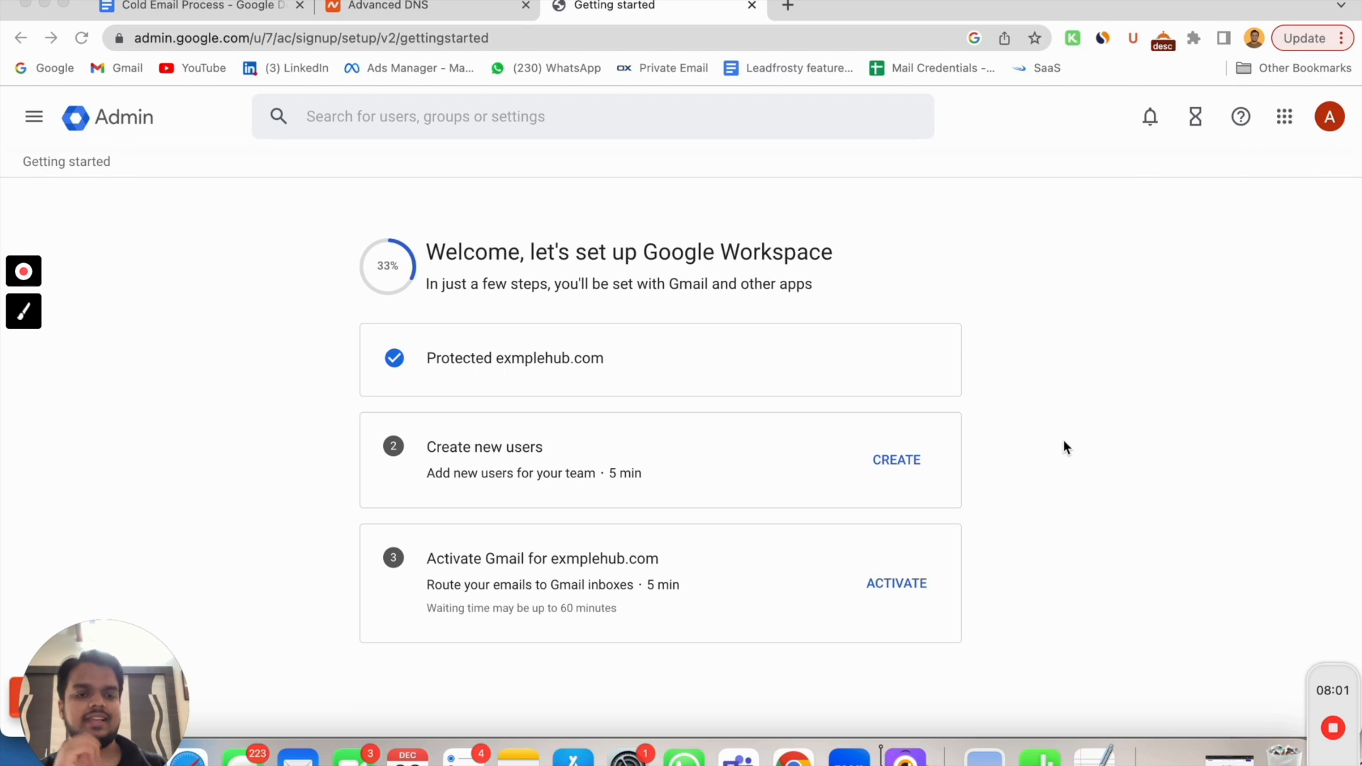
mouse_move(658, 440)
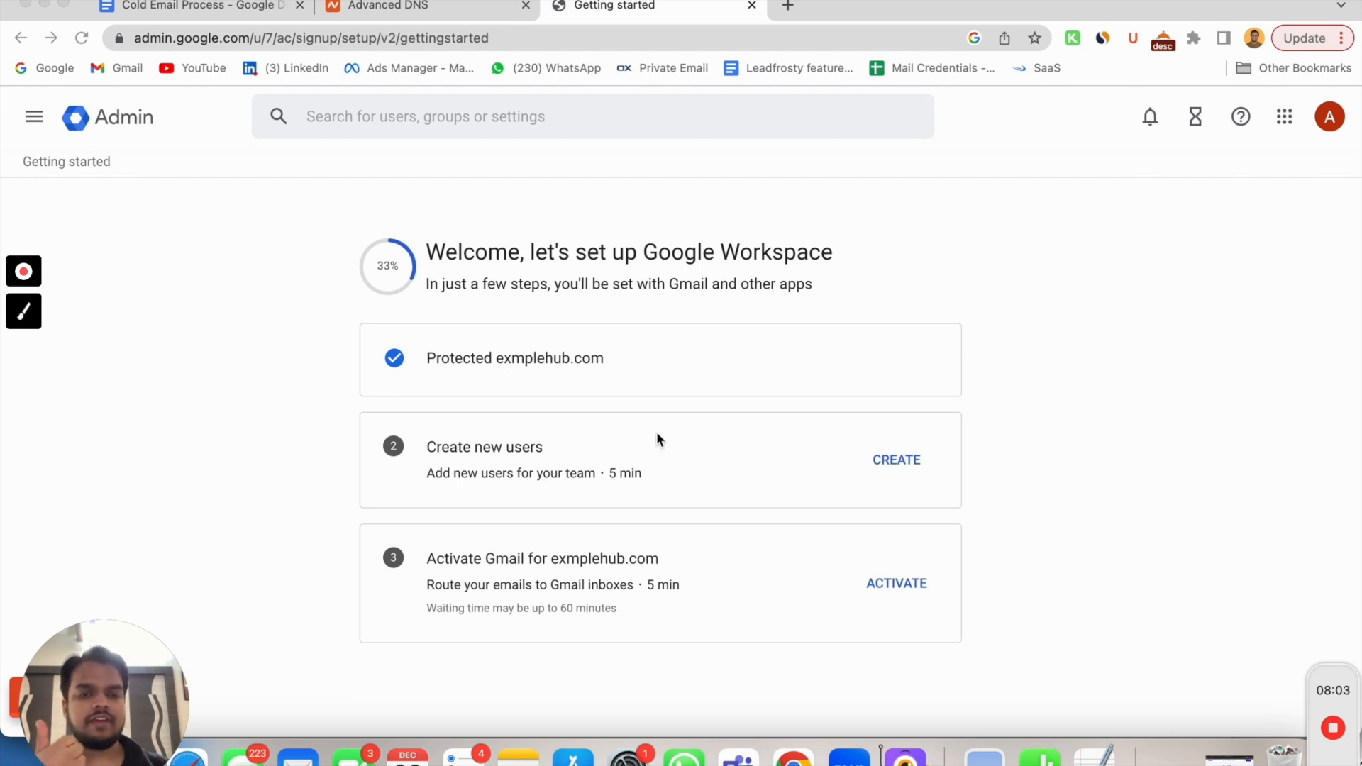
mouse_move(487, 367)
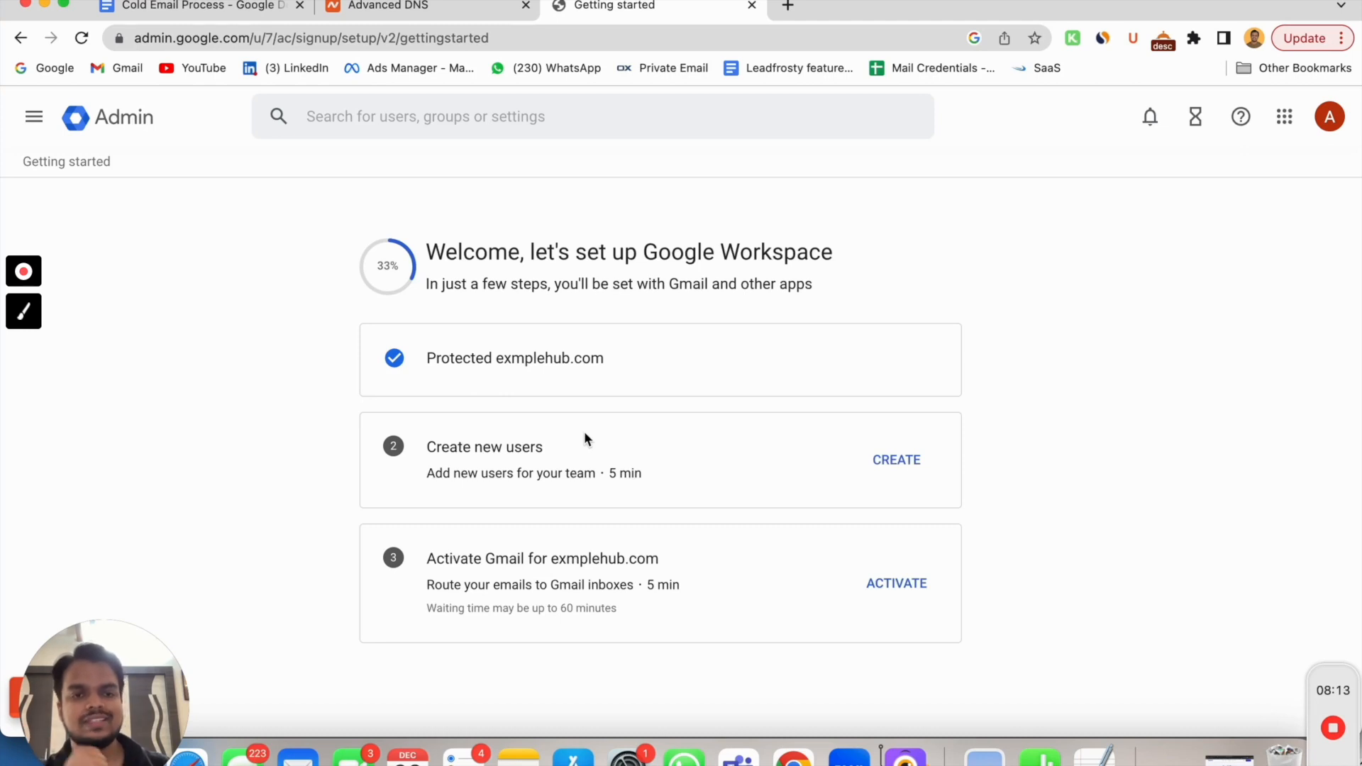
mouse_move(494, 446)
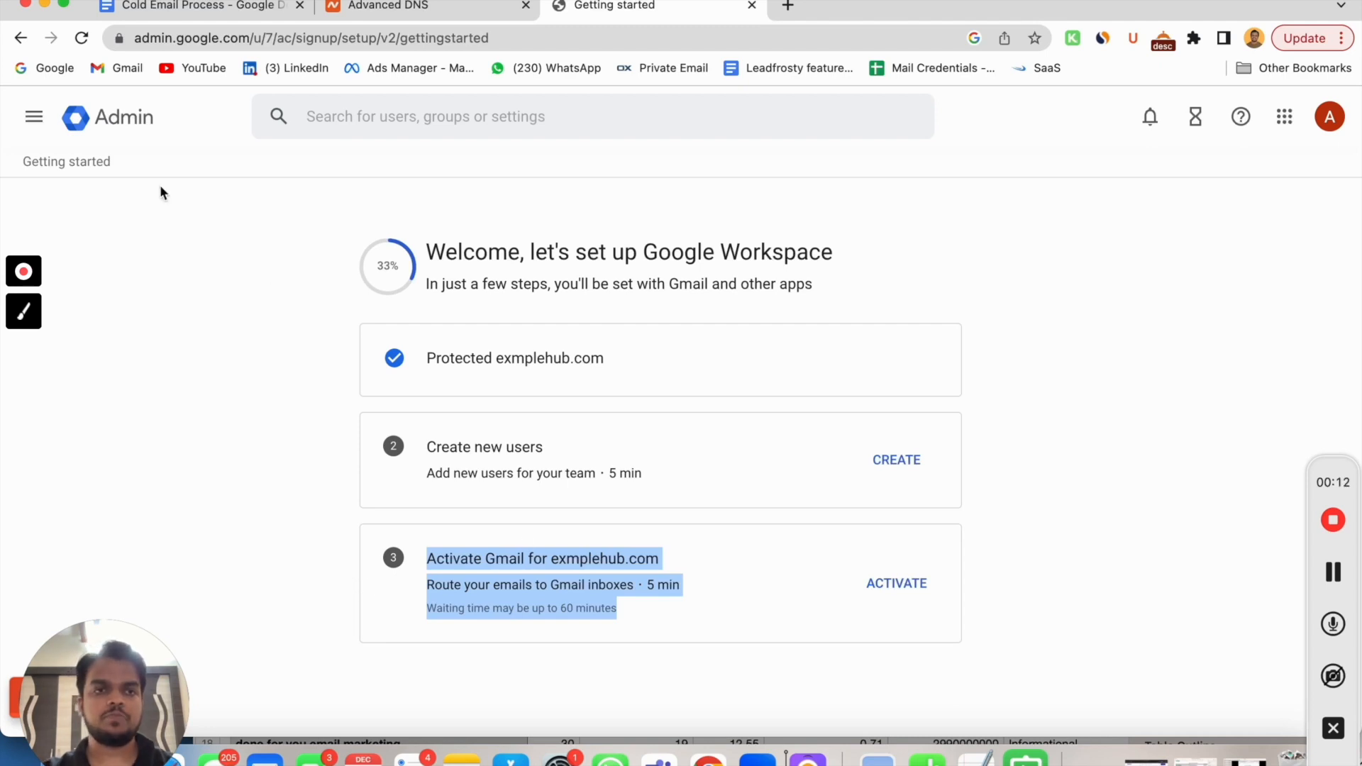
left_click(200, 7)
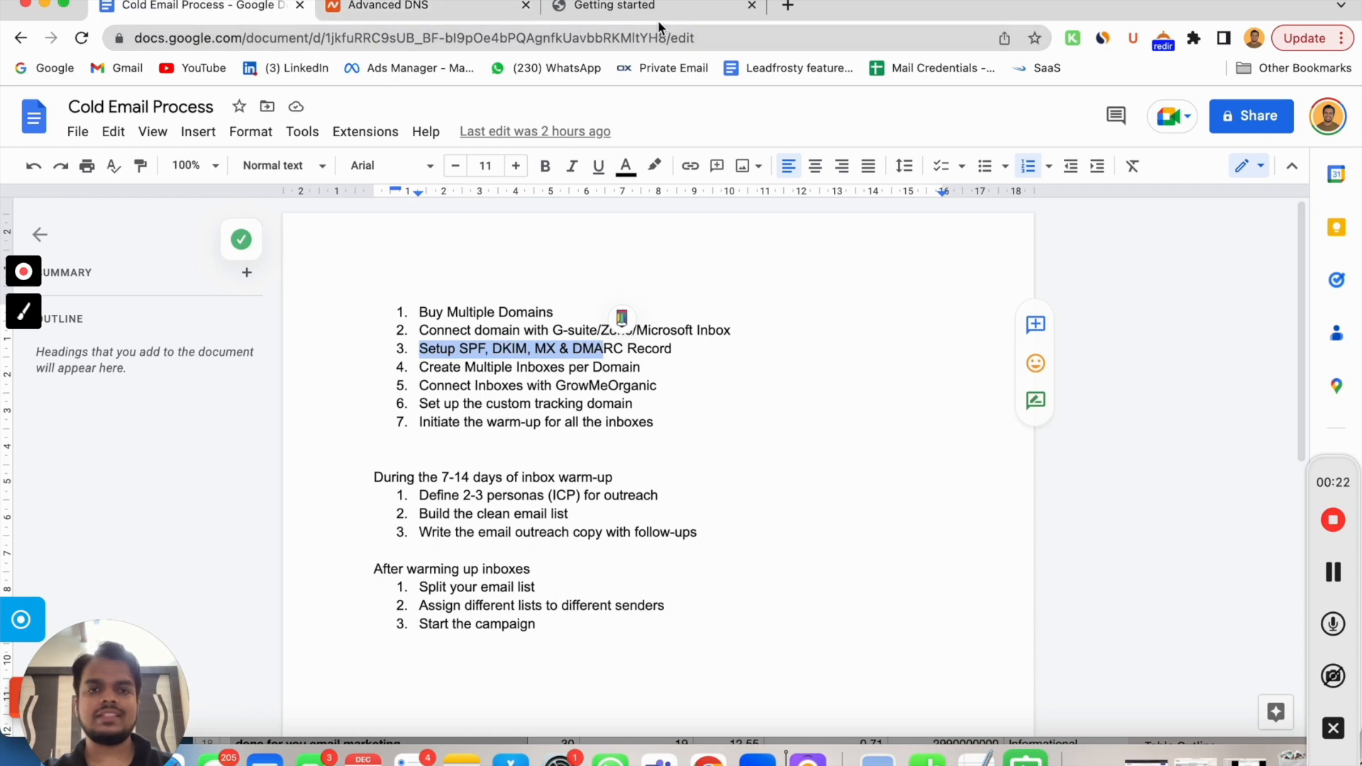
left_click(615, 7)
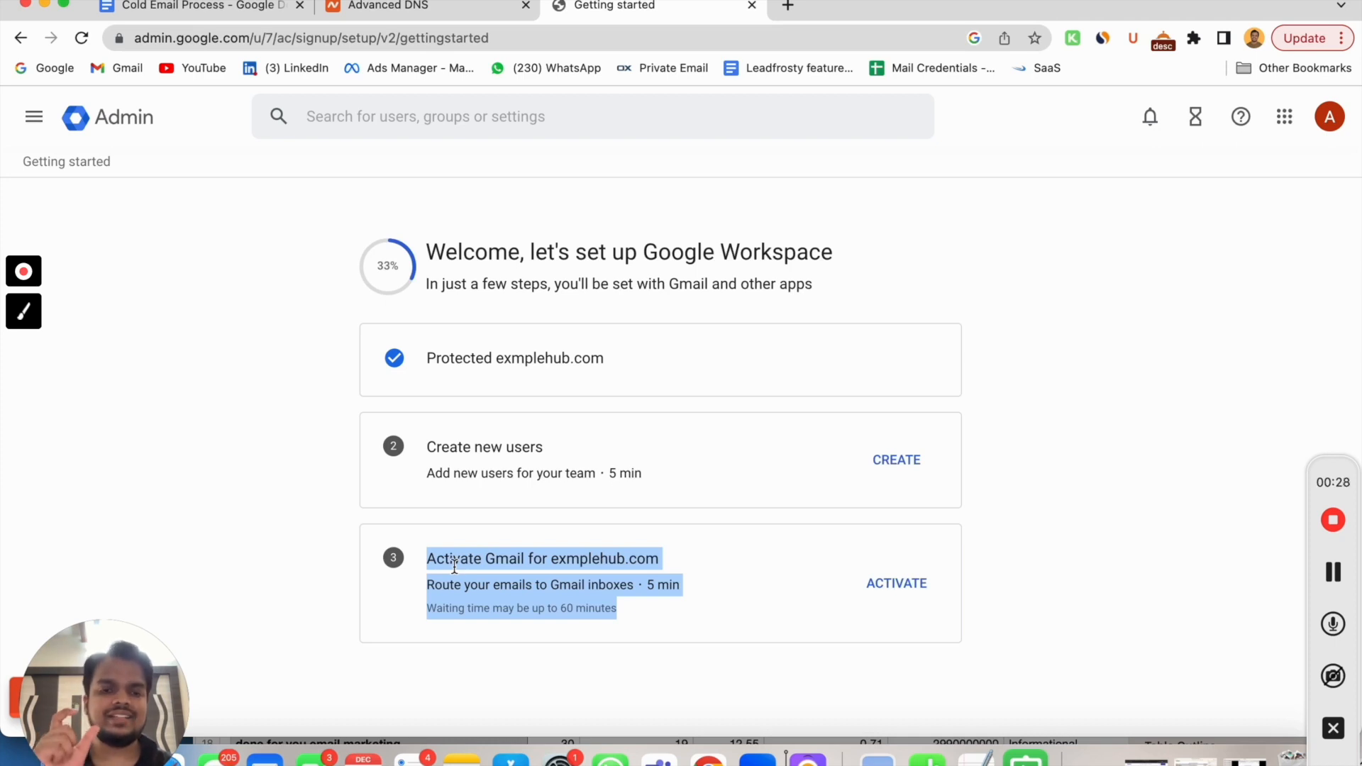
mouse_move(866, 603)
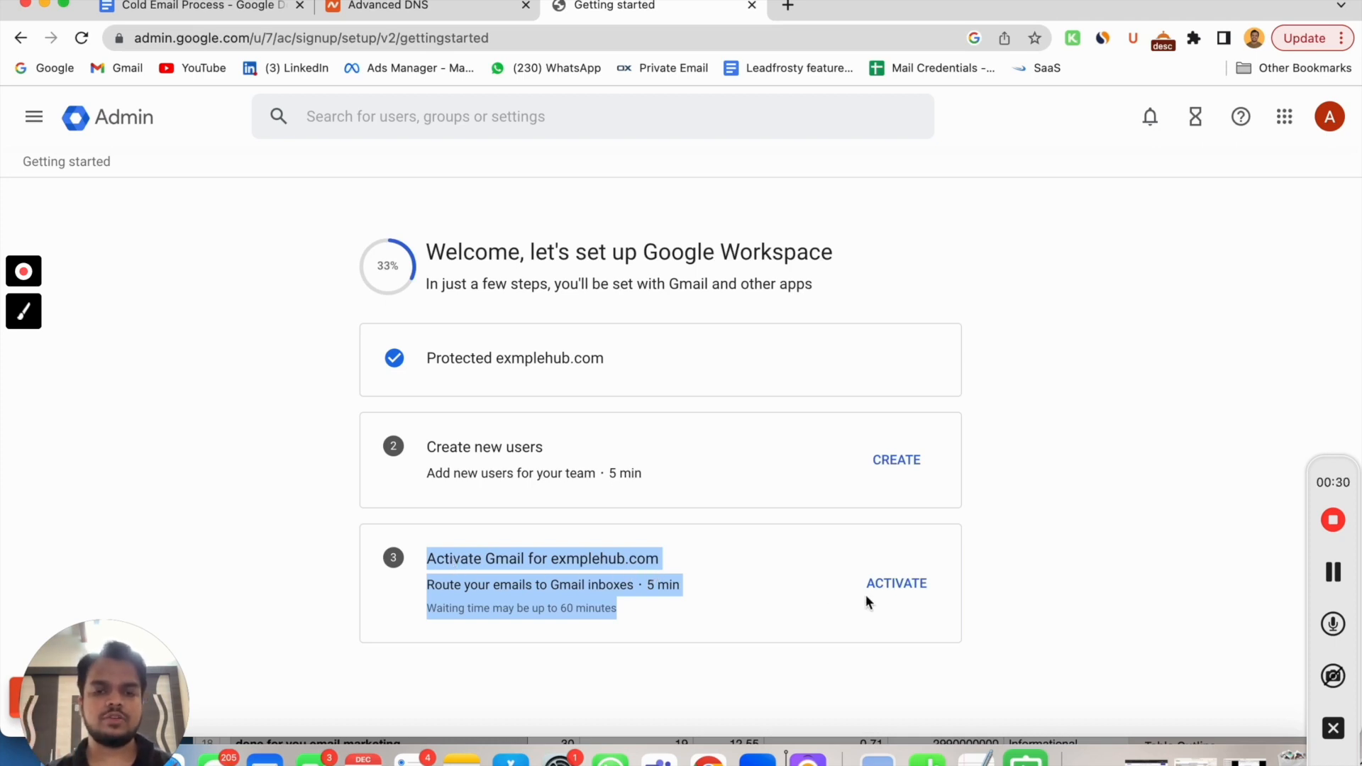